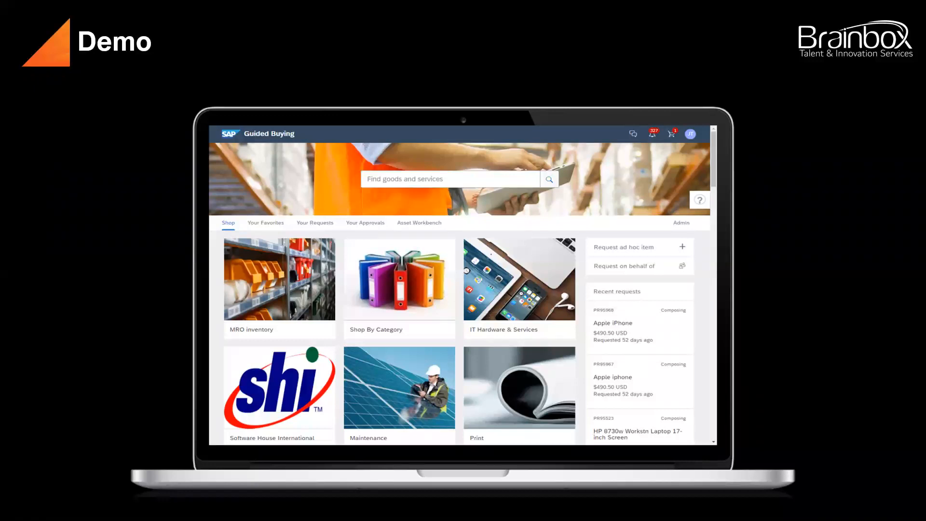
mouse_move(296, 341)
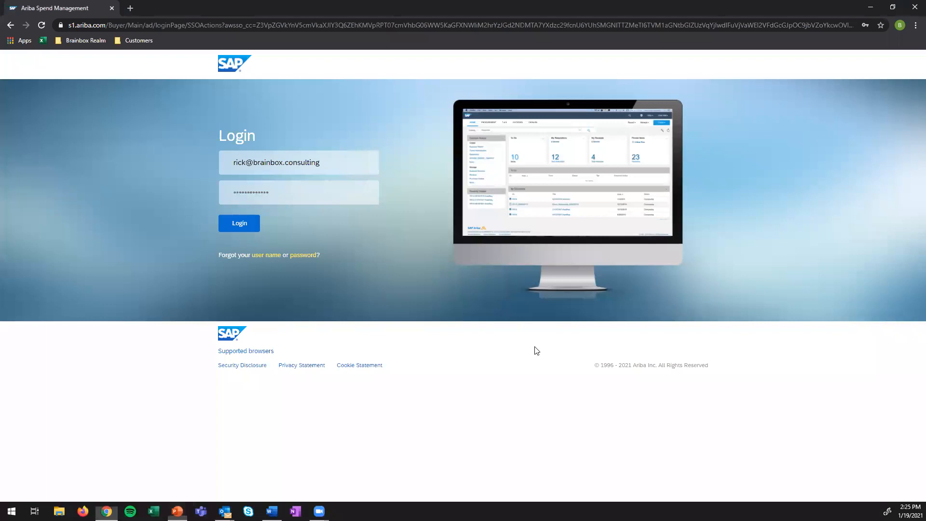
Log in on the Ariba login page to reach the Guided Buying shopping home page.
click(240, 223)
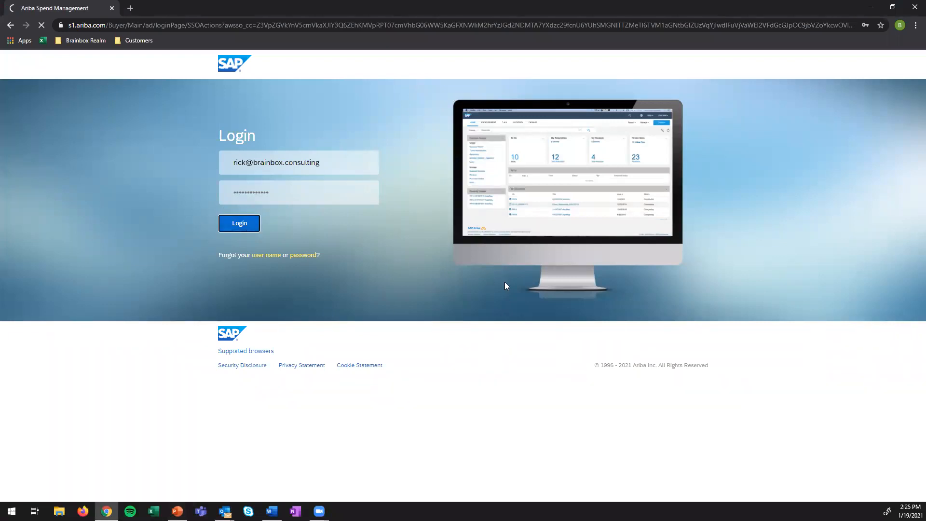
click(239, 223)
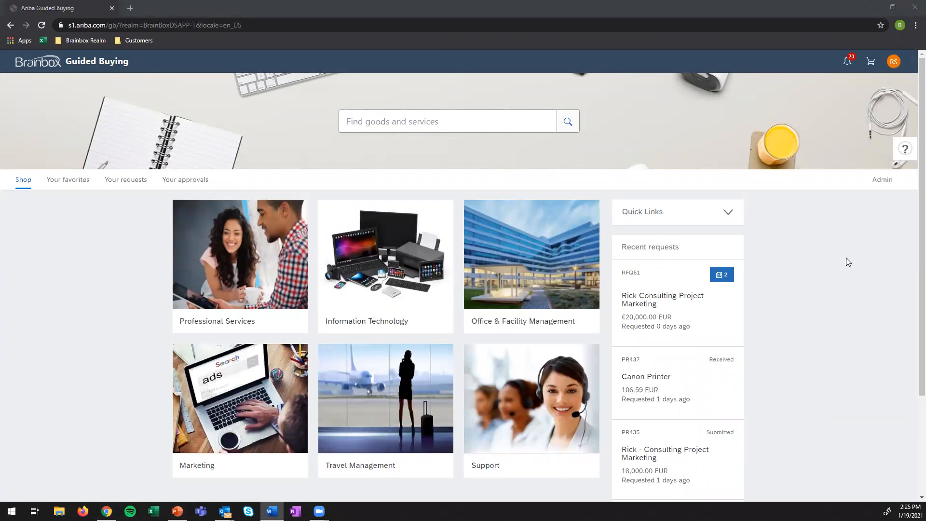
mouse_move(849, 259)
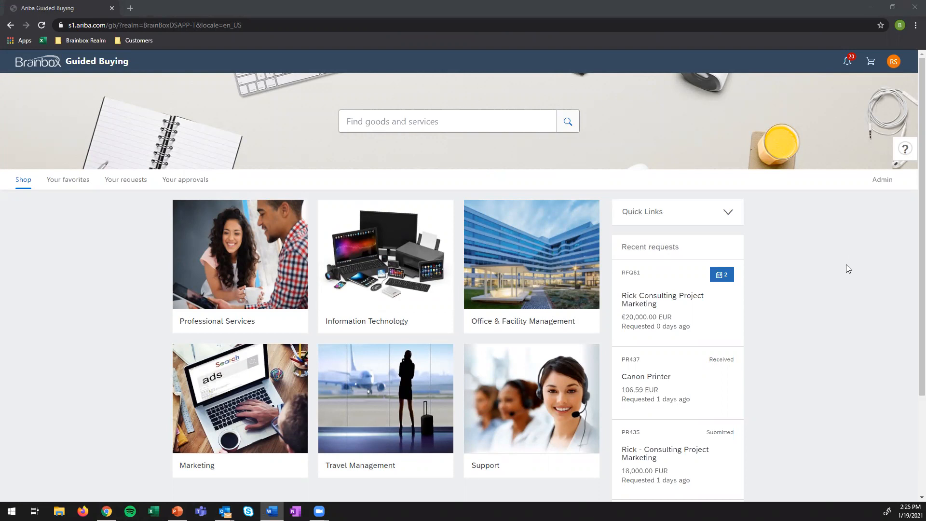
scroll(down, 3)
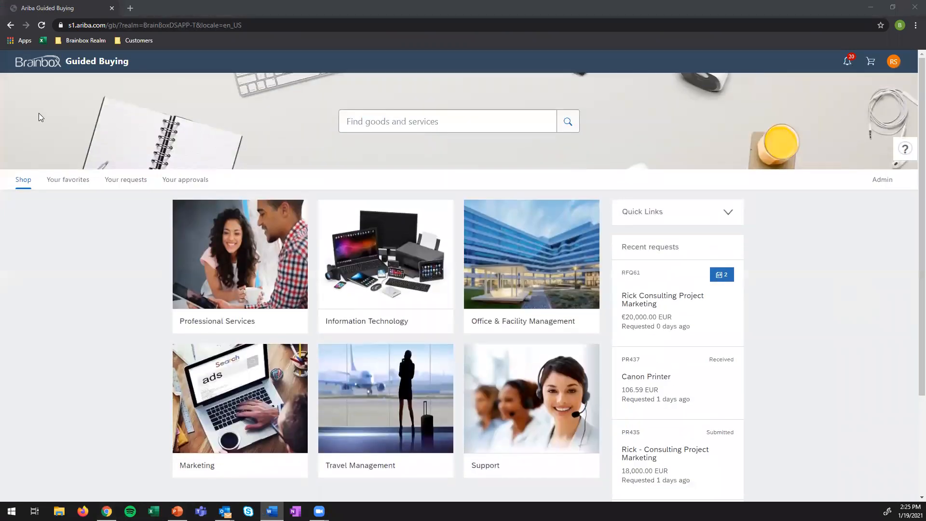
mouse_move(172, 108)
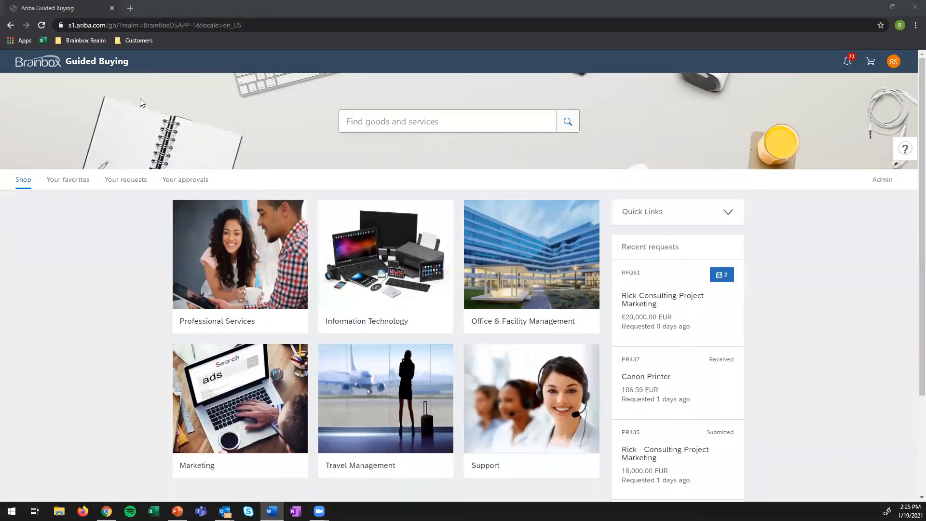
mouse_move(432, 52)
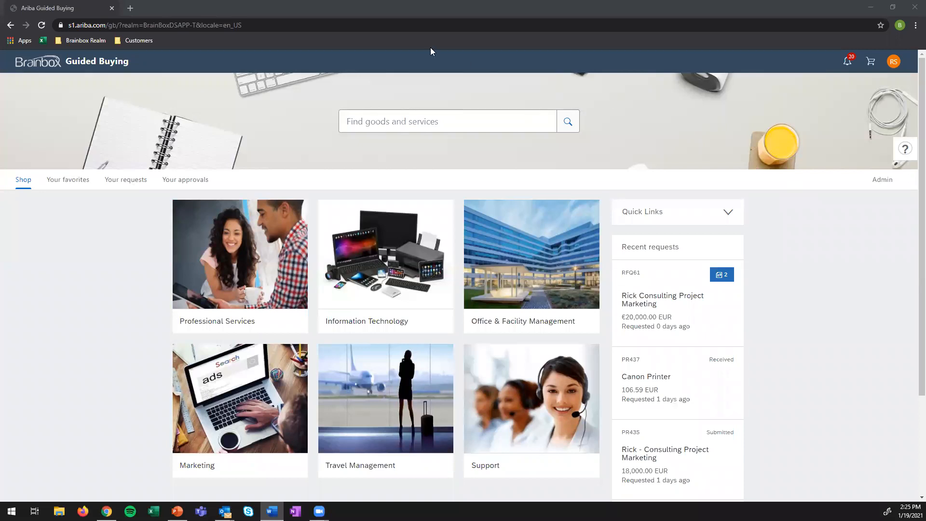
mouse_move(866, 69)
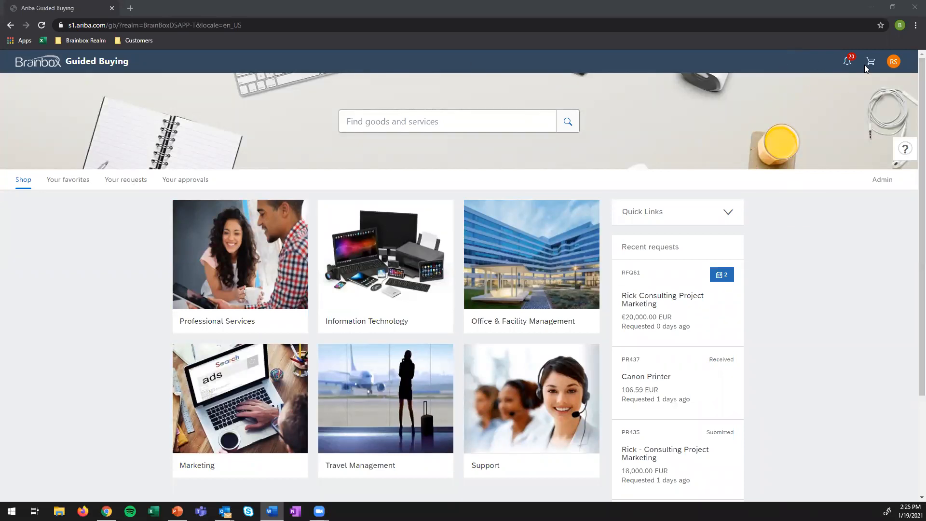
click(847, 61)
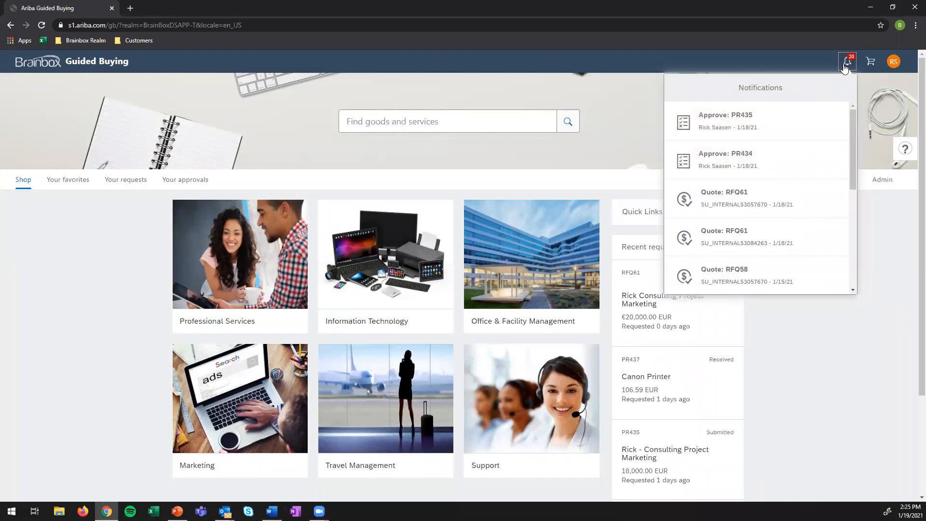
click(870, 62)
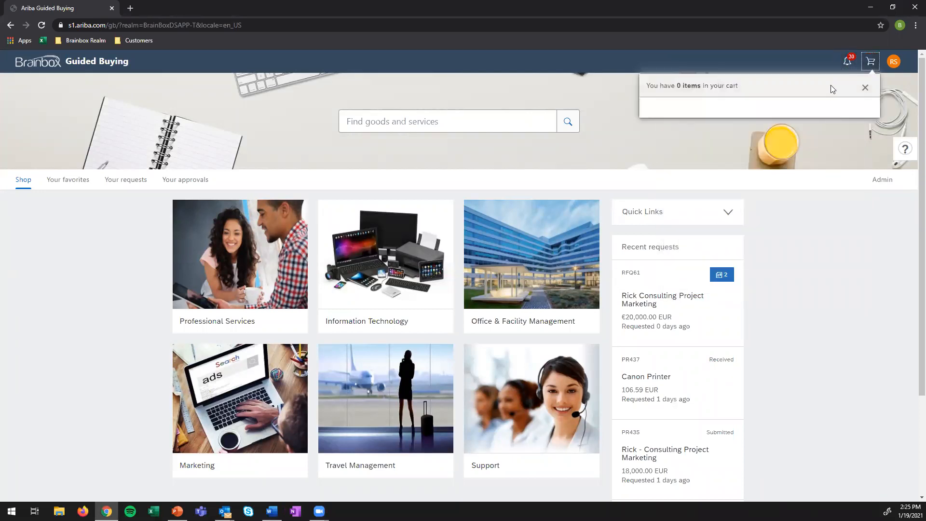
mouse_move(744, 96)
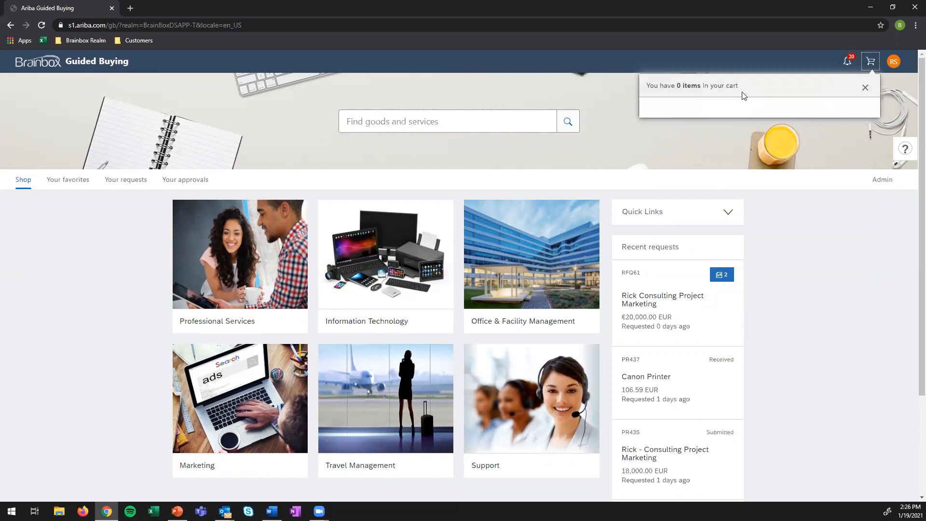
mouse_move(738, 166)
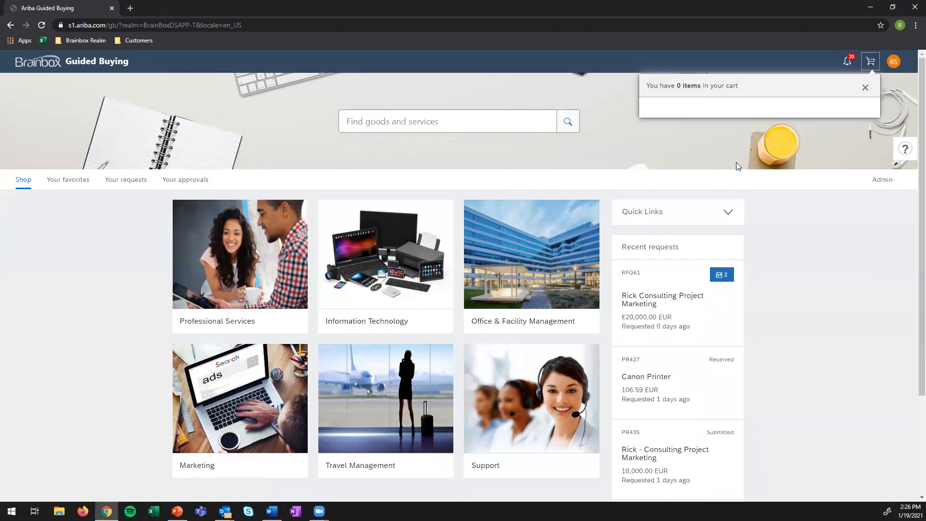
mouse_move(708, 171)
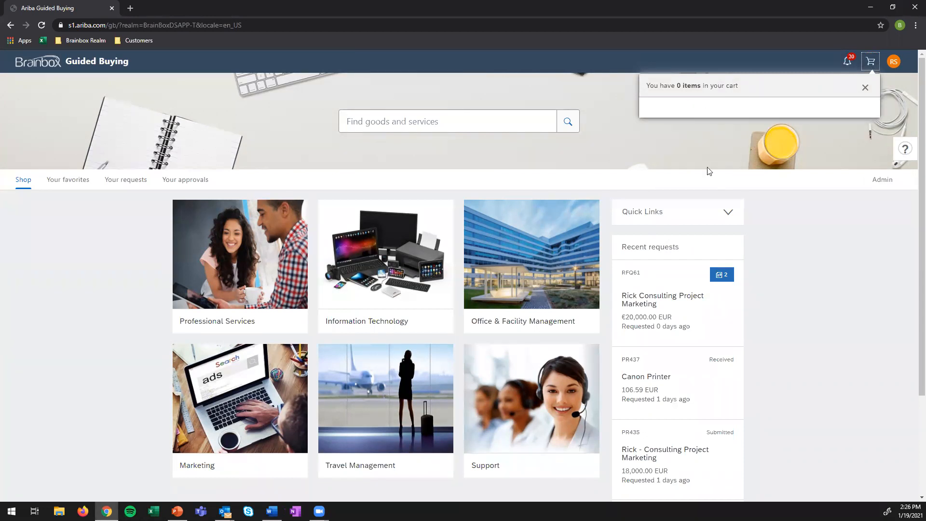
click(865, 88)
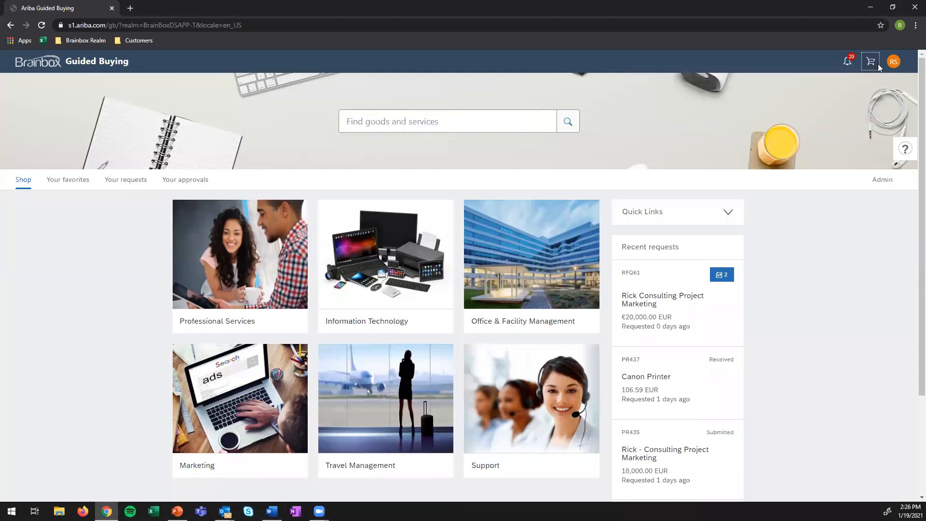
click(893, 61)
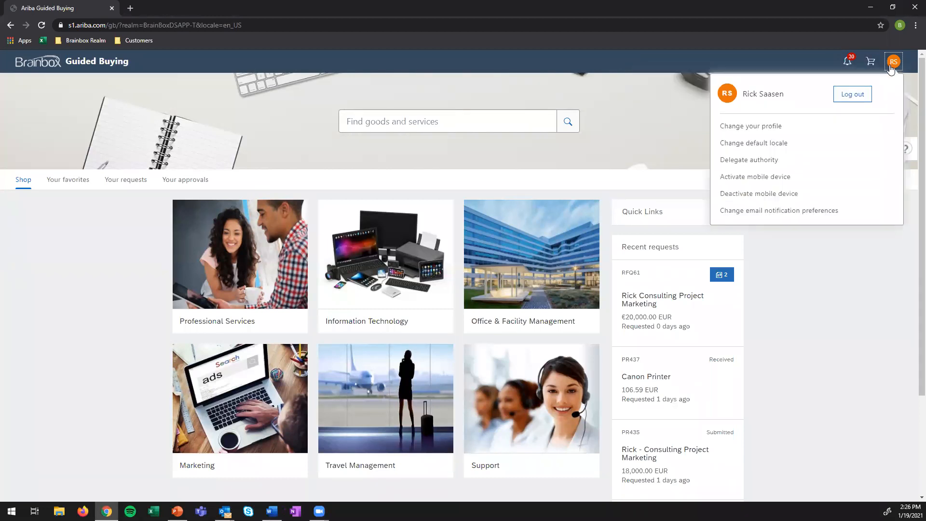
mouse_move(744, 185)
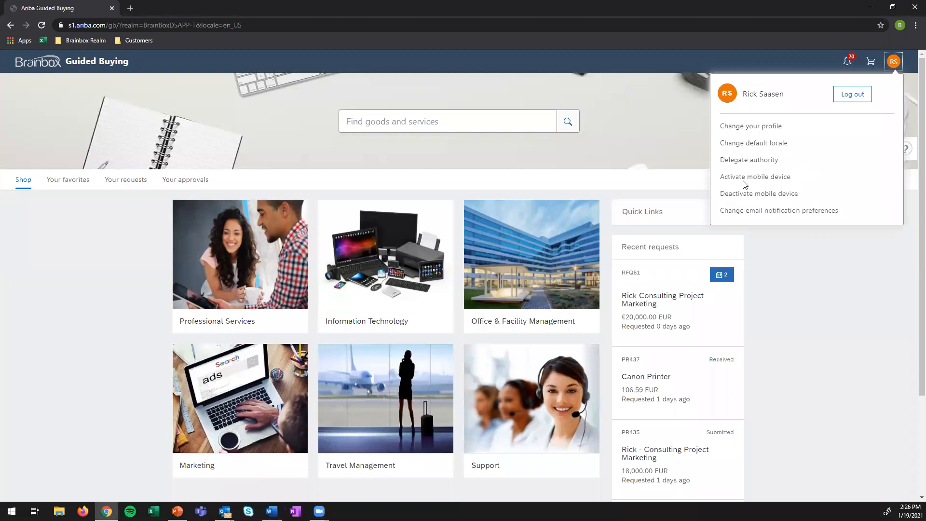
mouse_move(667, 119)
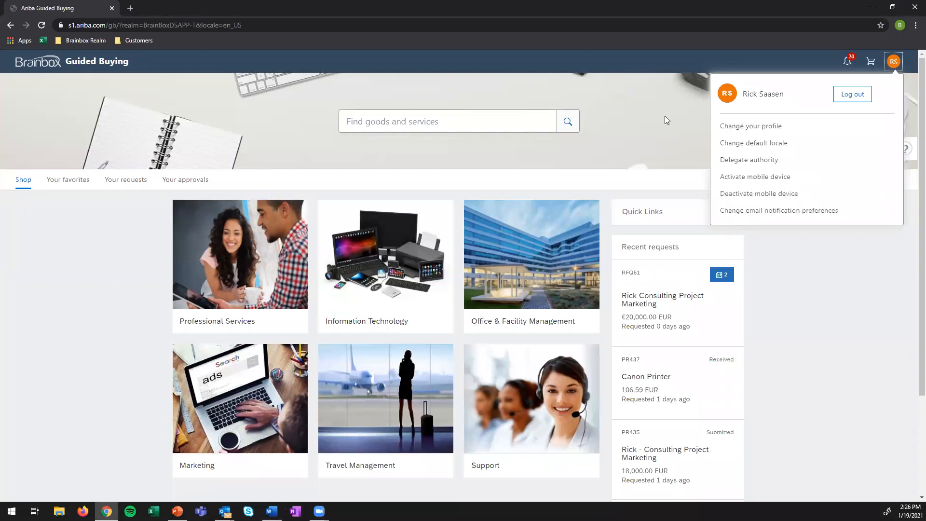
click(185, 81)
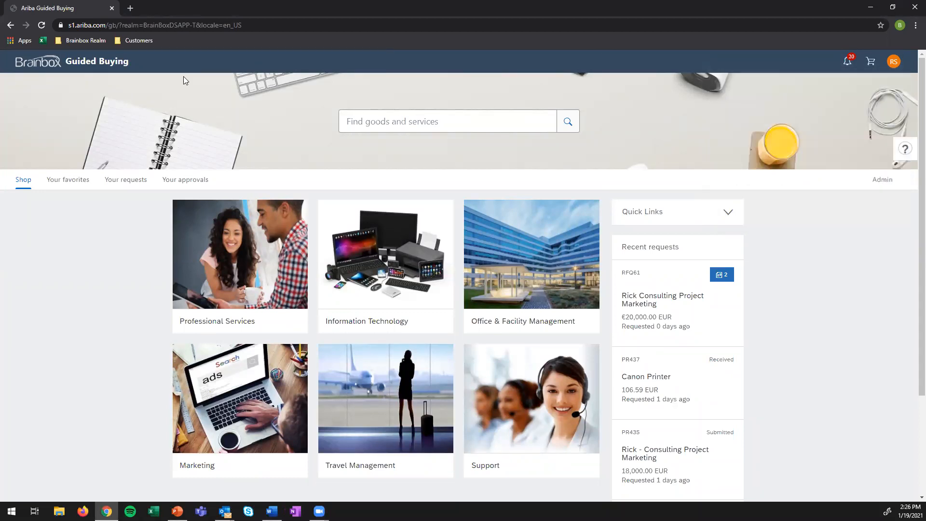
mouse_move(305, 145)
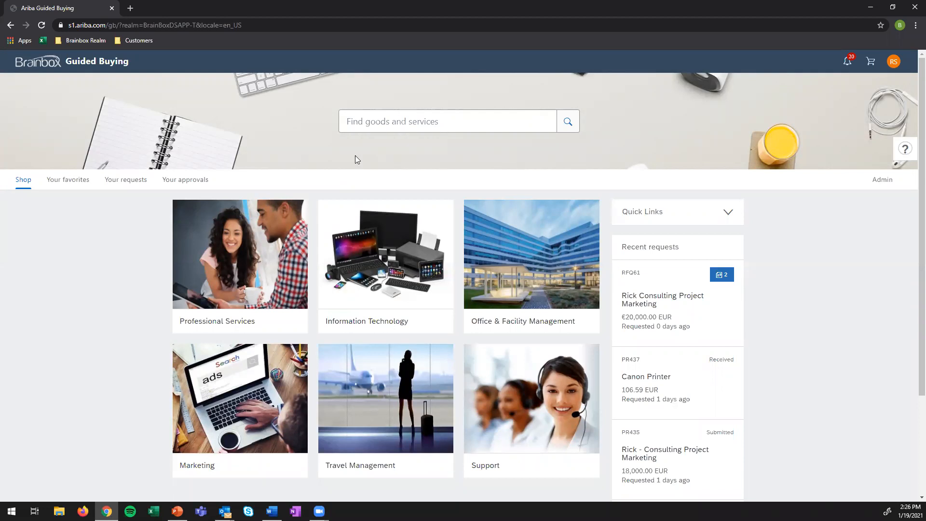
mouse_move(234, 155)
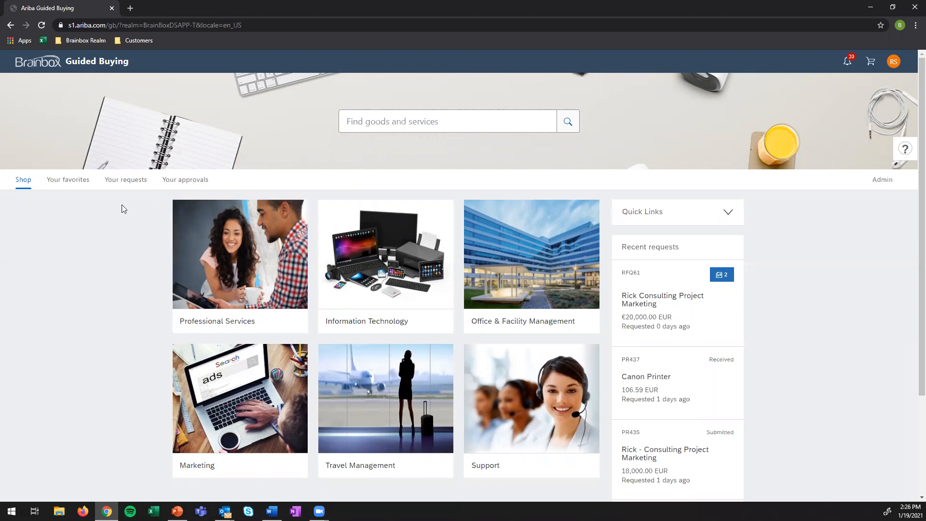
mouse_move(23, 182)
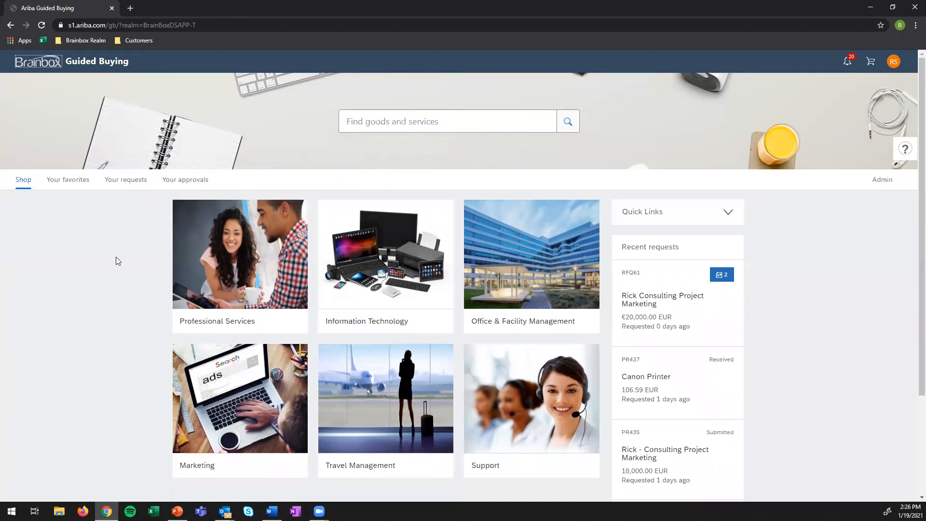
mouse_move(41, 182)
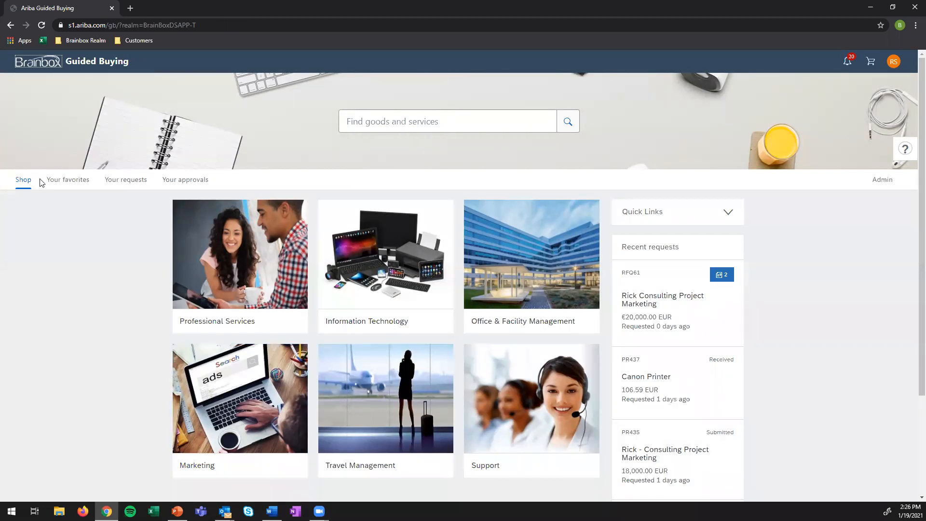
click(67, 179)
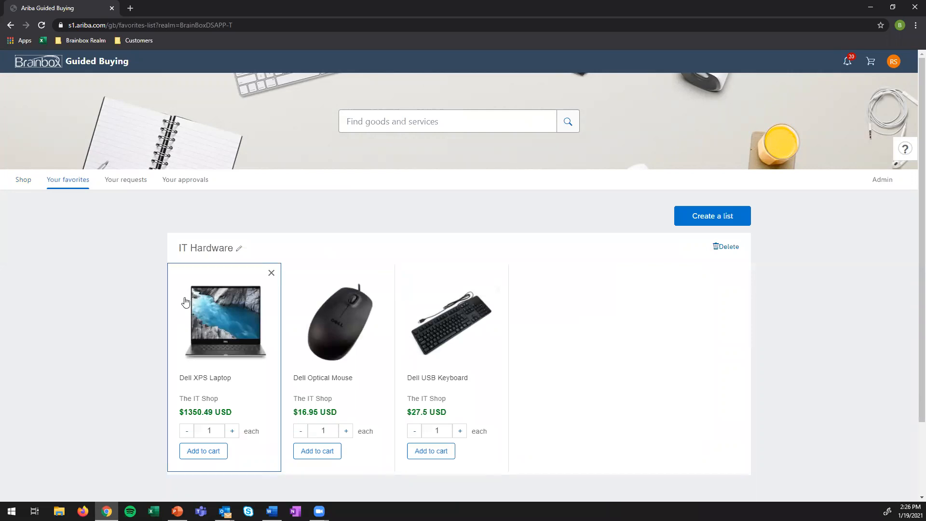
mouse_move(225, 316)
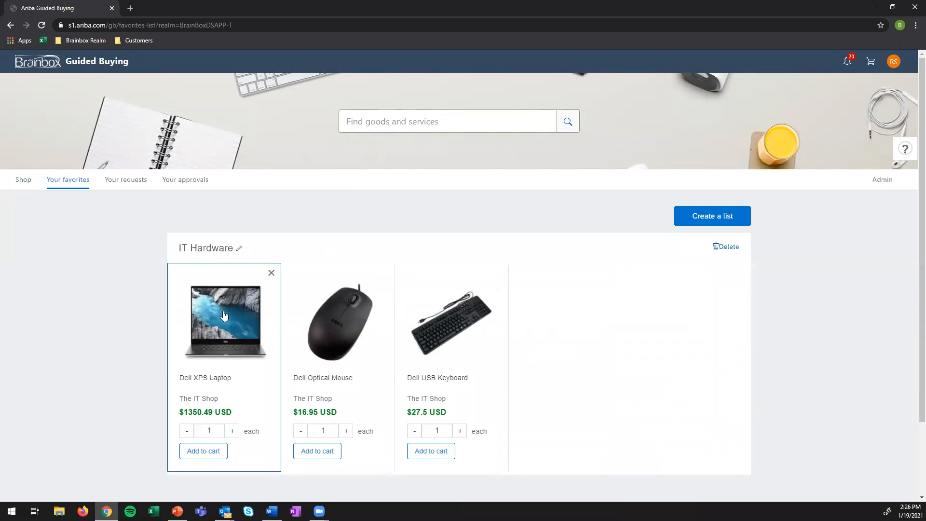
mouse_move(73, 232)
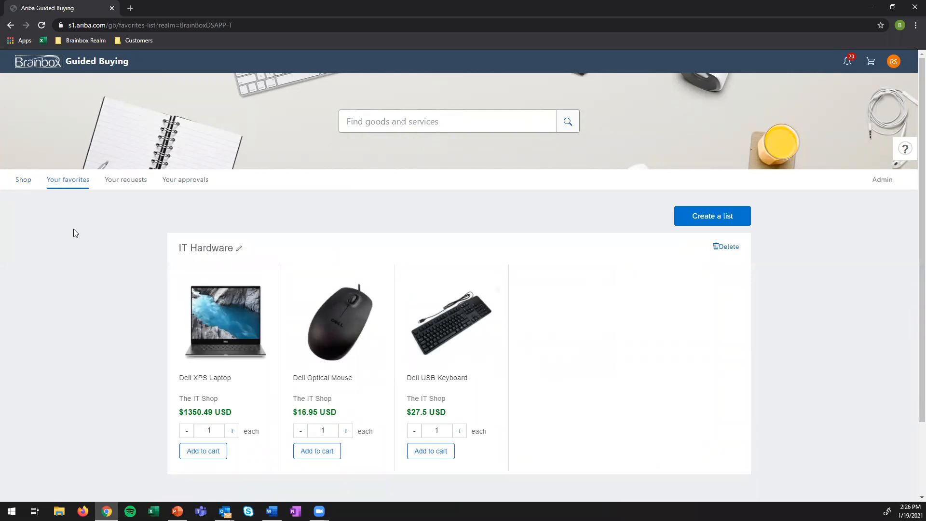
mouse_move(148, 280)
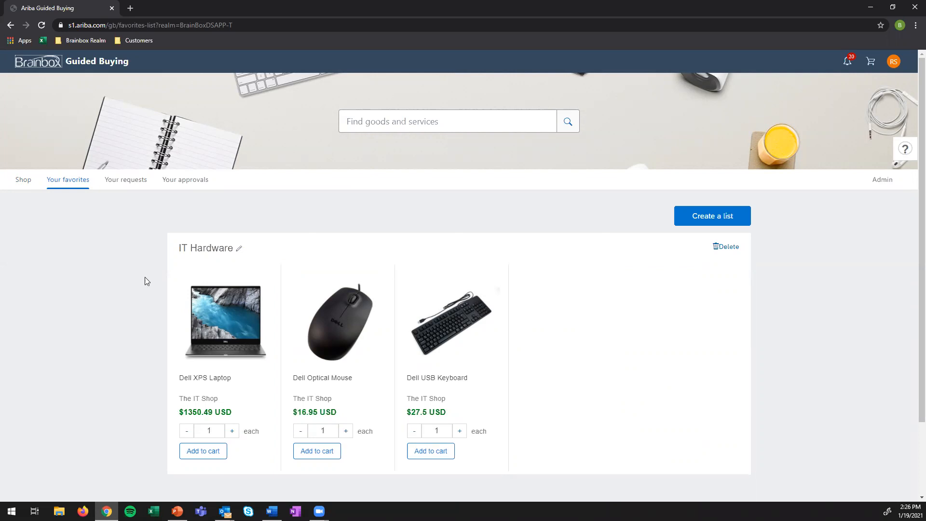
mouse_move(119, 243)
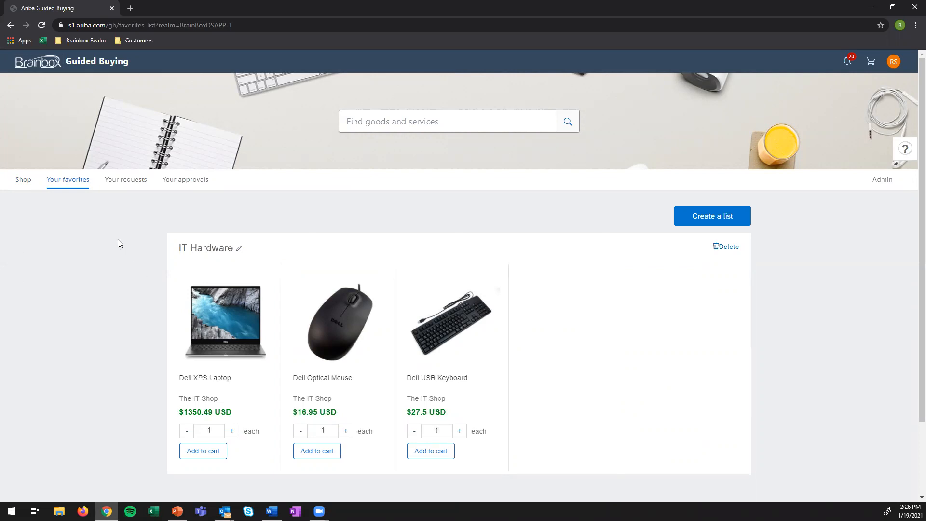
click(125, 180)
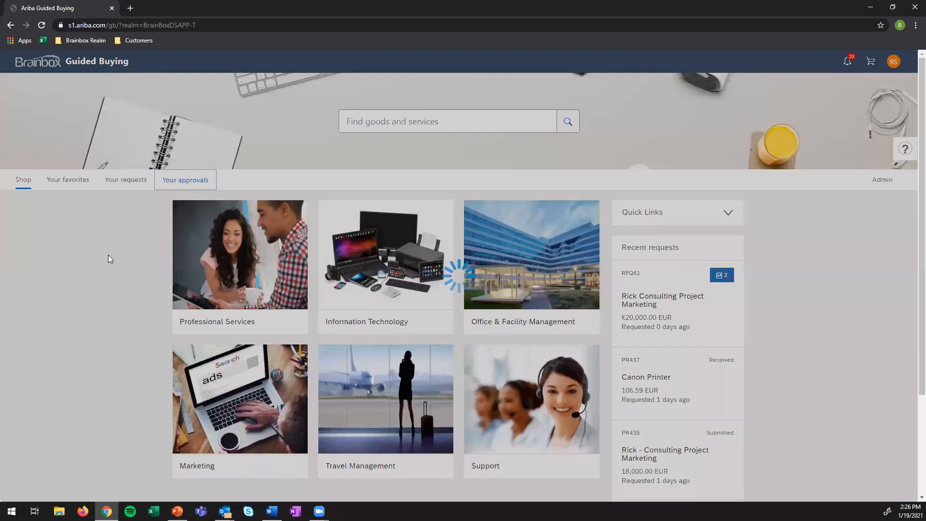
View the three requests awaiting approval, then go back to the Shop home page.
click(185, 179)
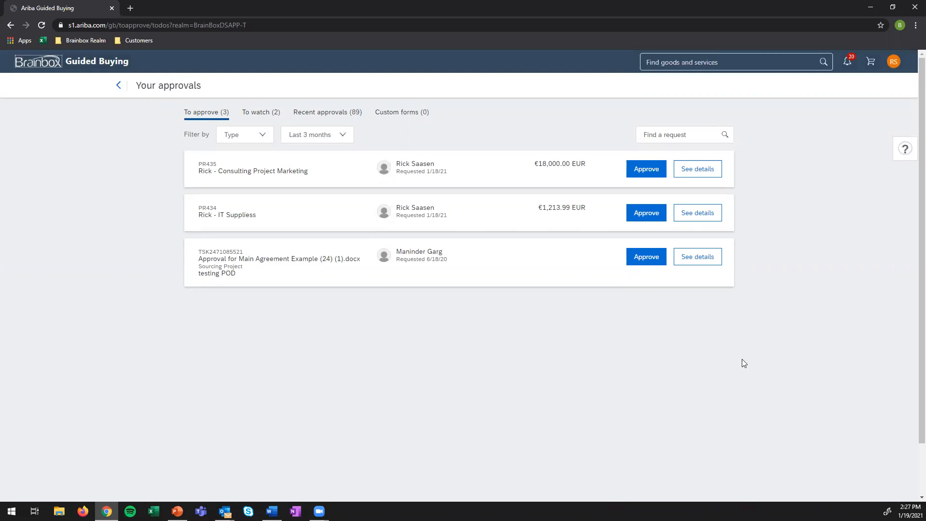
mouse_move(208, 287)
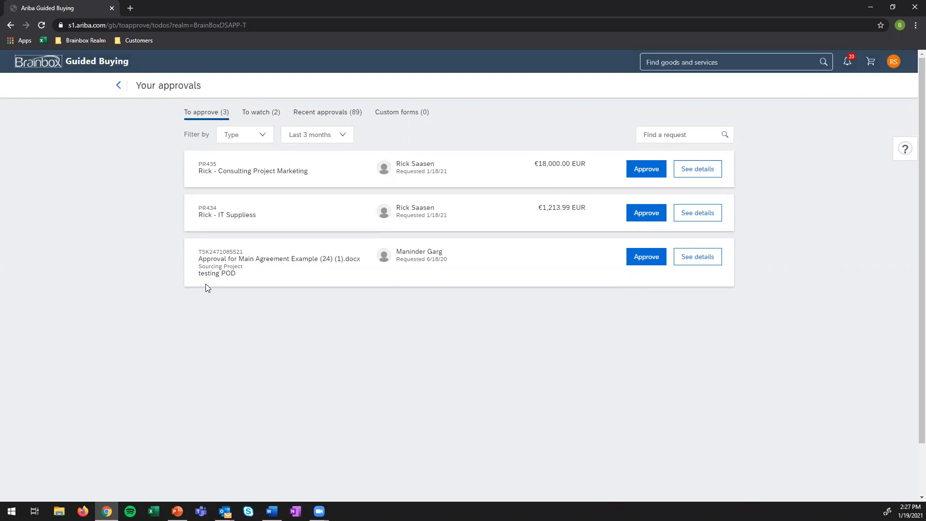
mouse_move(150, 129)
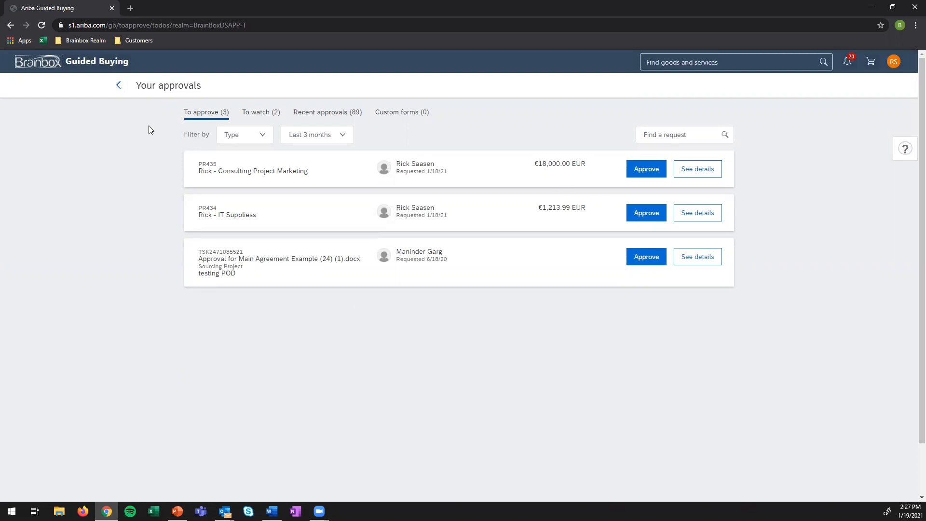
mouse_move(118, 88)
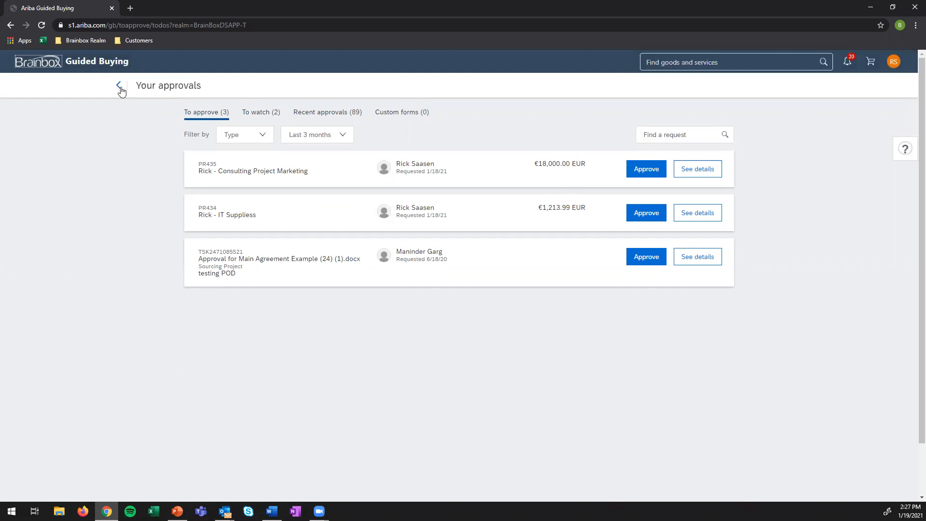
click(118, 85)
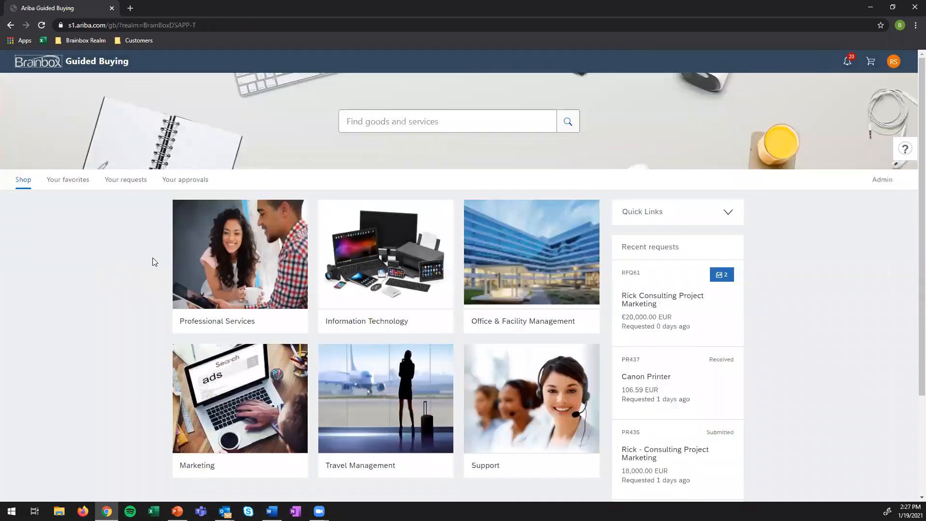
mouse_move(150, 281)
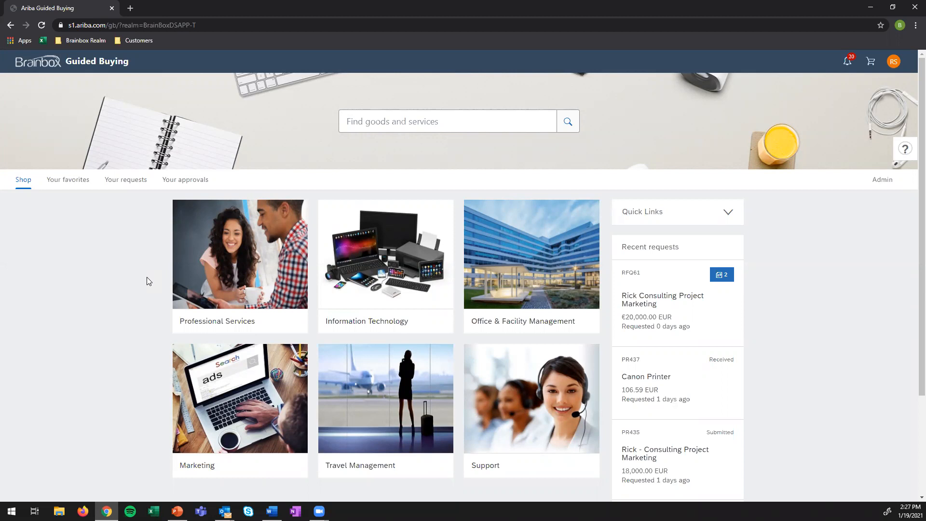
mouse_move(135, 328)
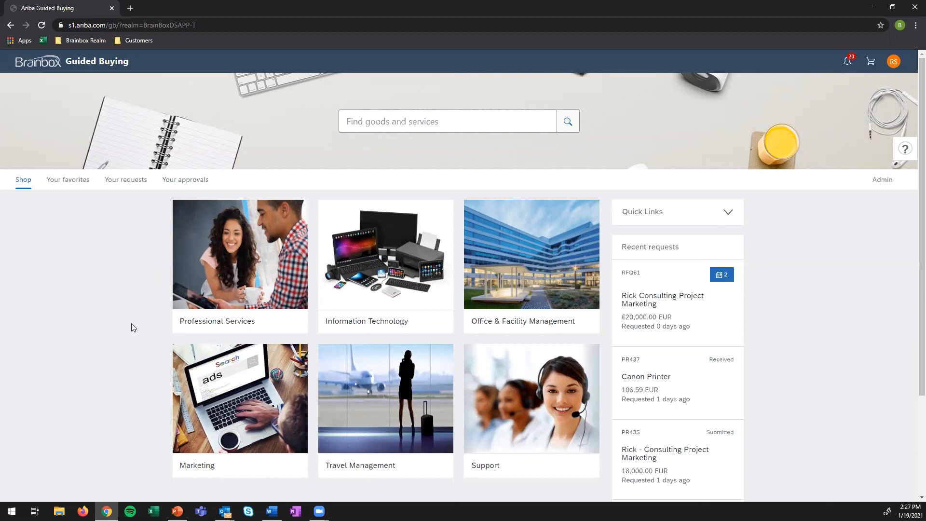
mouse_move(135, 361)
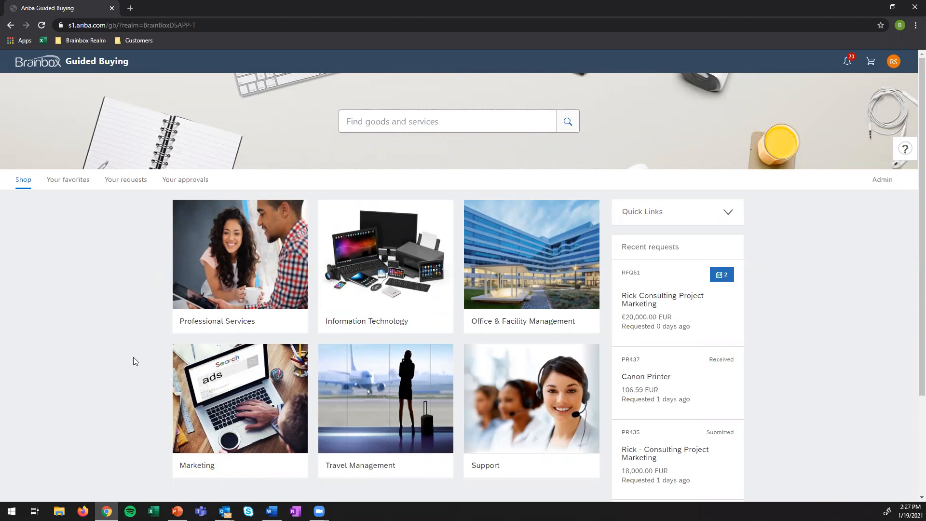
mouse_move(120, 358)
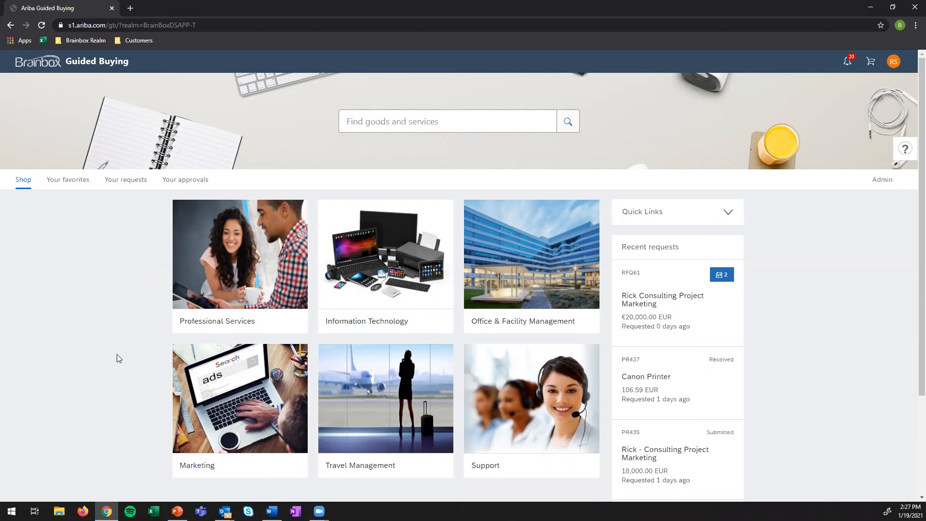
mouse_move(118, 400)
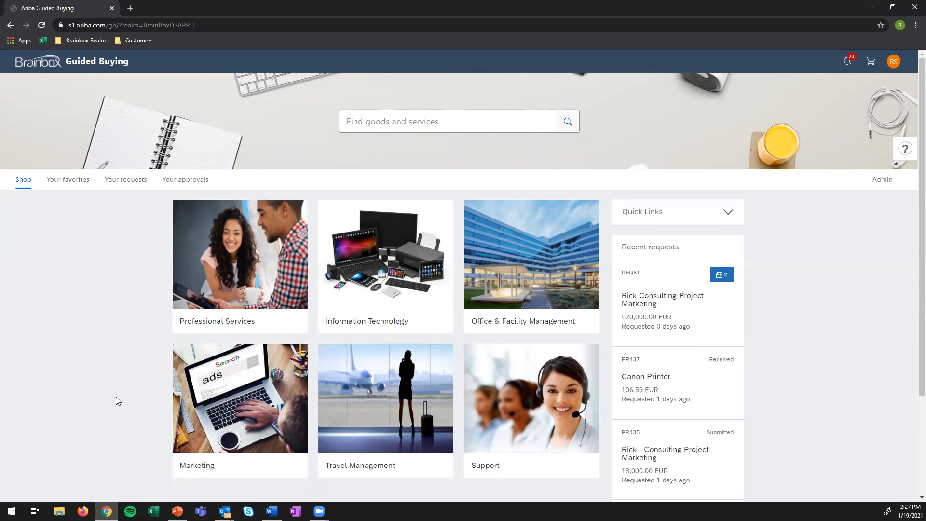
mouse_move(389, 326)
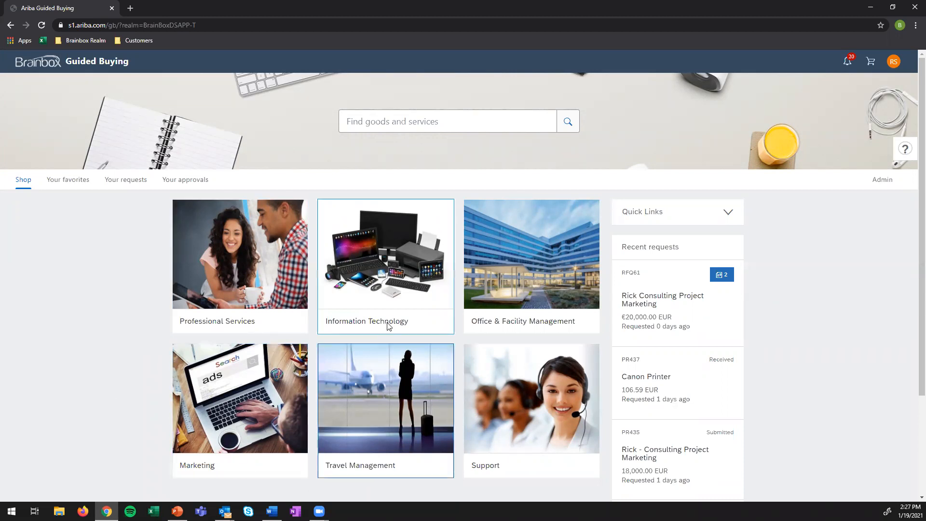
mouse_move(416, 305)
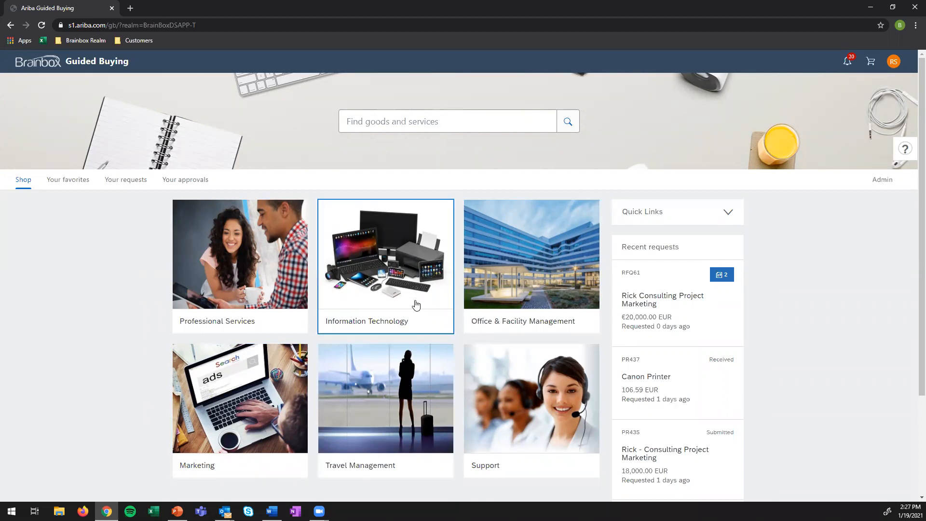
mouse_move(288, 398)
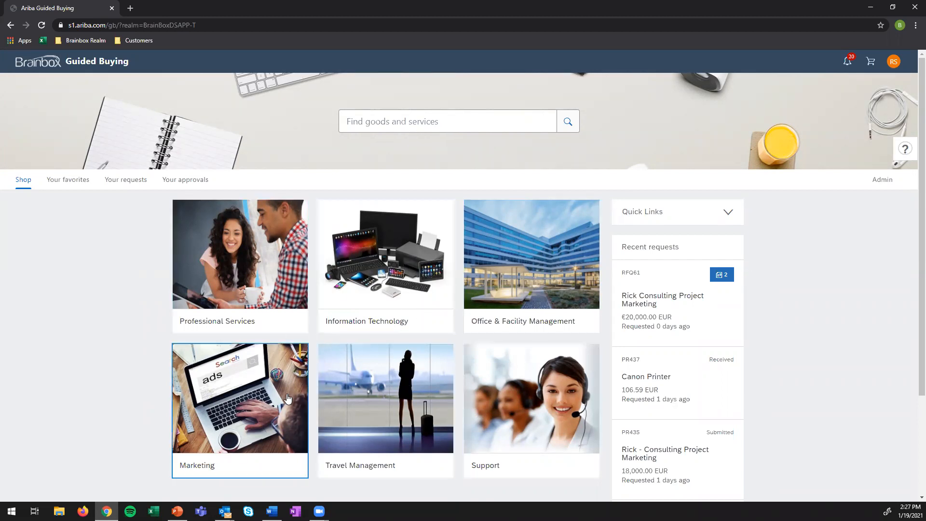
mouse_move(287, 344)
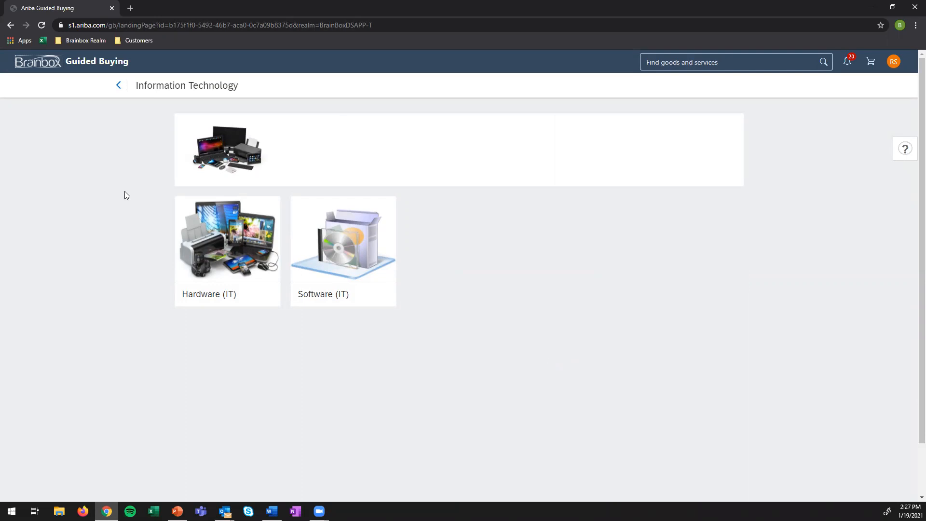
click(118, 84)
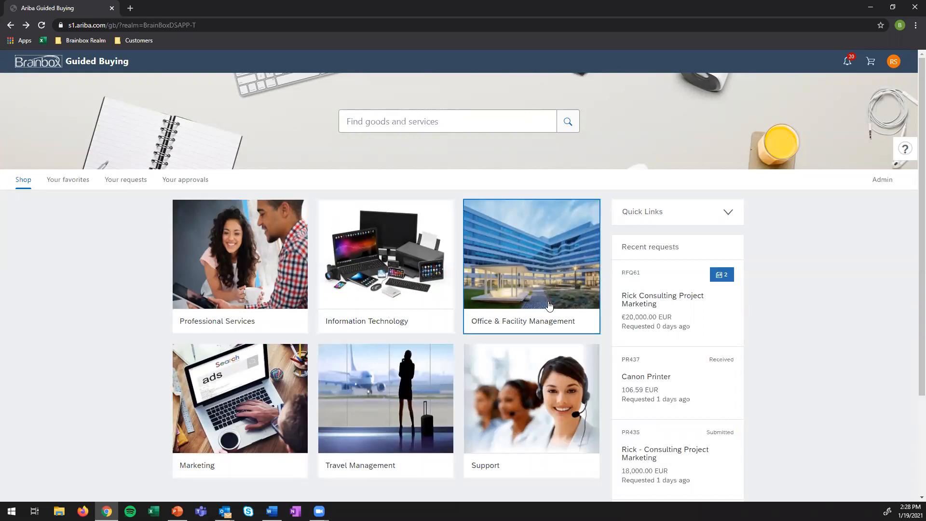
mouse_move(374, 479)
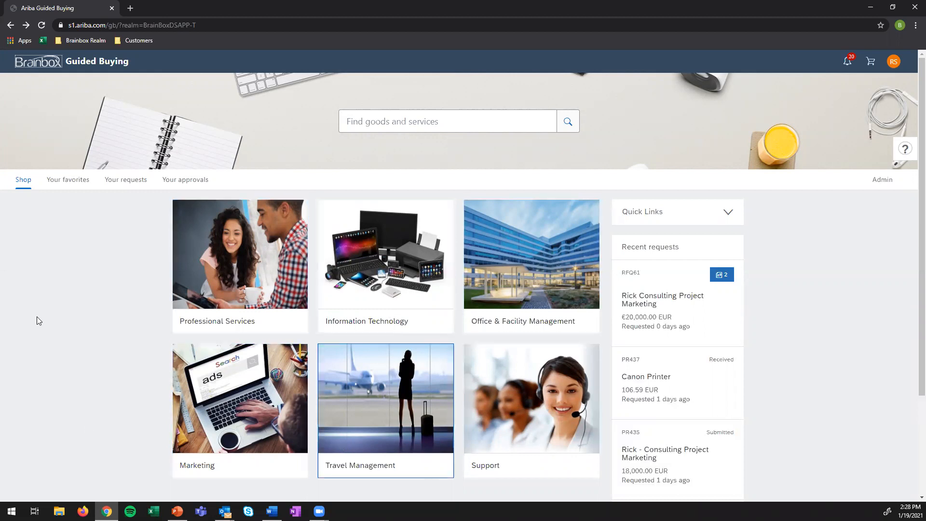
mouse_move(397, 273)
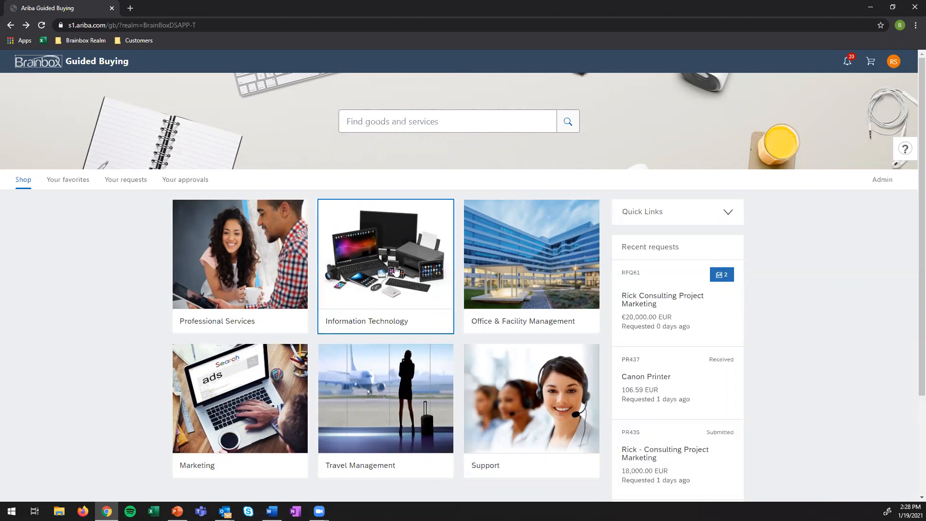
click(385, 265)
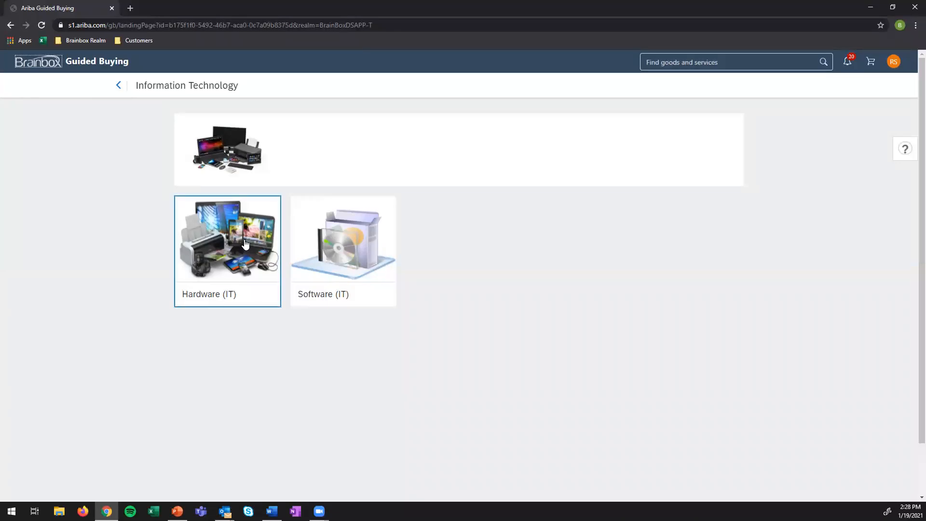
Open Hardware (IT) and scroll down to its Catalogs section.
click(245, 244)
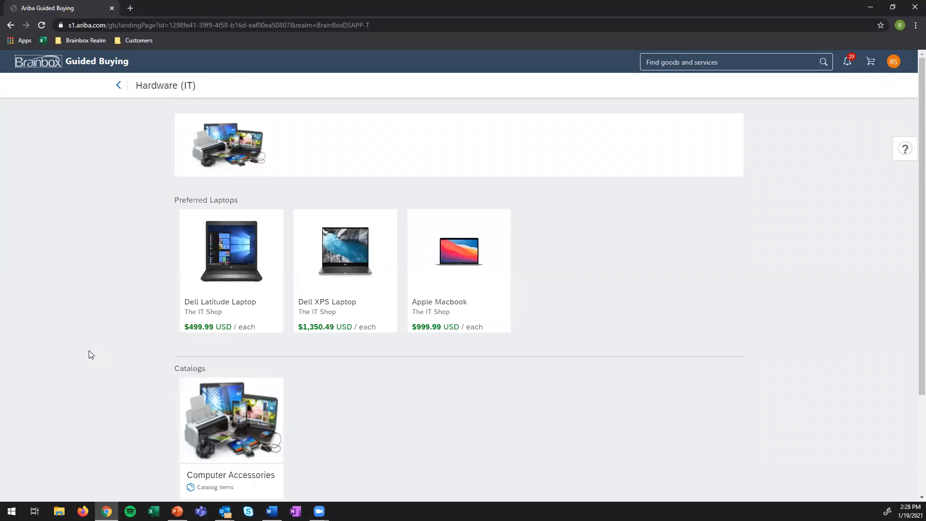
scroll(down, 3)
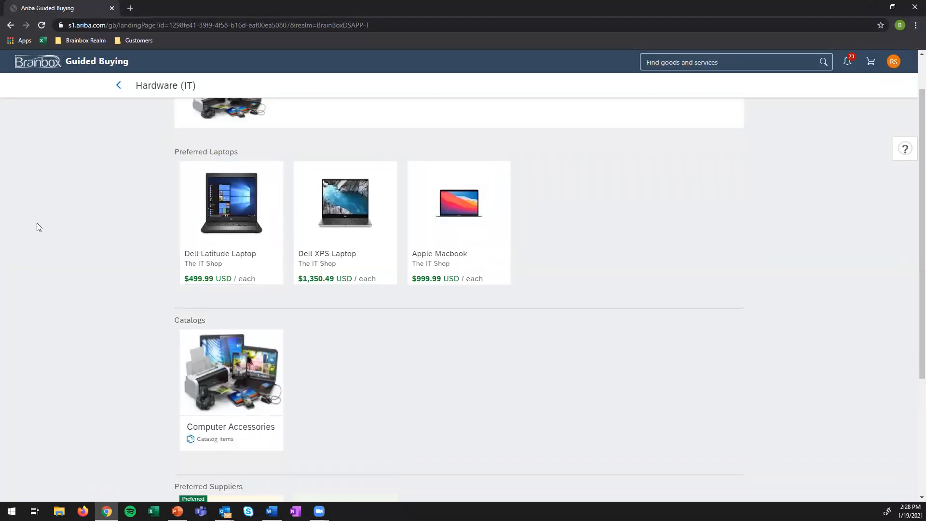
mouse_move(130, 347)
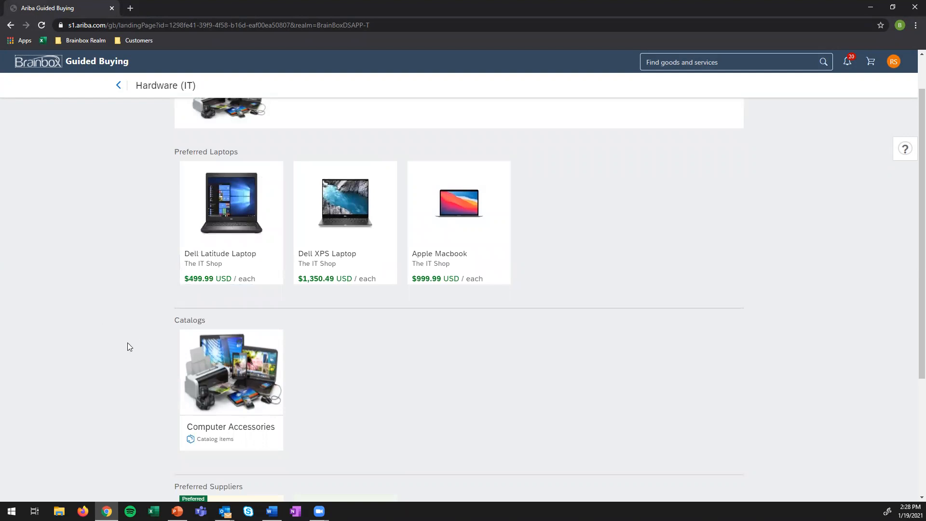
scroll(down, 3)
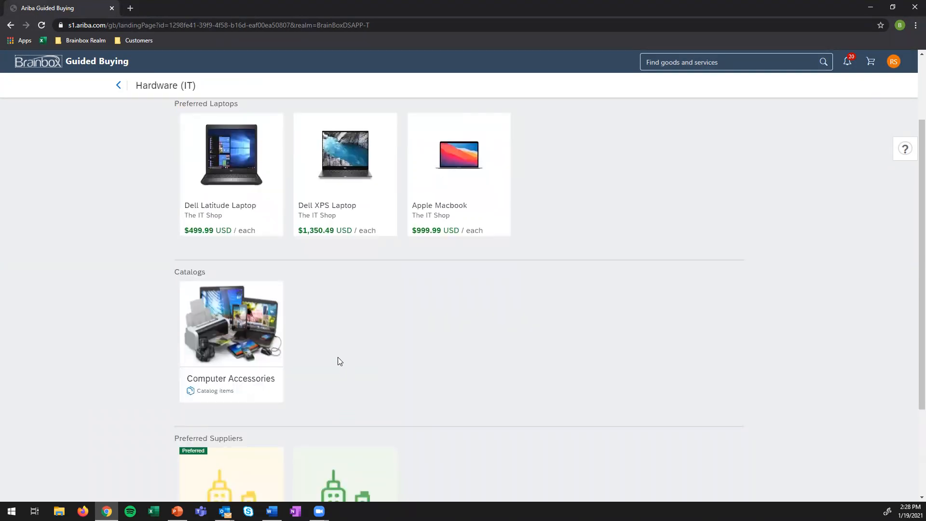
mouse_move(238, 324)
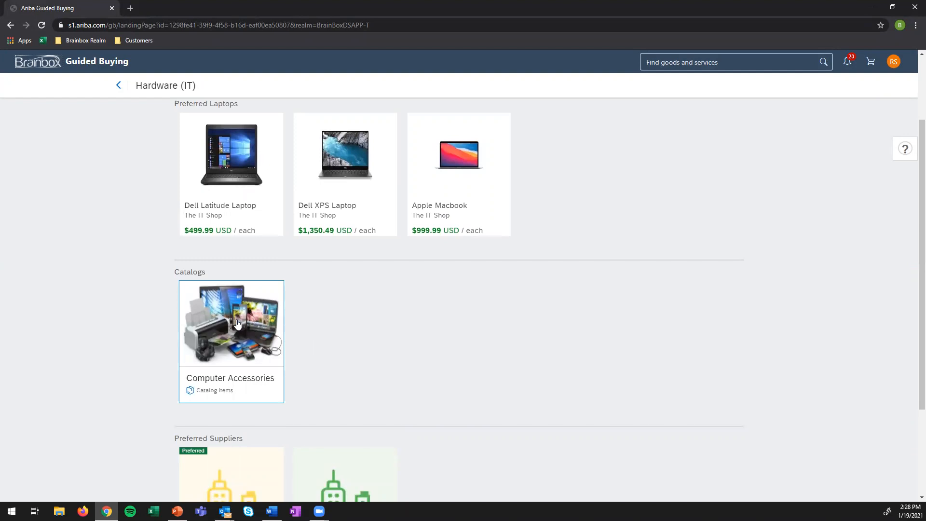
Open the Computer Accessories catalog and browse its results for mouse items.
click(236, 324)
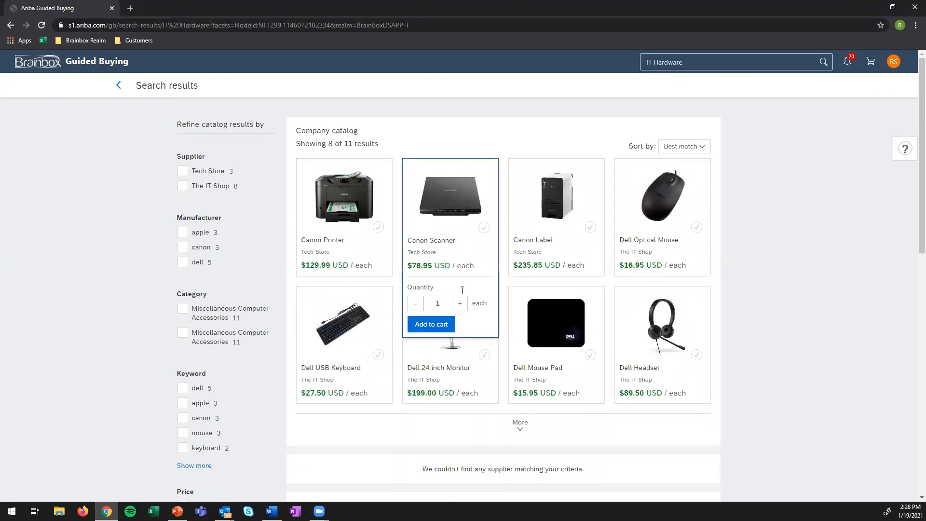
mouse_move(674, 372)
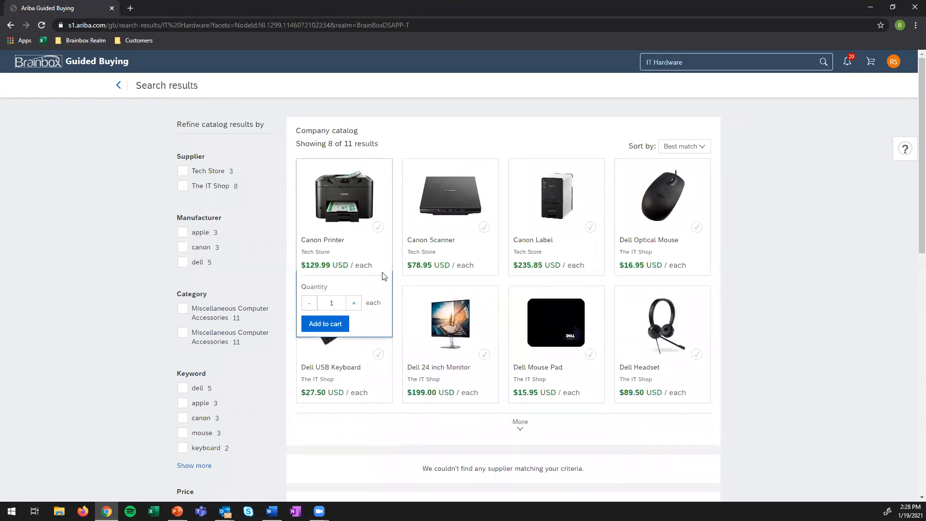
scroll(down, 3)
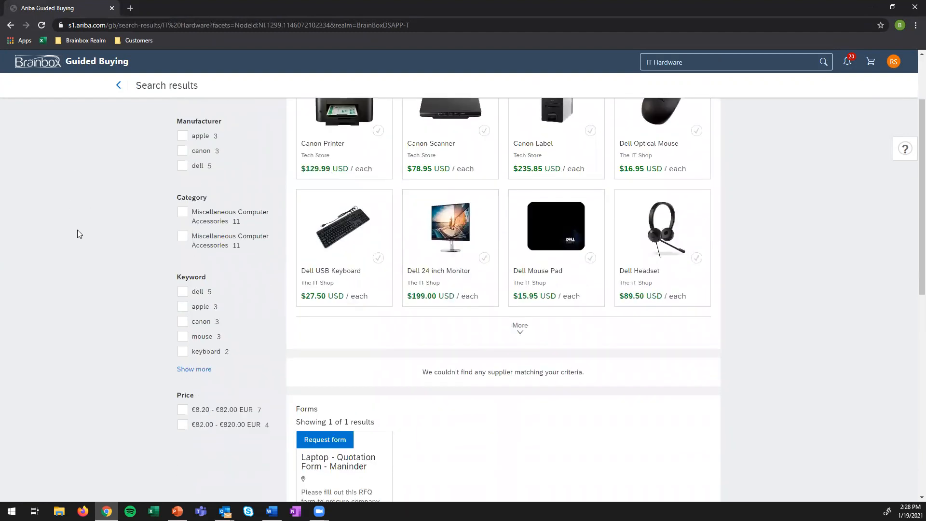
mouse_move(184, 340)
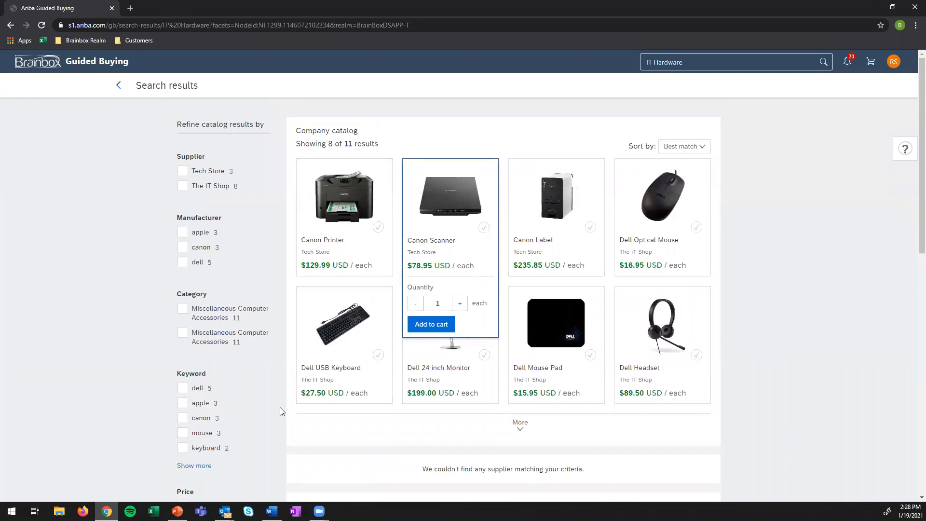
scroll(down, 3)
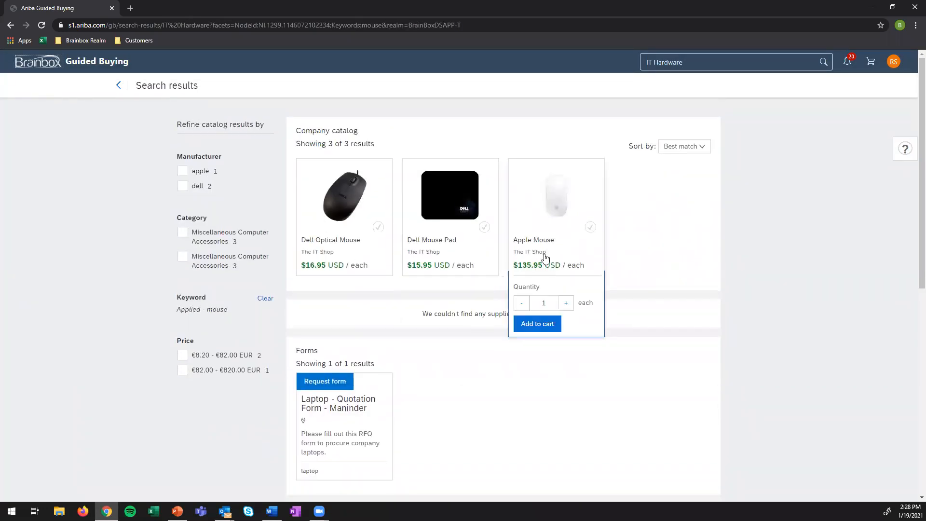
mouse_move(99, 94)
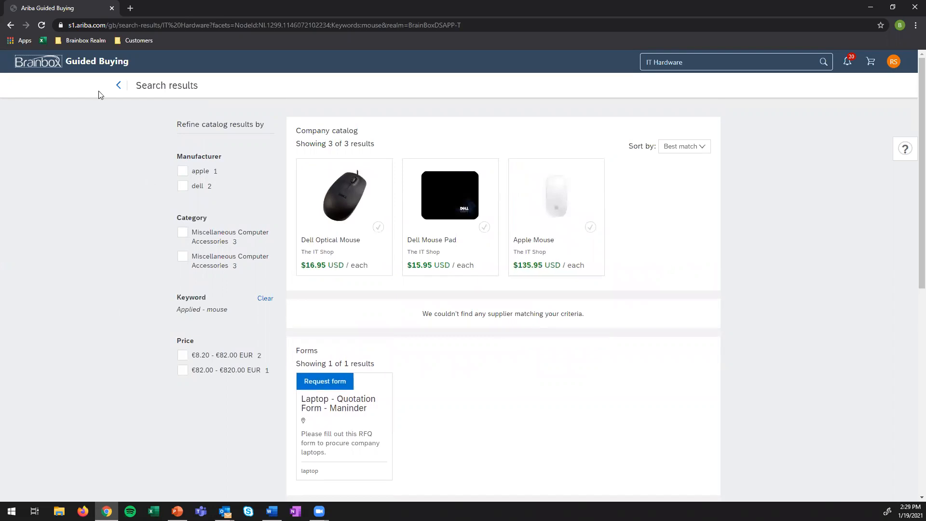
click(118, 86)
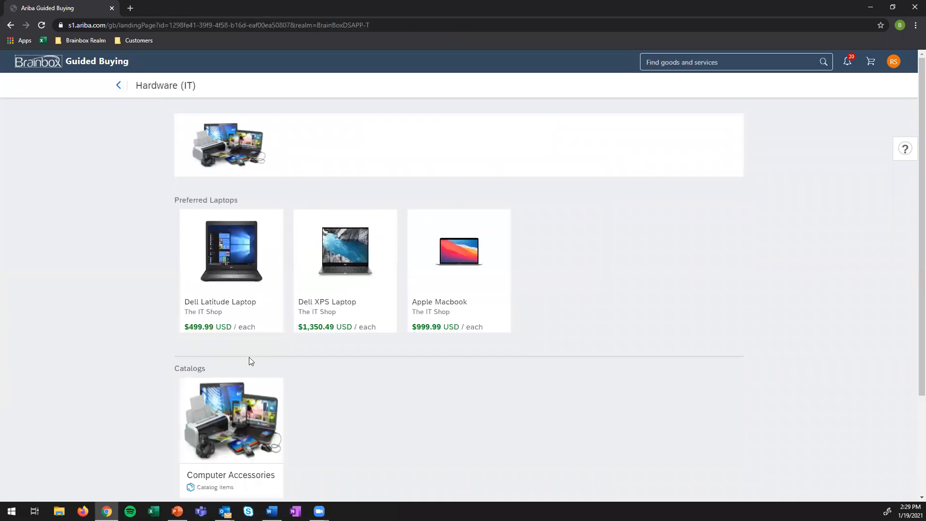
mouse_move(333, 344)
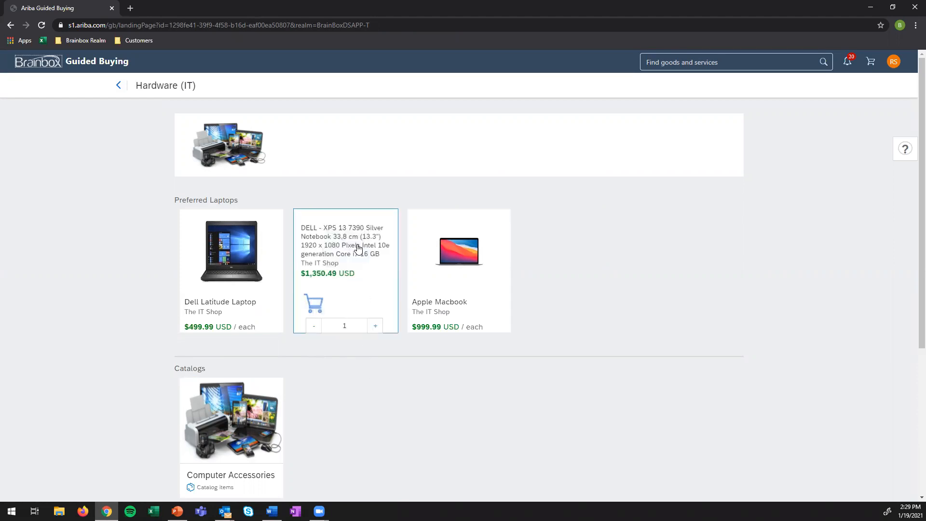
click(344, 245)
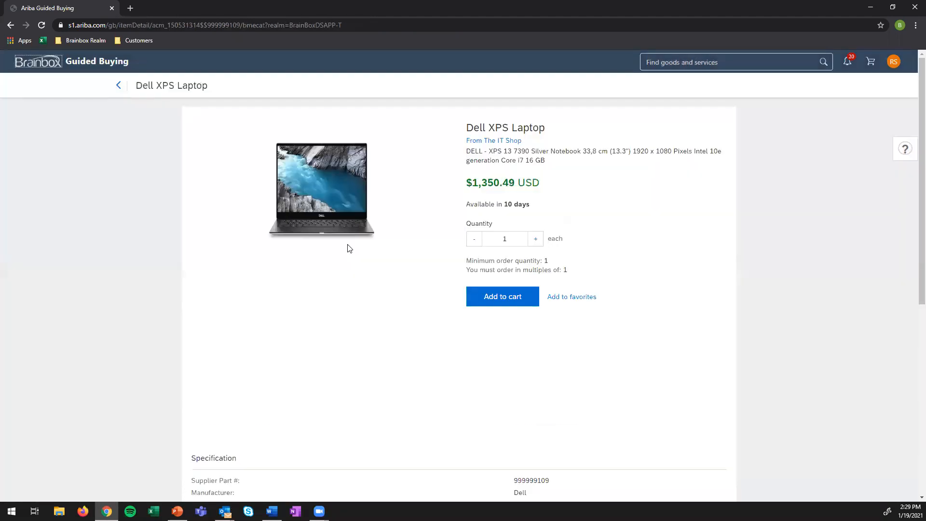
mouse_move(687, 250)
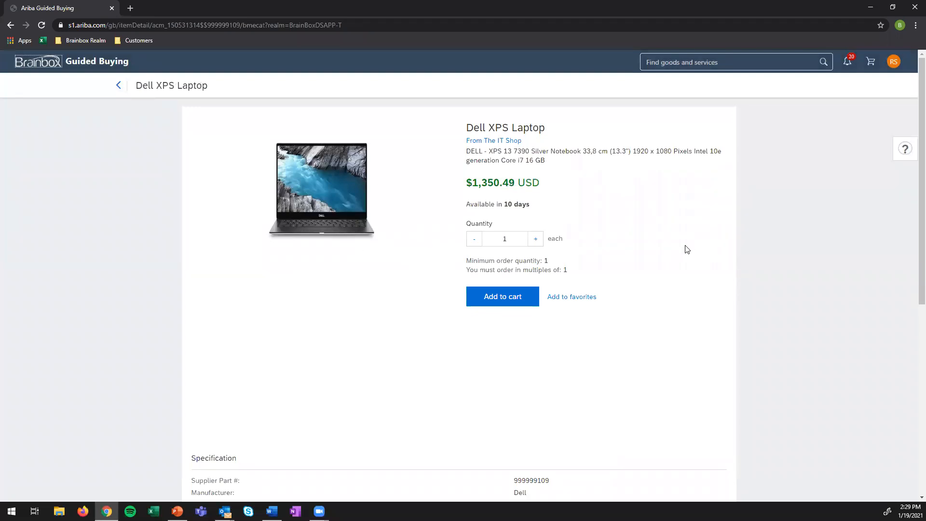
mouse_move(644, 236)
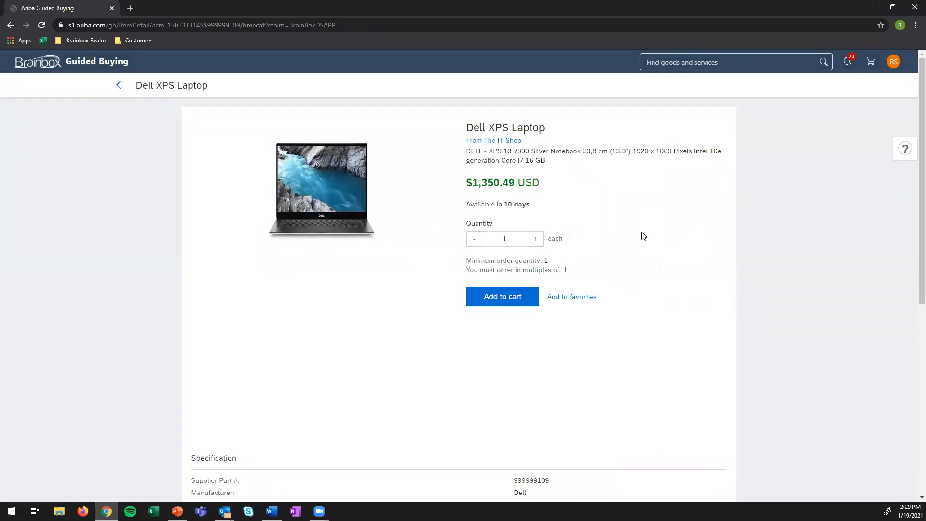
mouse_move(510, 168)
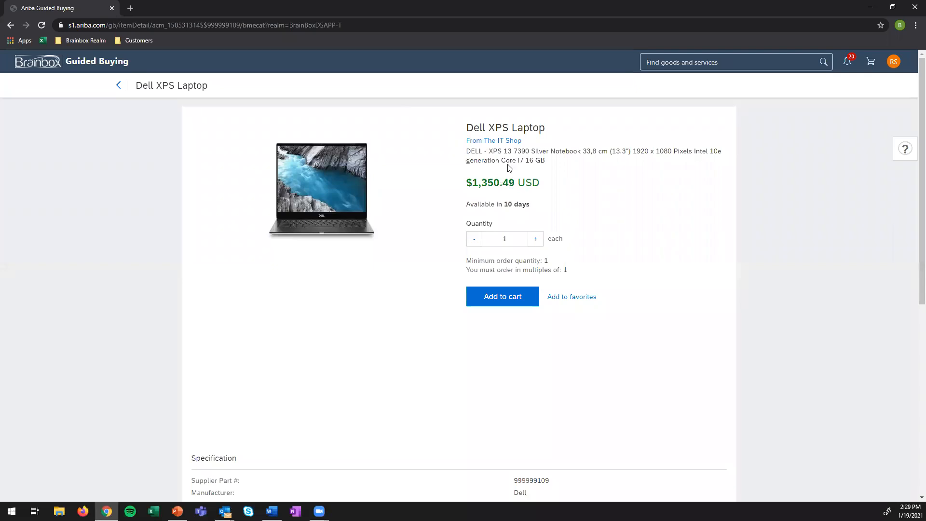
mouse_move(565, 161)
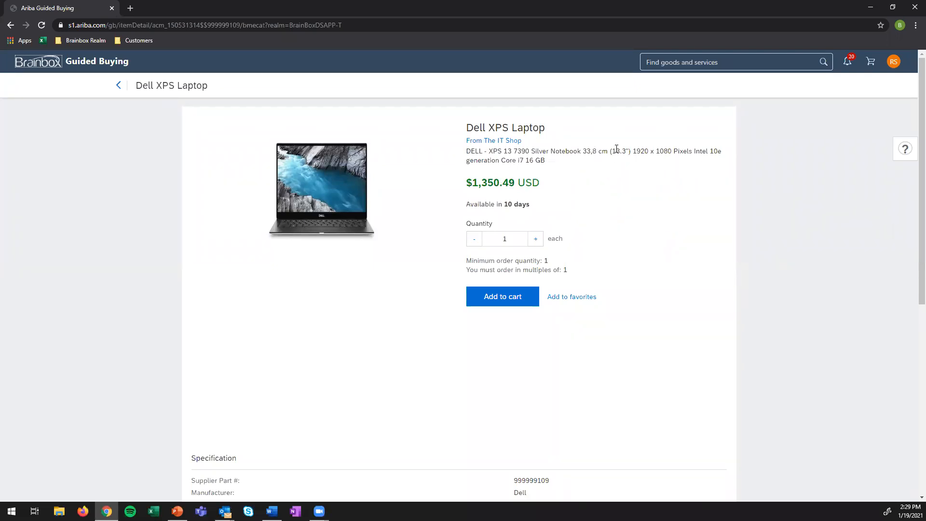
mouse_move(638, 186)
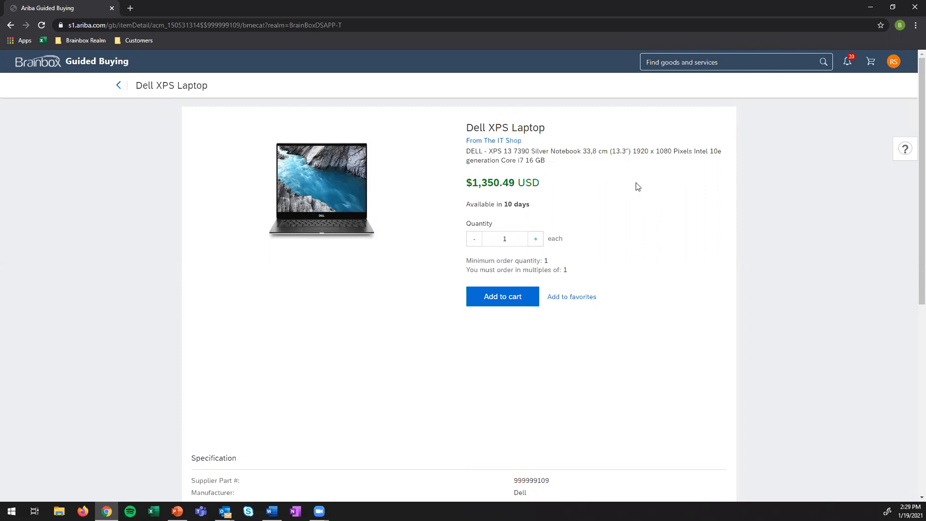
mouse_move(654, 194)
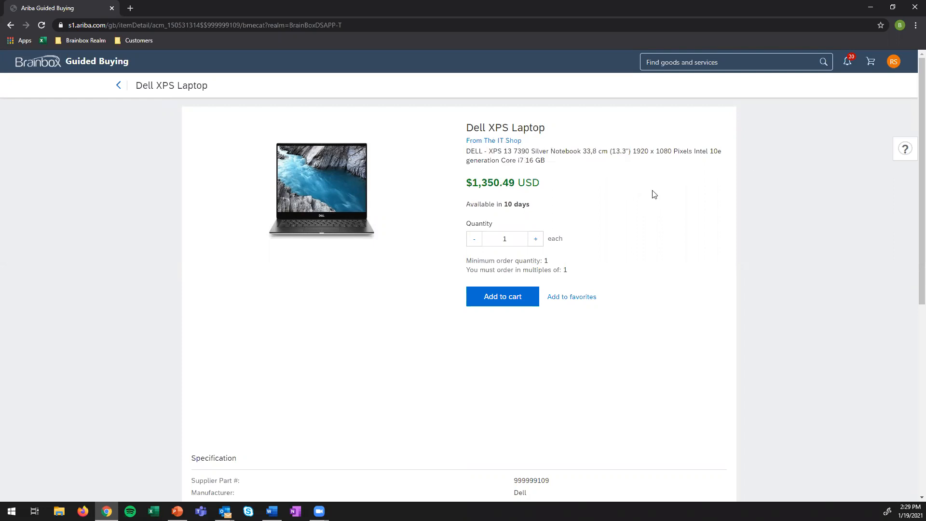
scroll(down, 3)
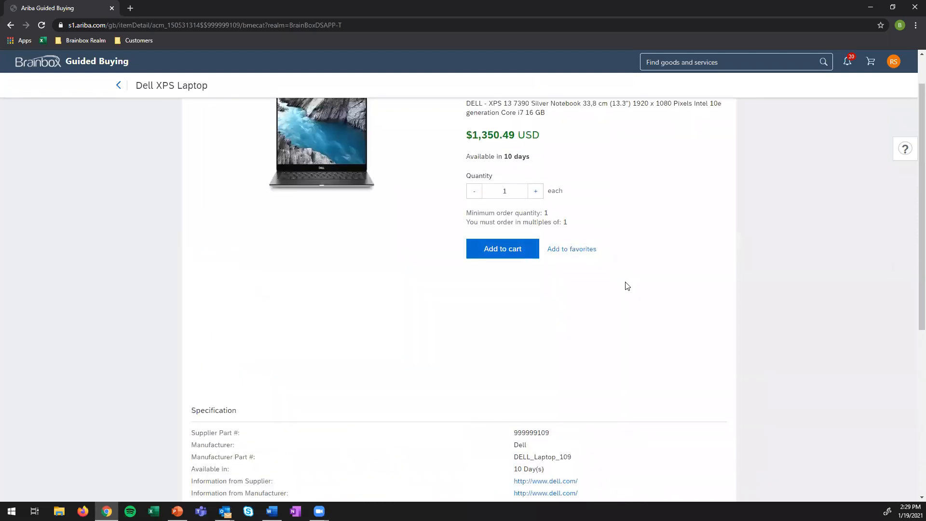
scroll(up, 3)
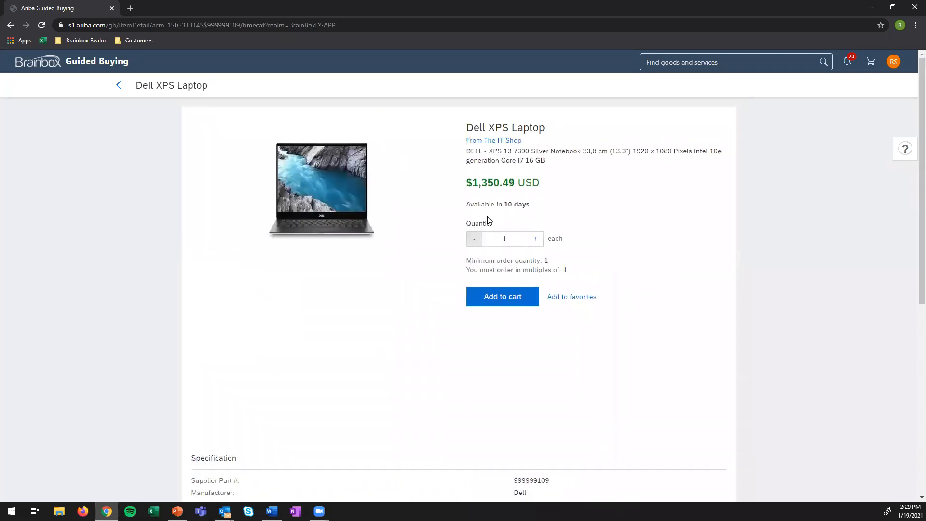
mouse_move(535, 211)
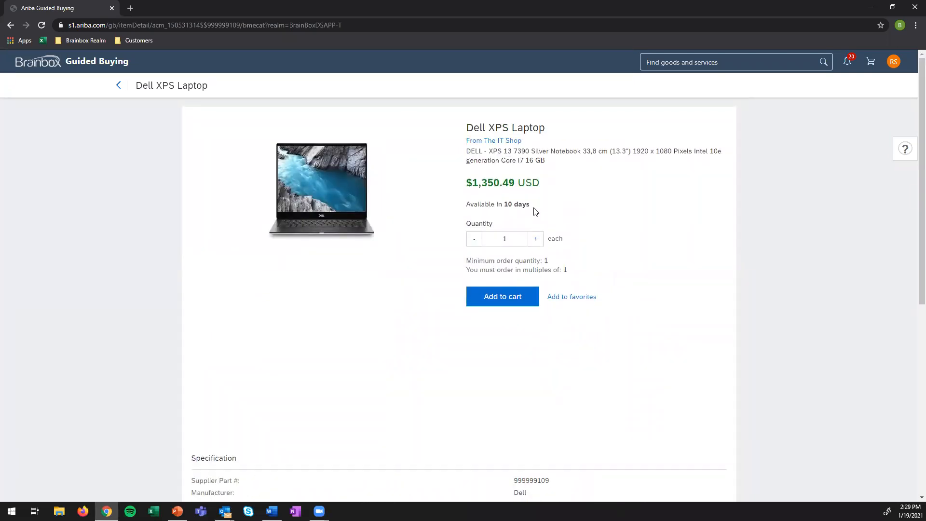
mouse_move(542, 209)
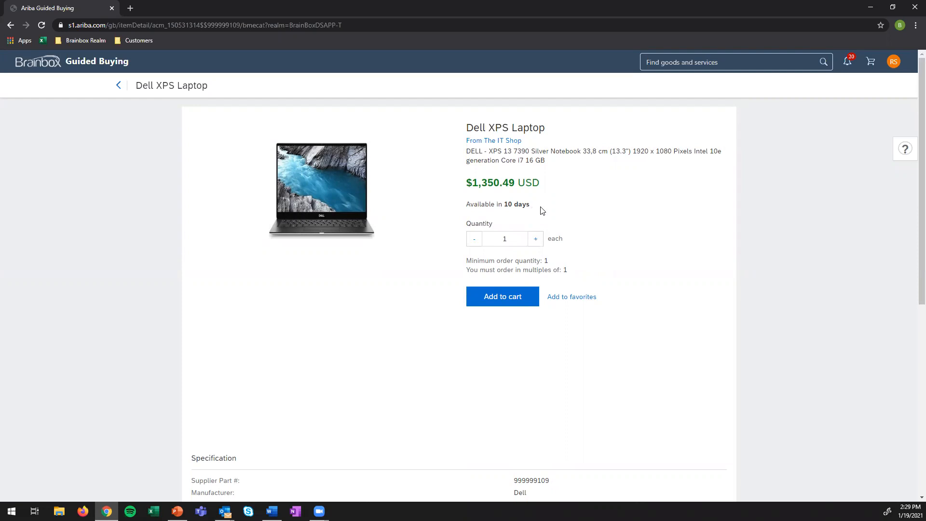
scroll(down, 3)
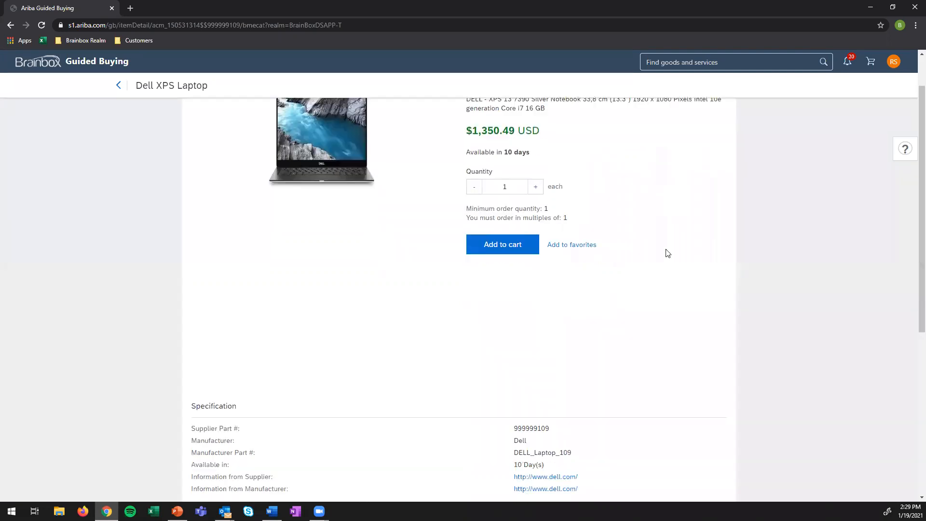
Add the Dell Optical Mouse and Dell USB Keyboard to the cart.
scroll(down, 3)
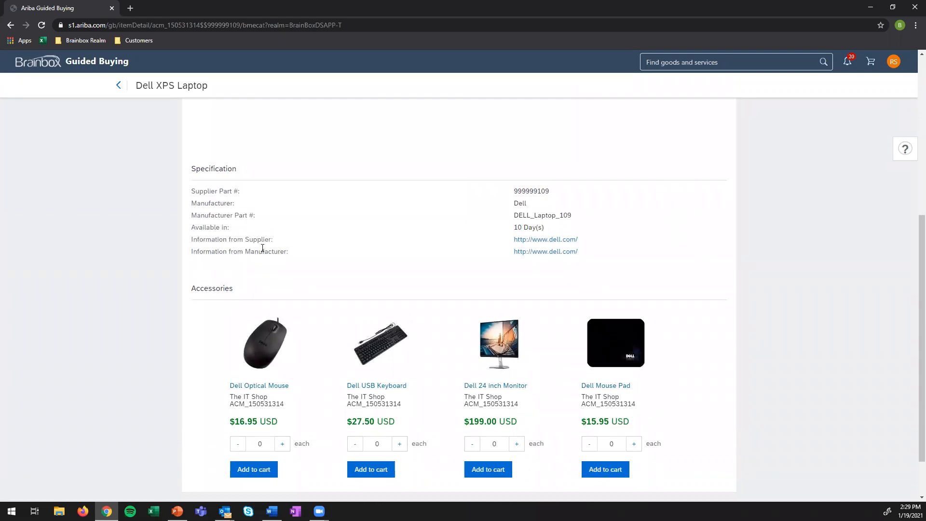
mouse_move(261, 266)
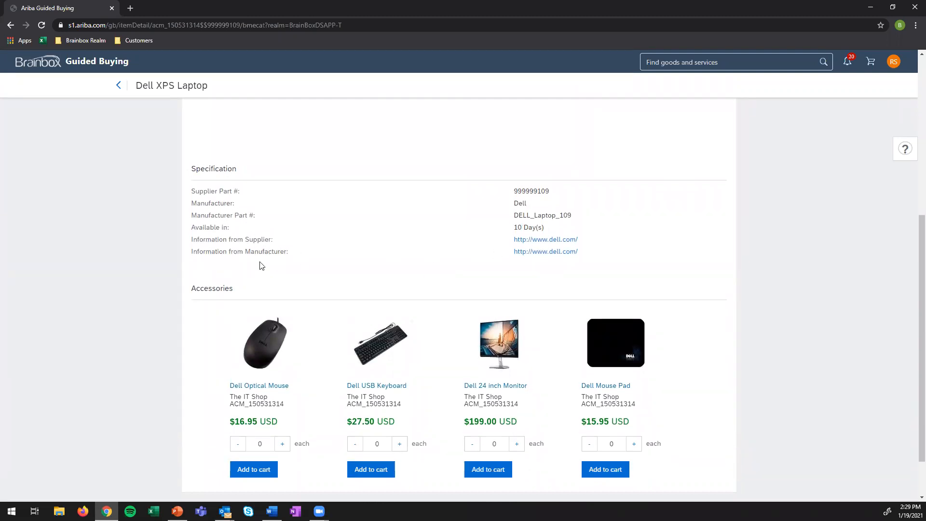
mouse_move(340, 240)
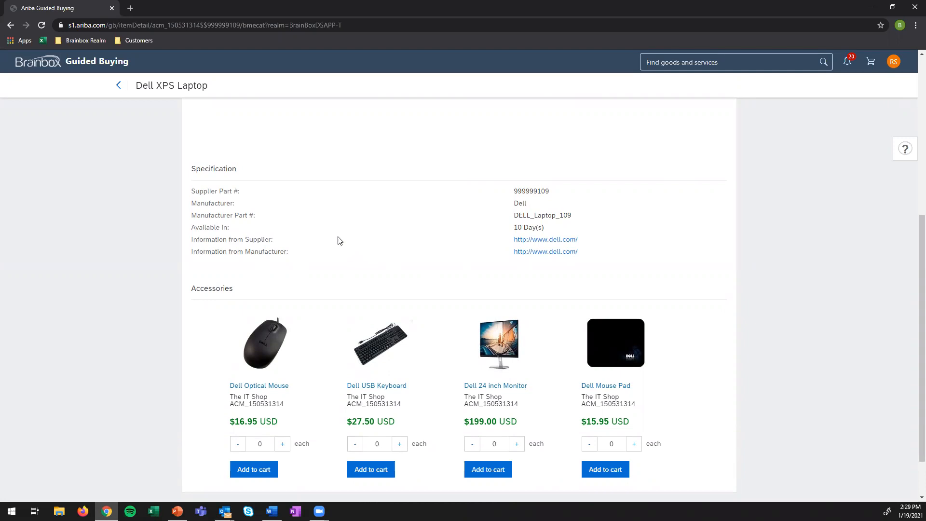
scroll(down, 3)
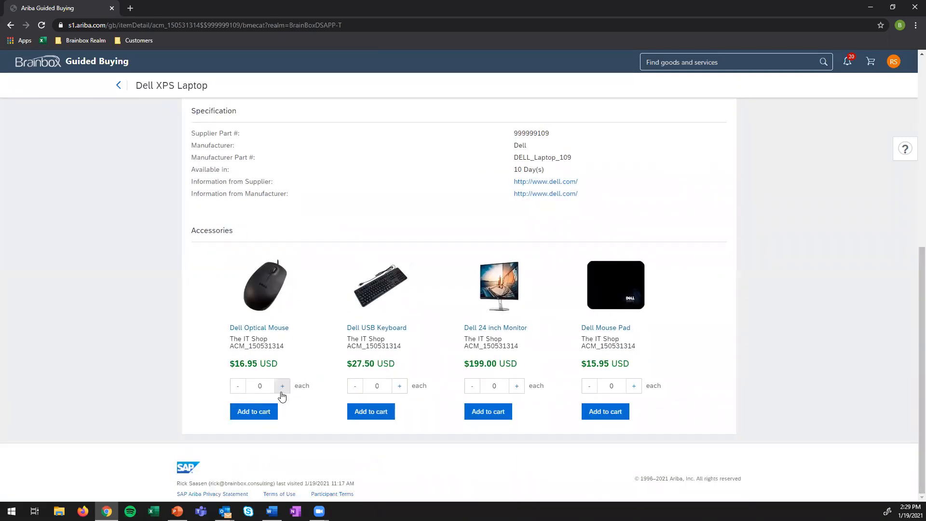
click(253, 411)
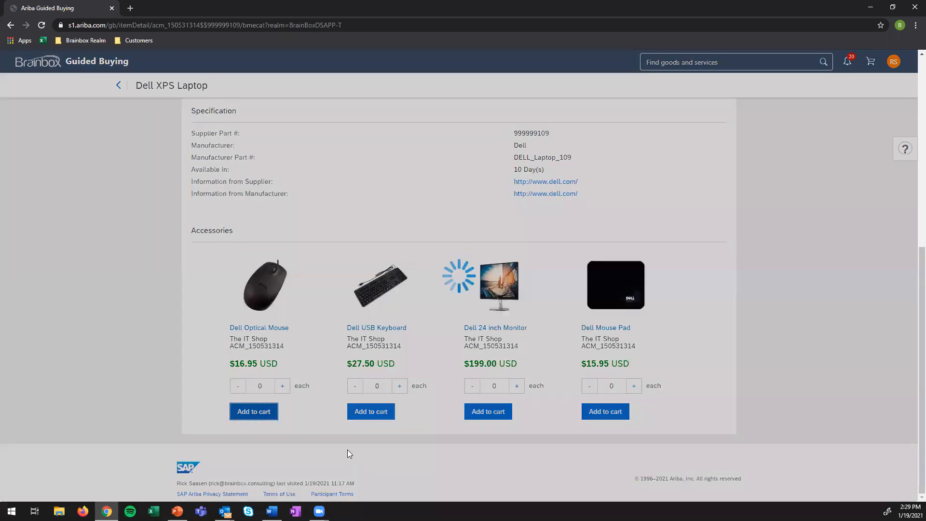
mouse_move(407, 396)
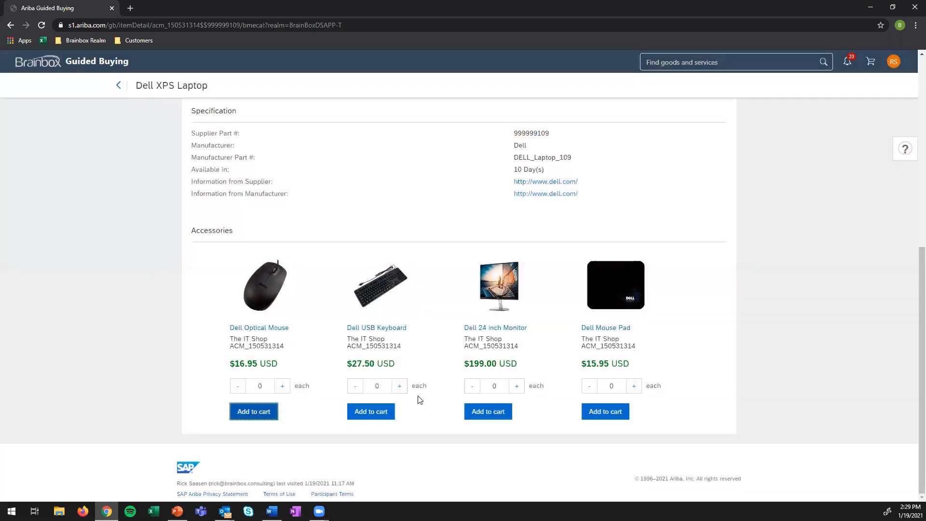
click(371, 411)
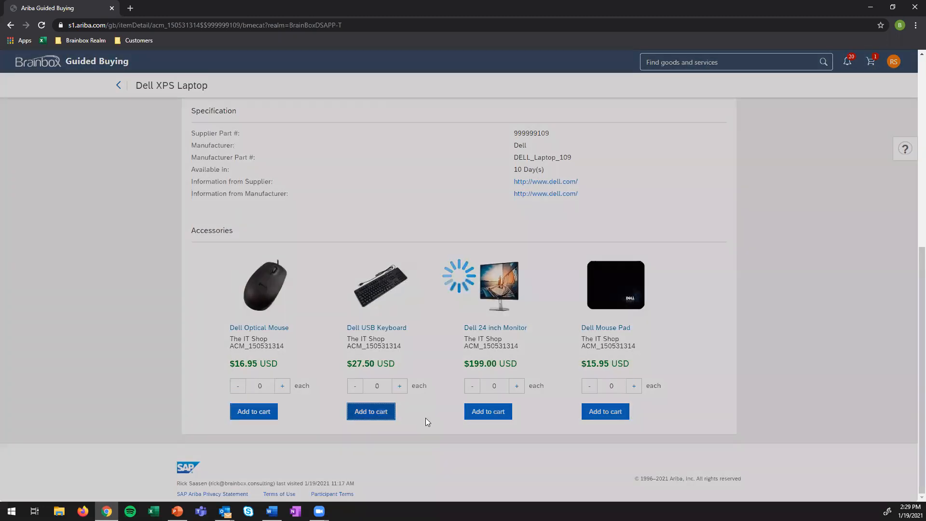
Review the cart, add two Dell XPS Laptops, and start checkout PR438.
click(254, 411)
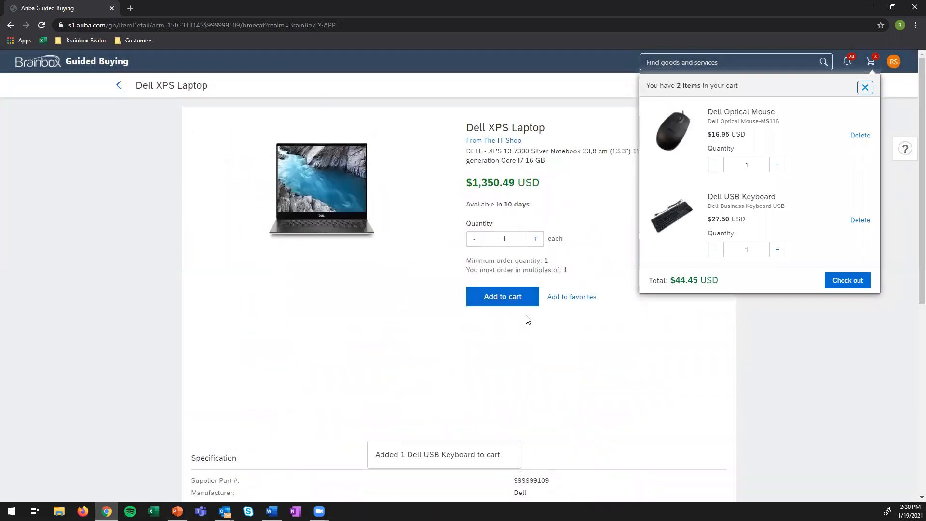
click(865, 88)
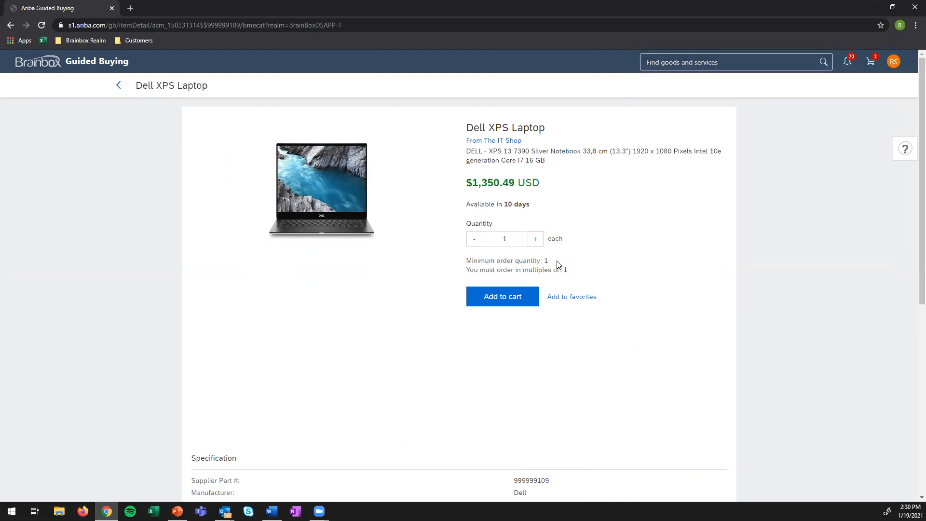
mouse_move(536, 249)
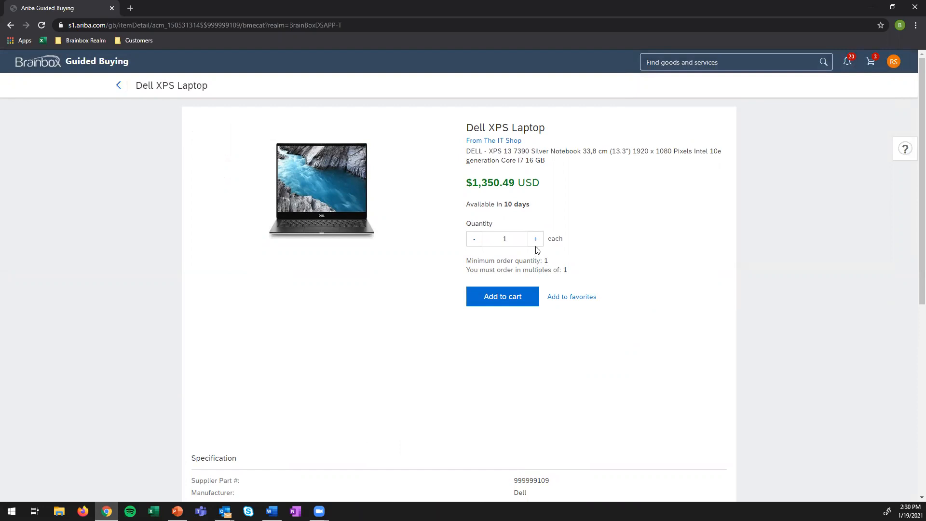
click(535, 239)
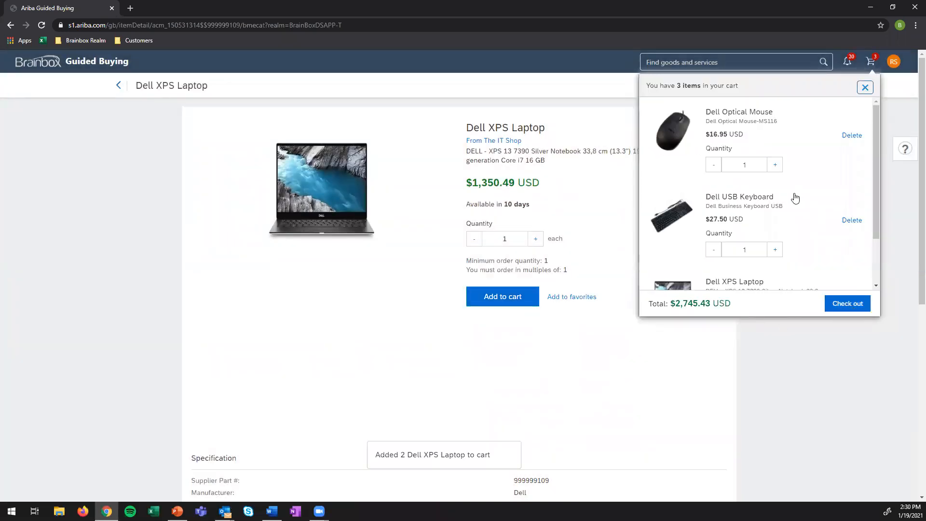
mouse_move(721, 288)
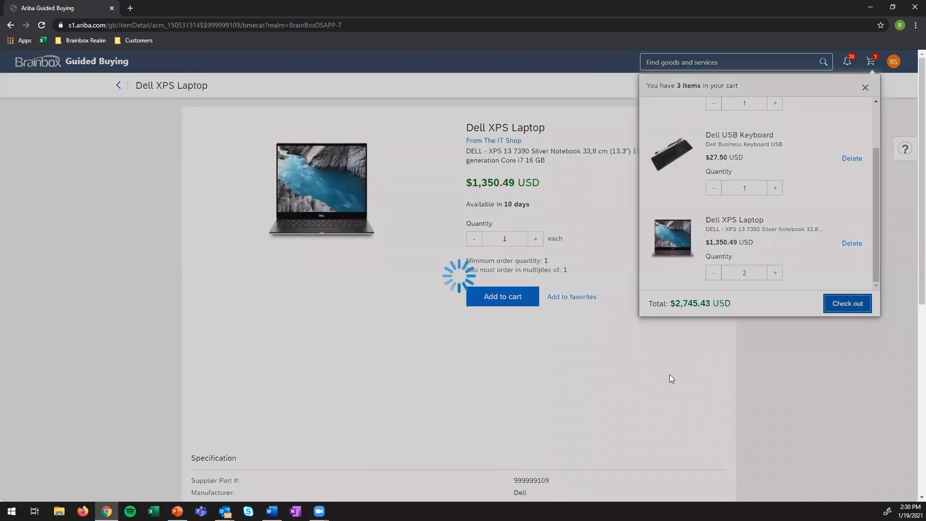
click(847, 303)
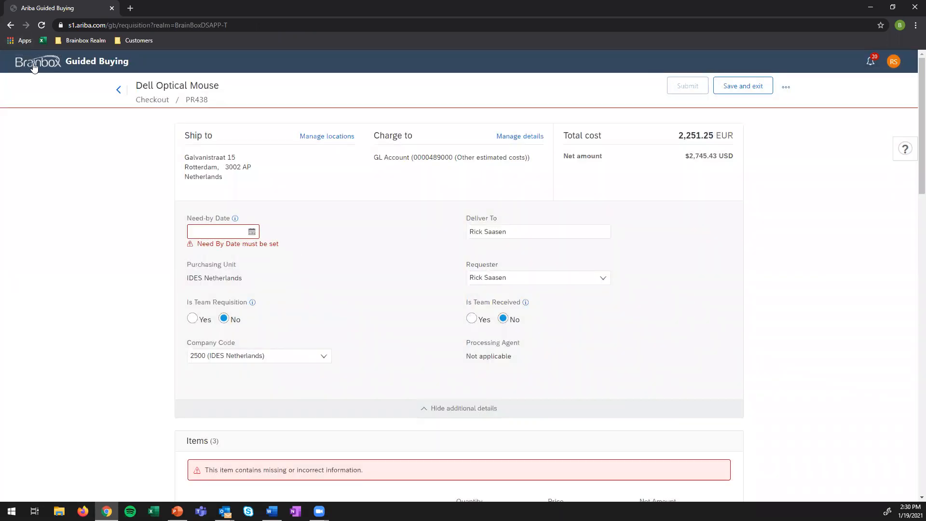
Return to the home page and search the catalog for canon printer.
click(37, 61)
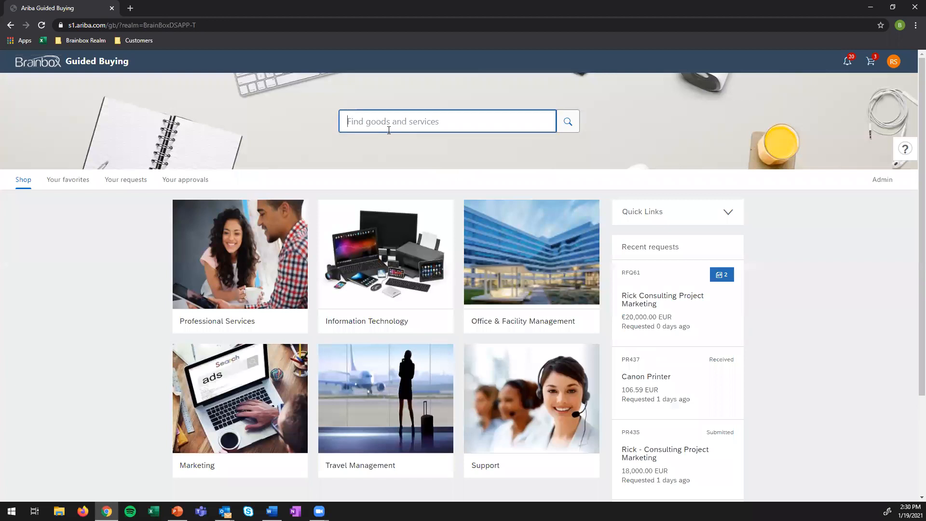
text(canon)
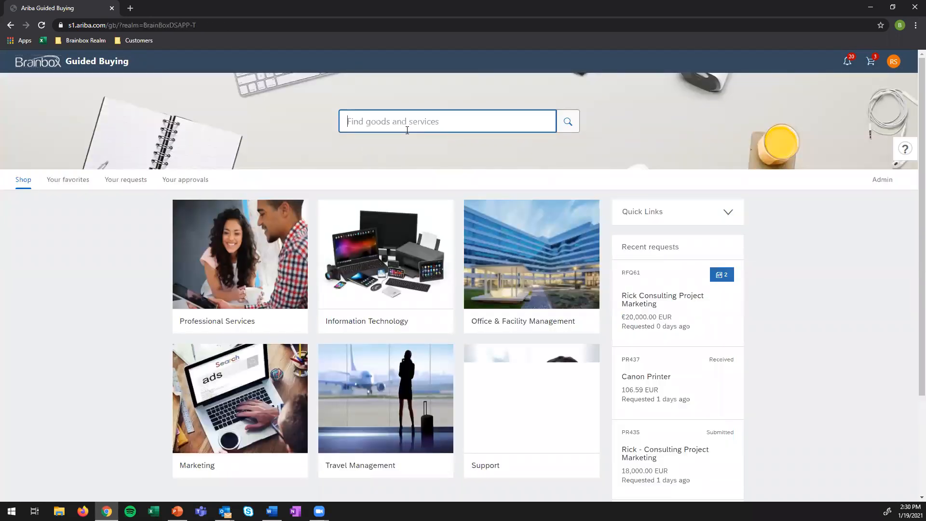
text(canon prit)
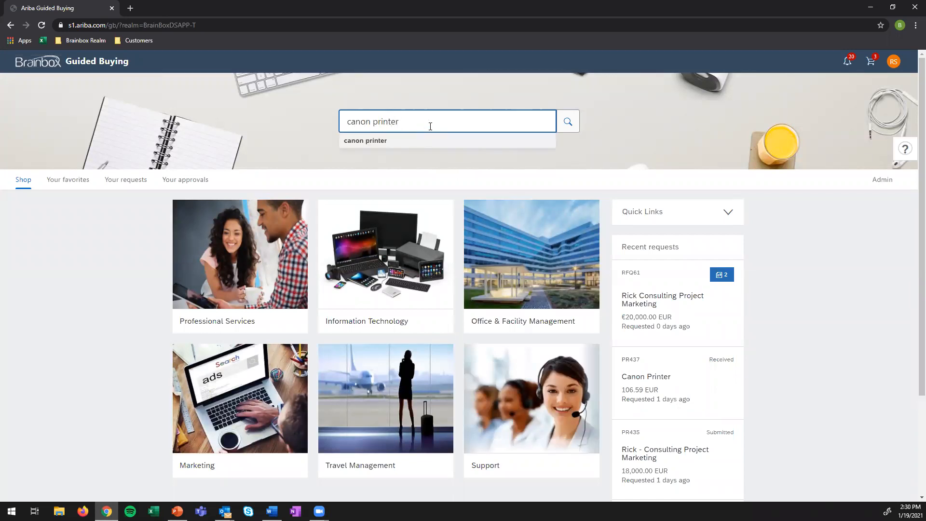
mouse_move(386, 144)
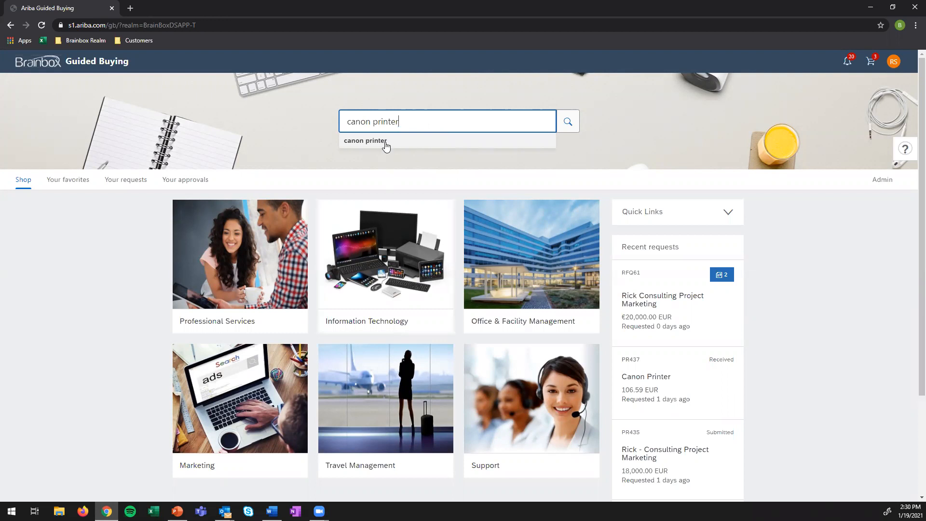
click(365, 140)
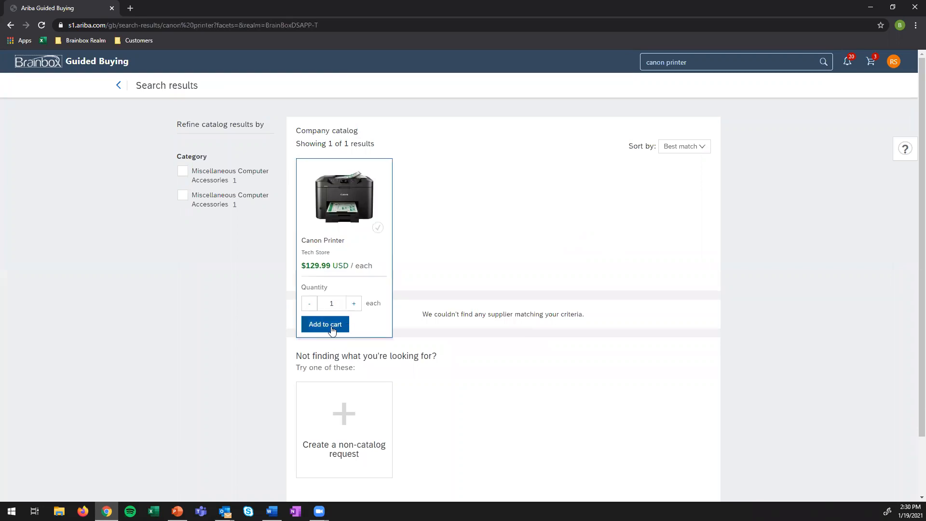
Add the Canon Printer and start checkout with the four cart items.
click(324, 324)
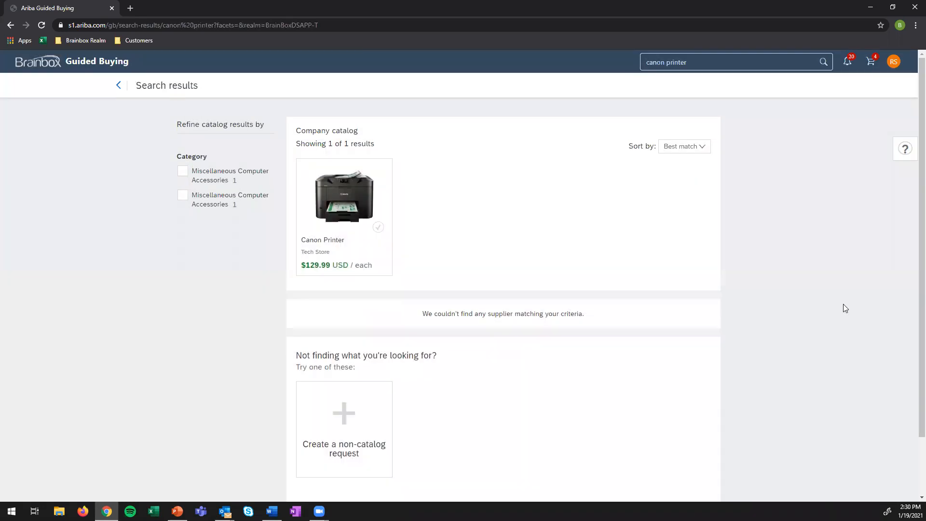
click(870, 62)
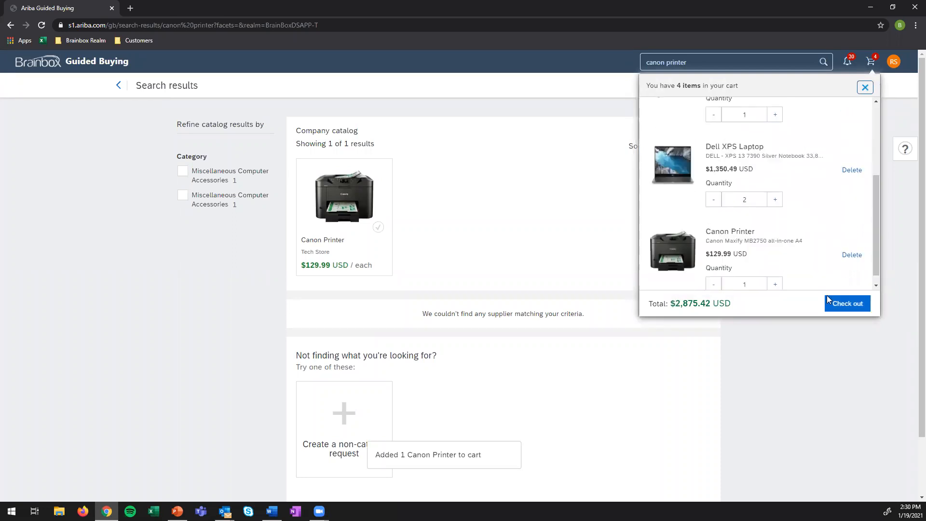
click(847, 304)
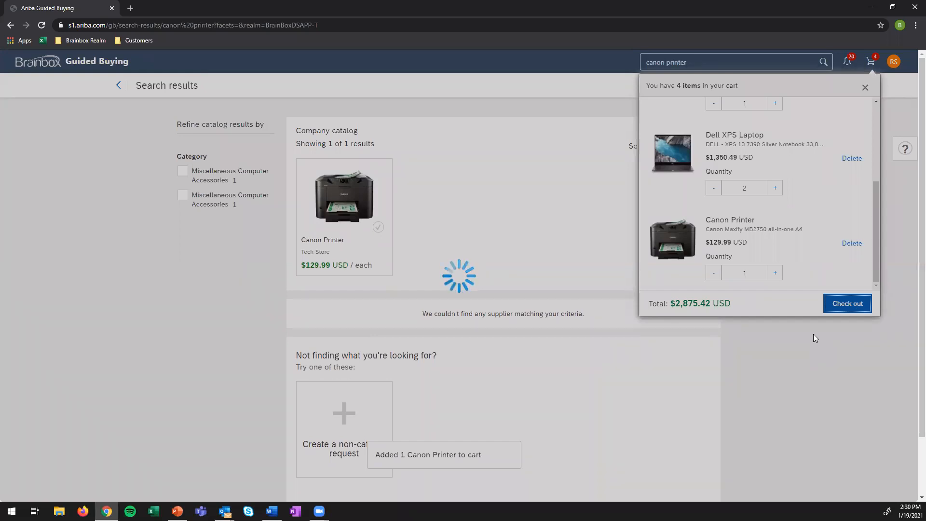
Retitle requisition PR438 'Rick -- IT Supplies' and pick a need-by date from the calendar.
click(847, 303)
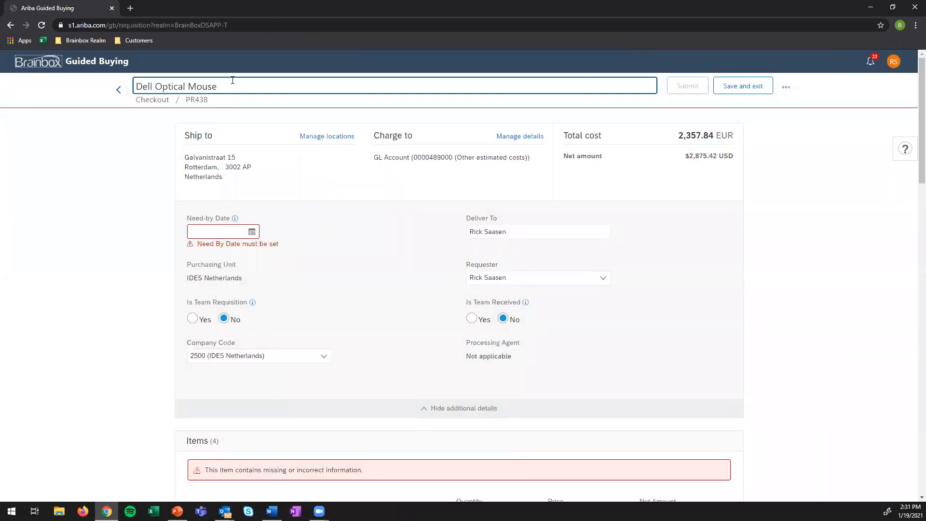
key(Backspace)
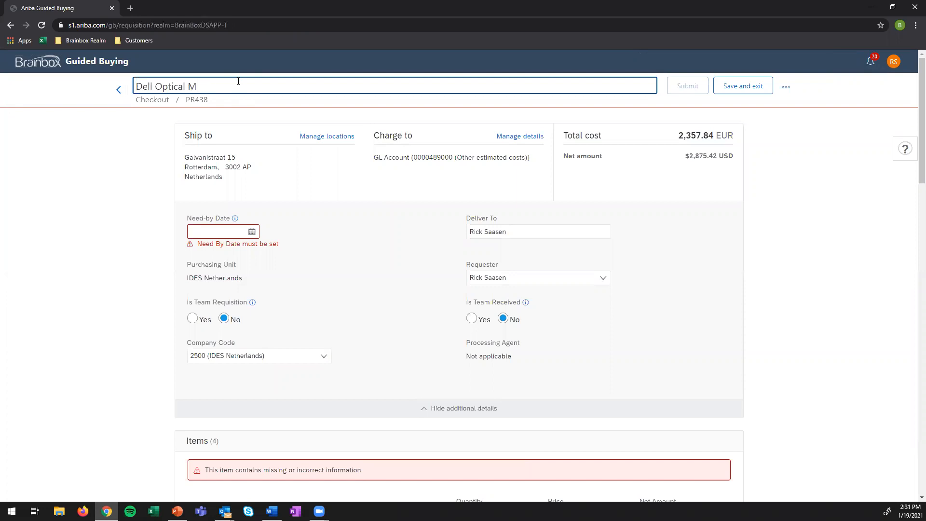
text(Rick)
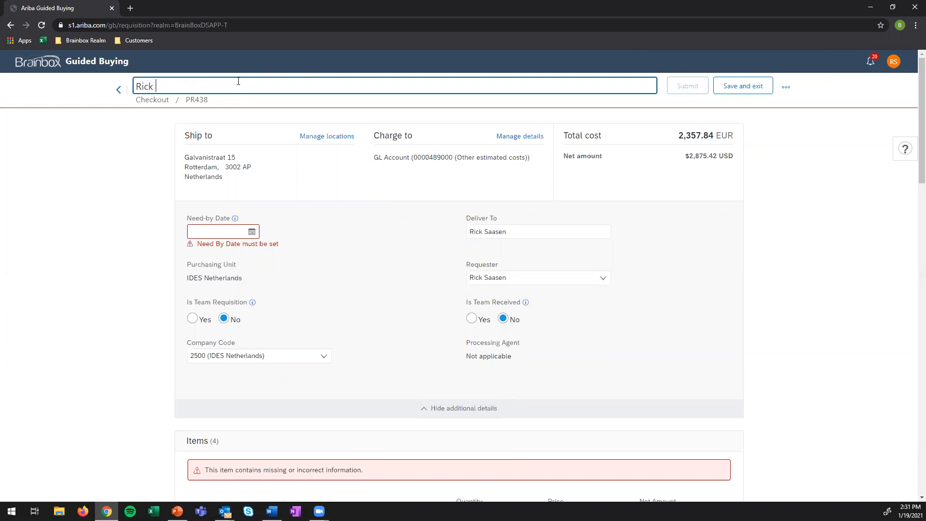
text(--)
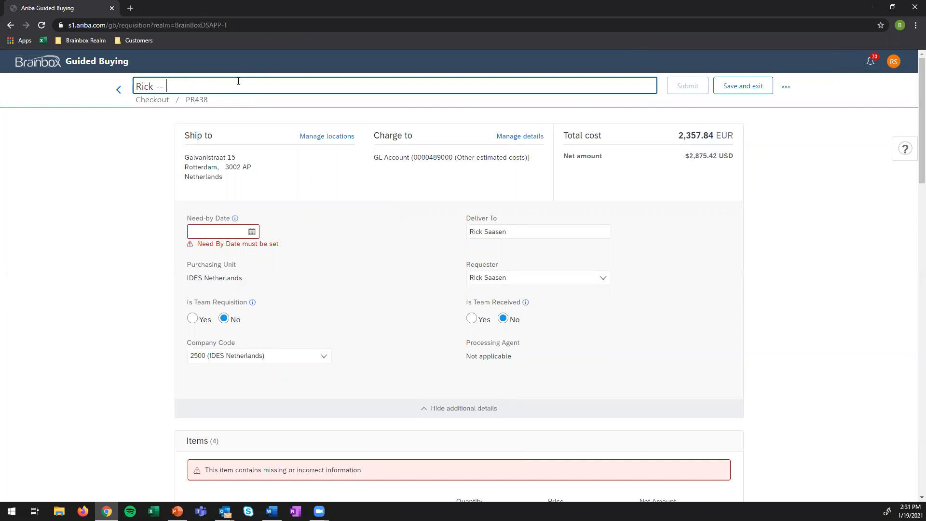
text(IT S)
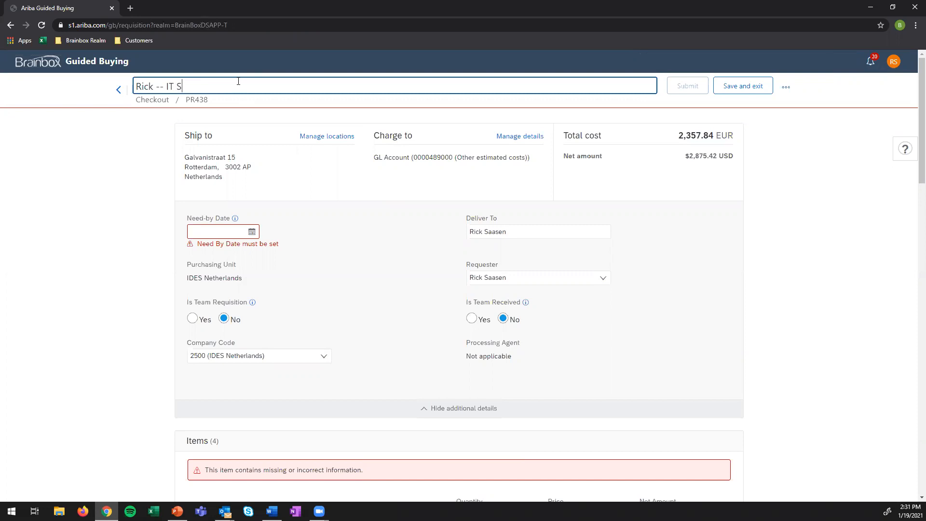
text(upplies)
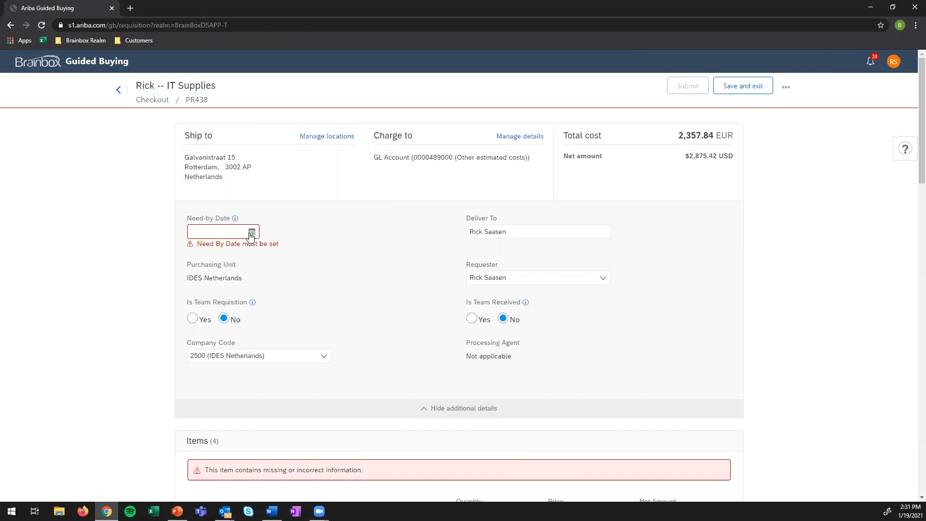
click(251, 231)
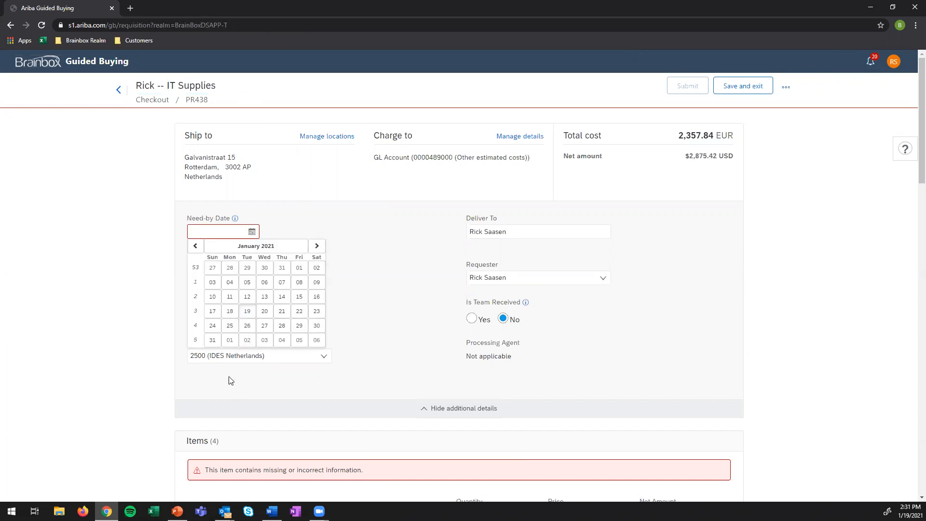
mouse_move(229, 340)
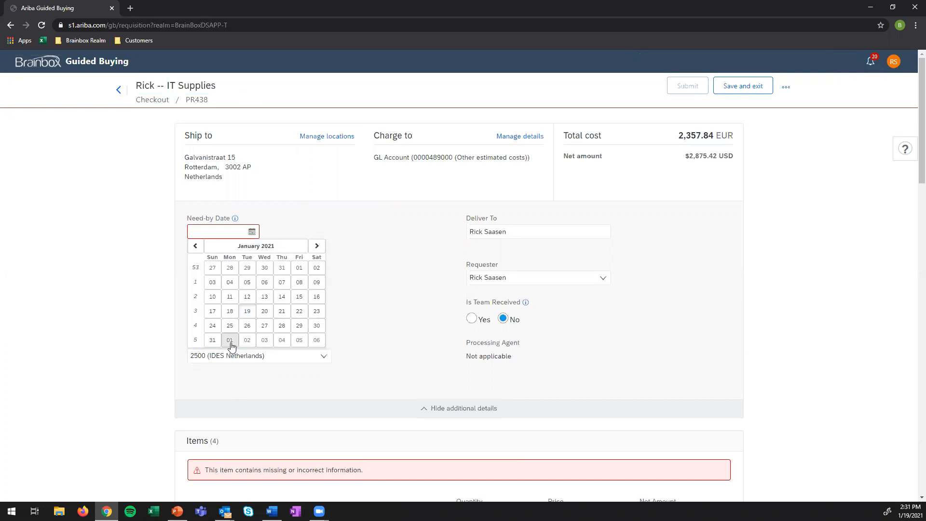
click(230, 340)
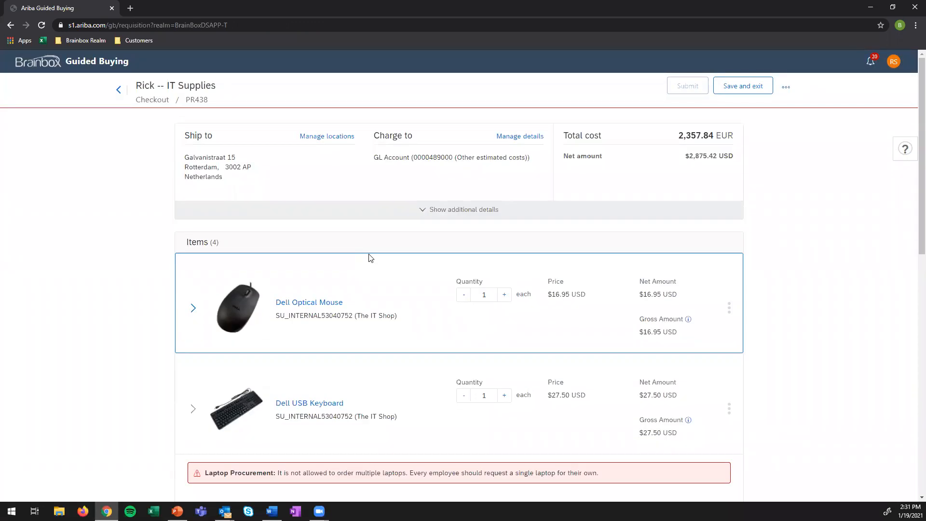
scroll(down, 3)
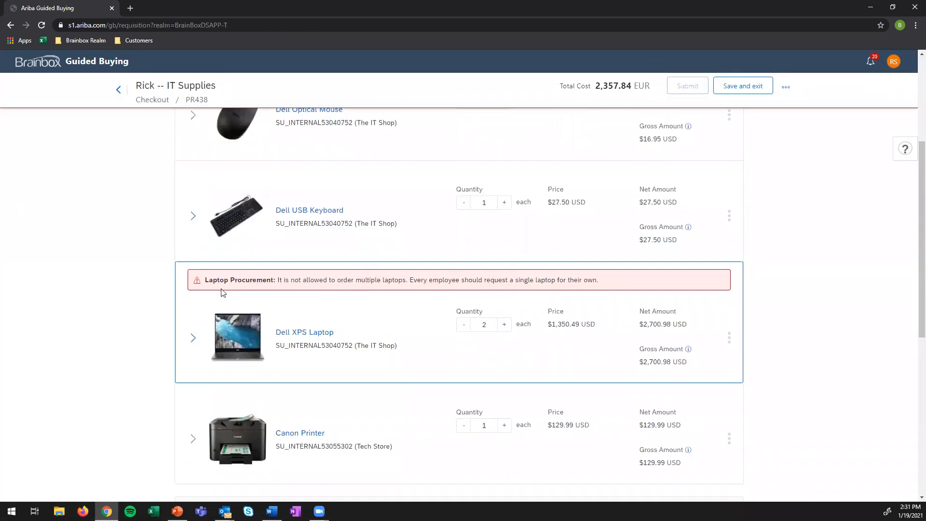
mouse_move(252, 293)
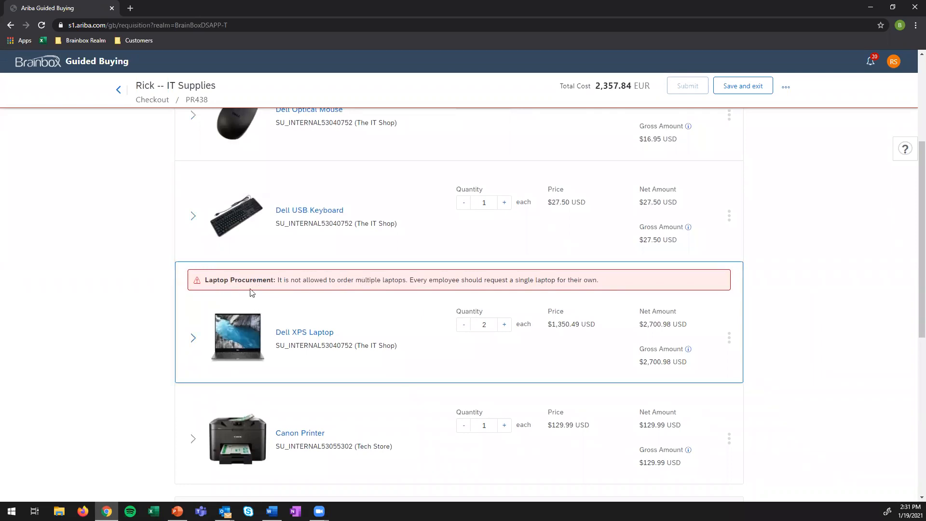
mouse_move(401, 291)
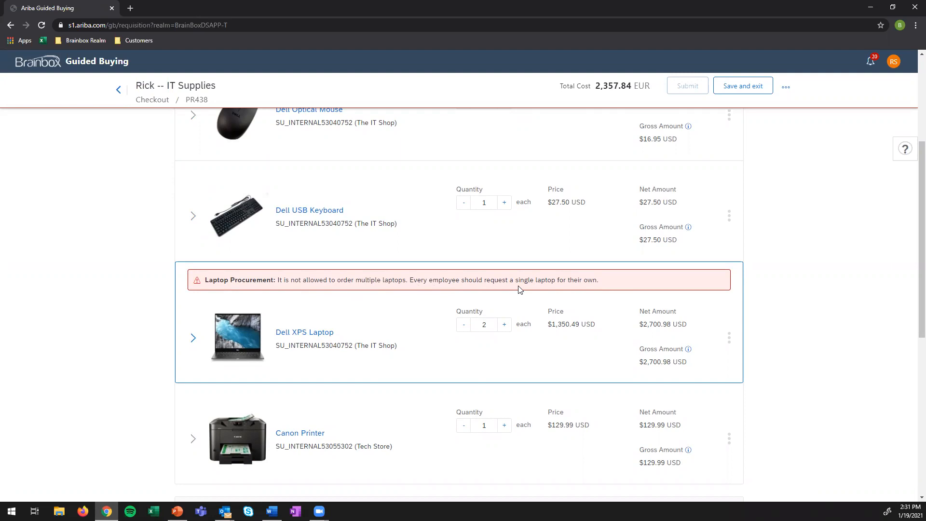
mouse_move(597, 287)
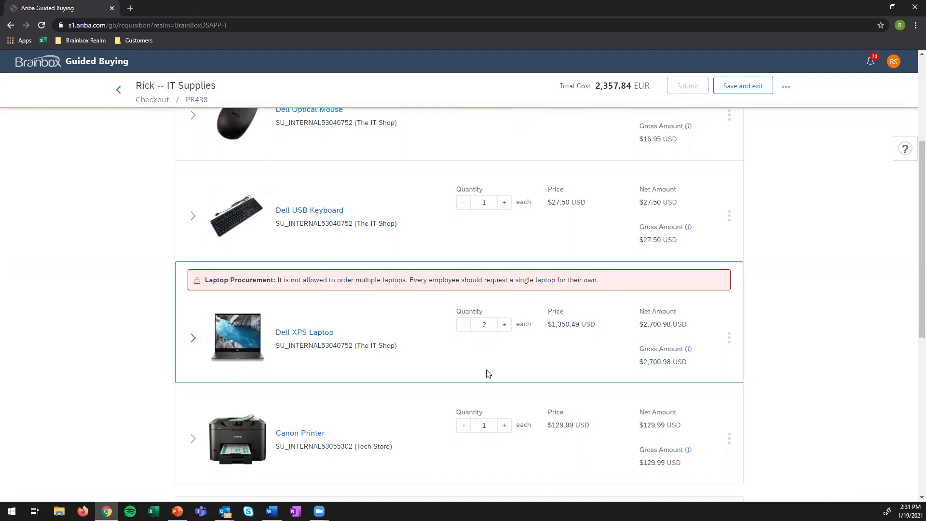
mouse_move(503, 351)
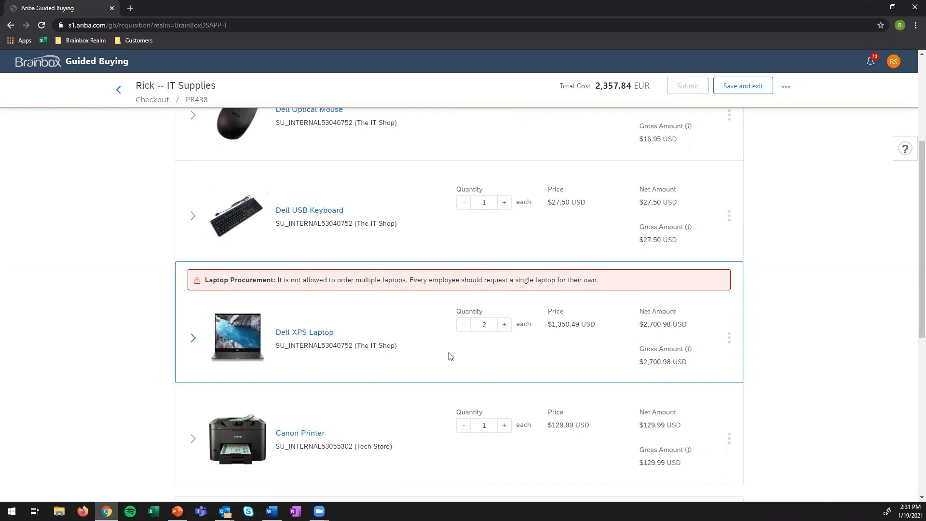
mouse_move(476, 353)
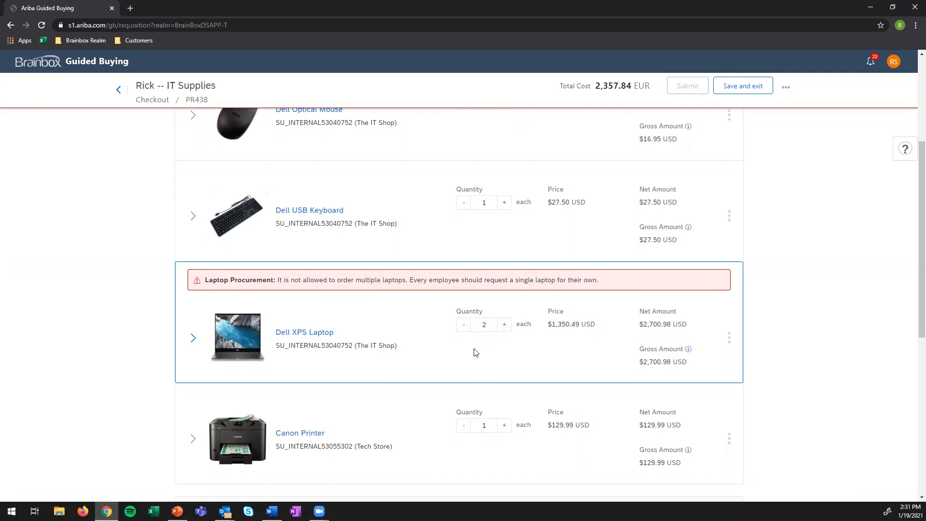
mouse_move(431, 360)
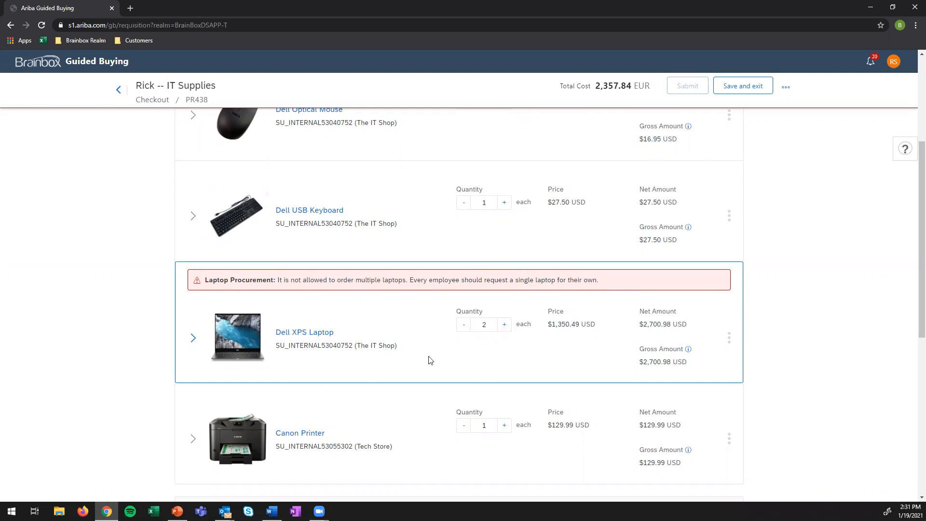
mouse_move(491, 357)
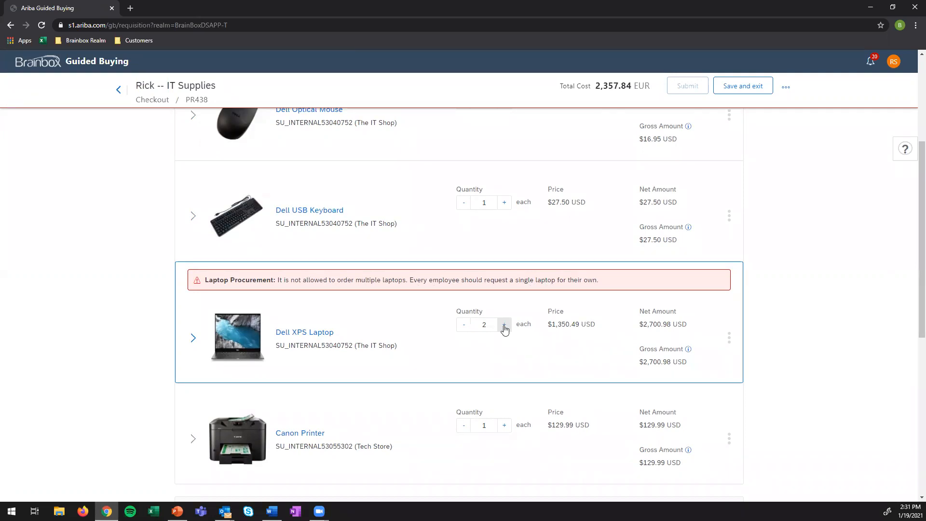
Reduce the Dell XPS Laptop quantity to 1.
click(503, 324)
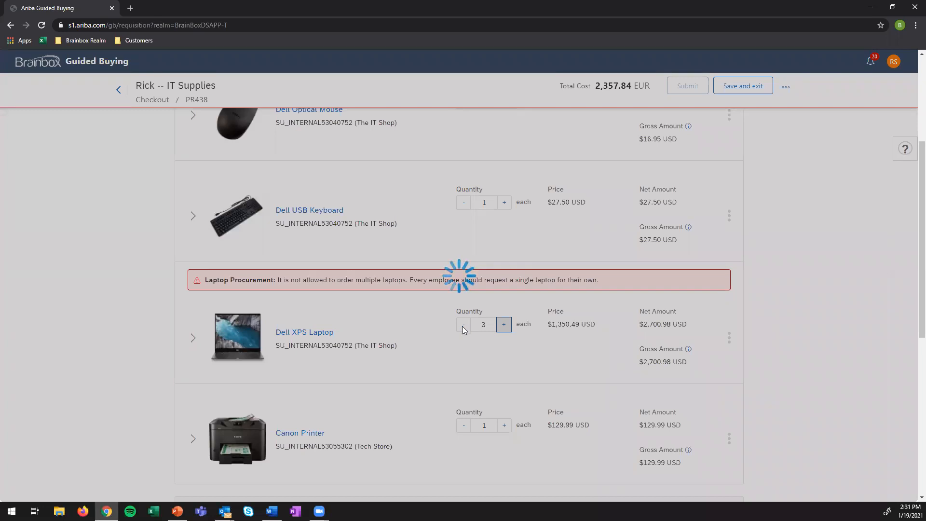
click(463, 324)
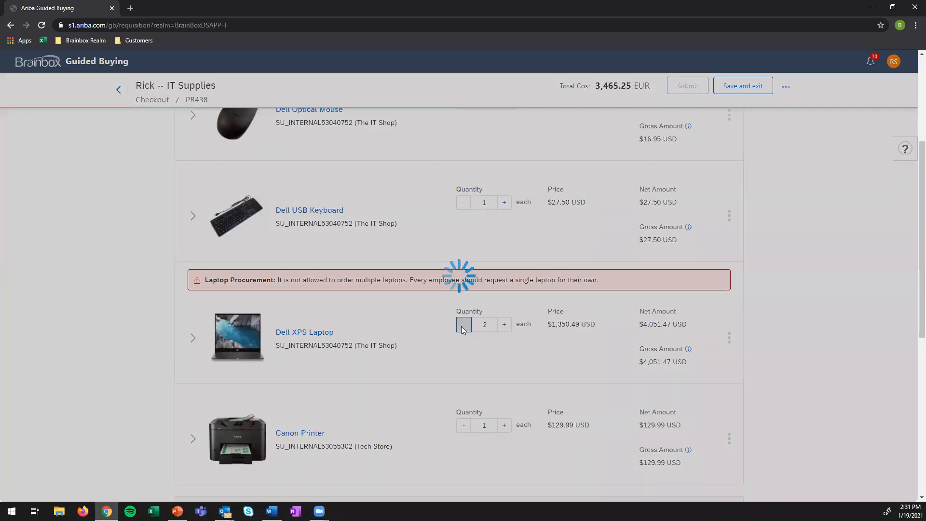
click(463, 324)
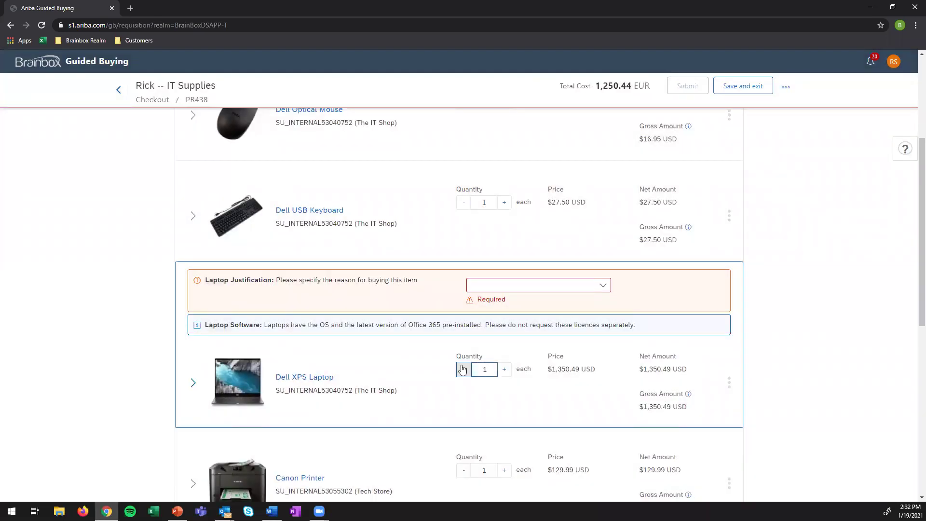
mouse_move(253, 306)
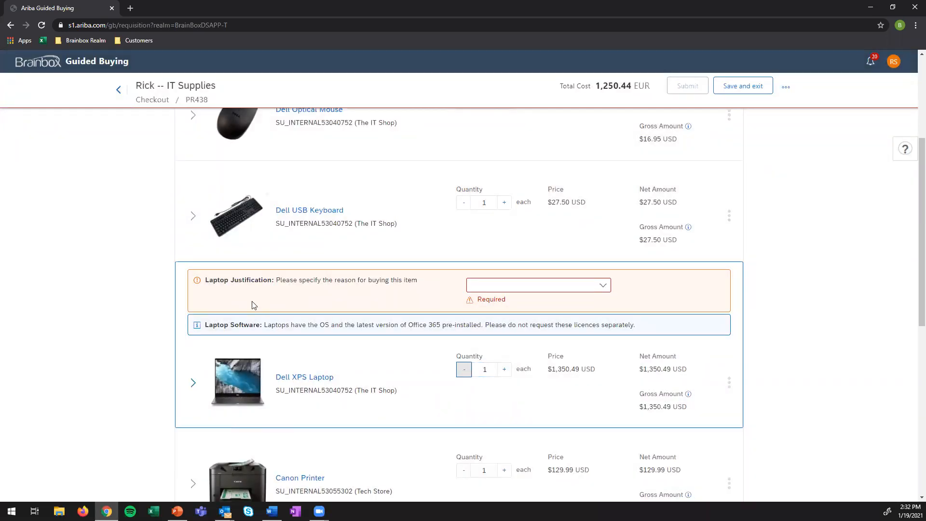
mouse_move(215, 296)
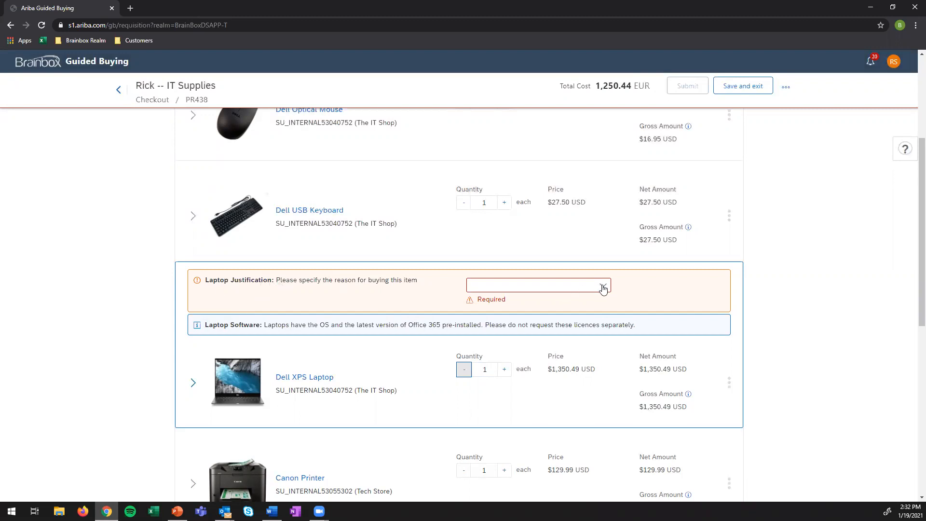
Choose Renewal as the Laptop Justification.
click(539, 285)
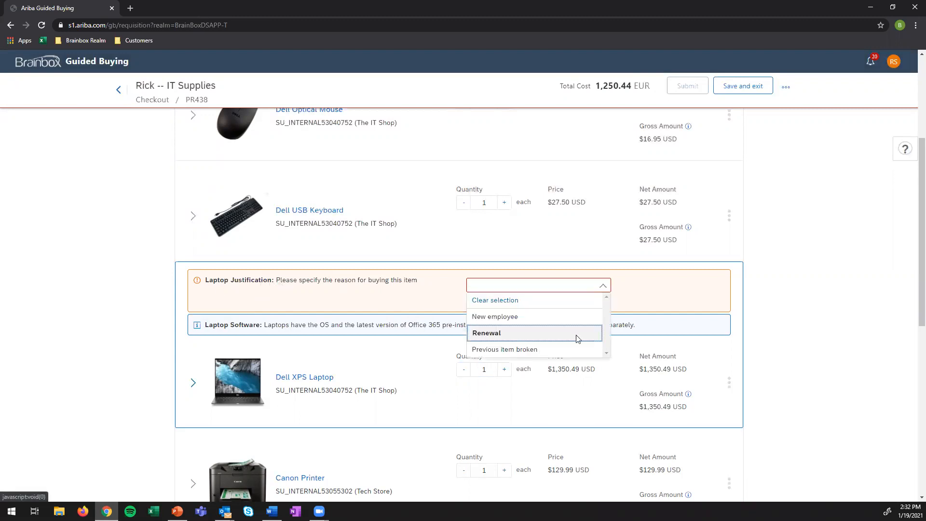
click(486, 333)
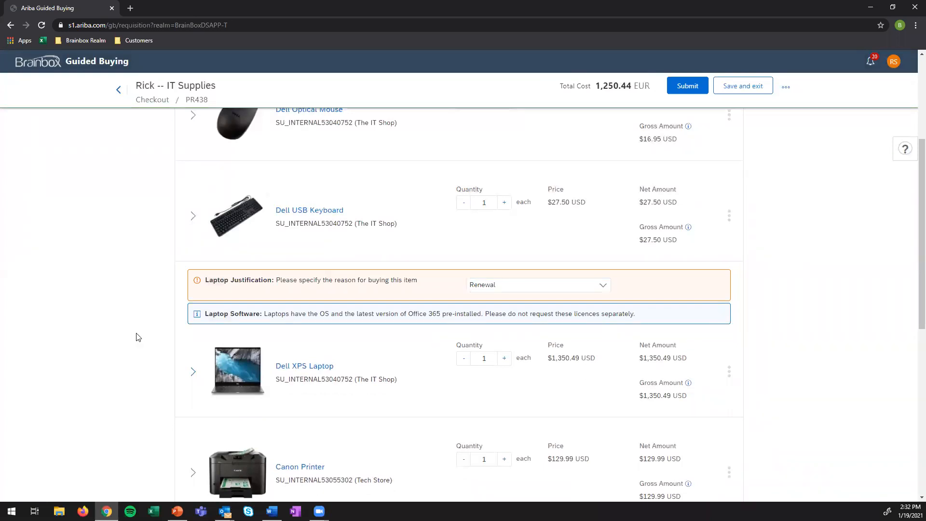
scroll(down, 3)
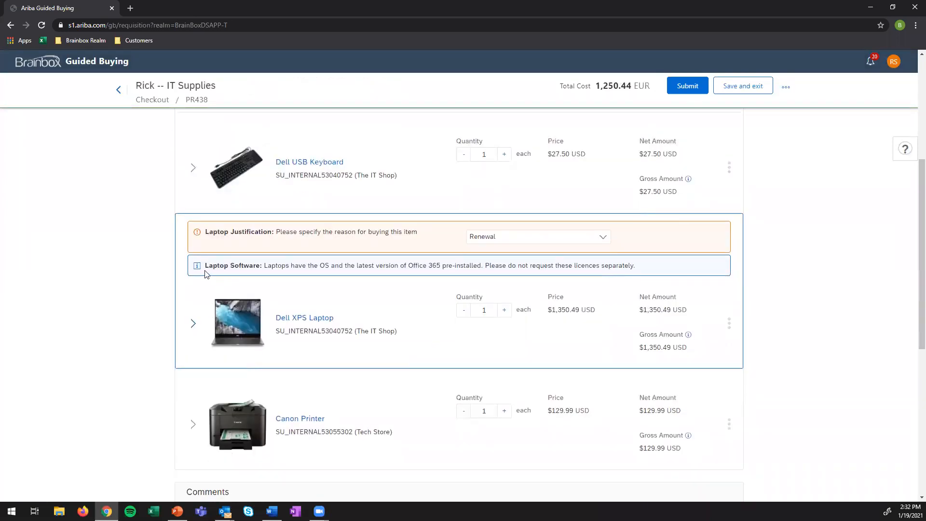
mouse_move(258, 271)
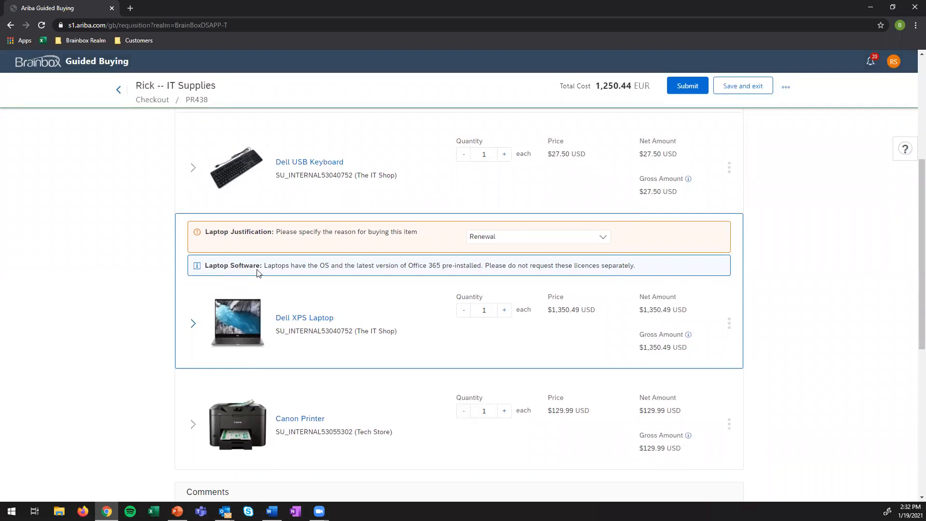
mouse_move(290, 271)
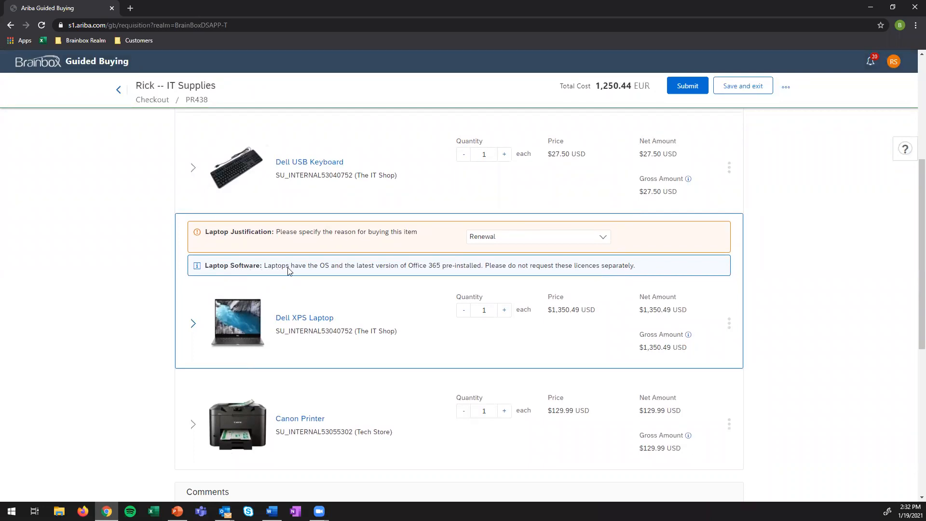
mouse_move(419, 274)
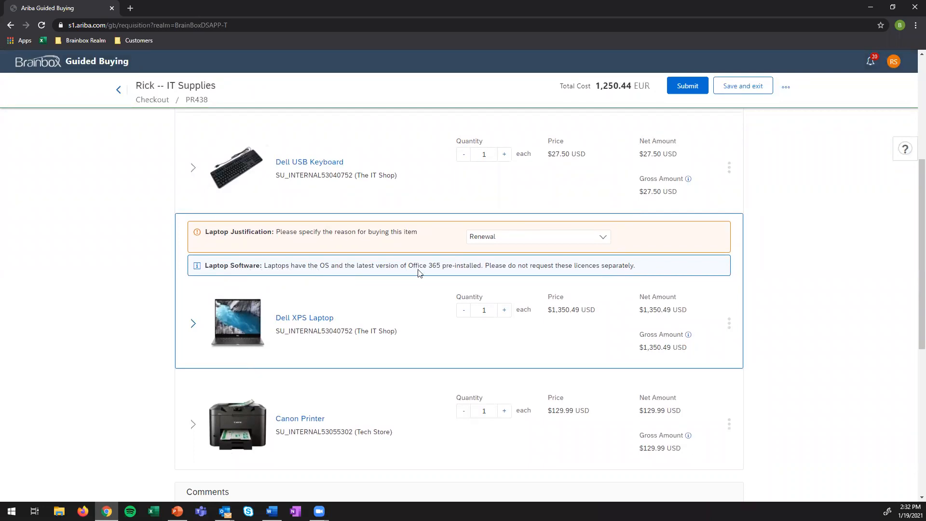
mouse_move(565, 301)
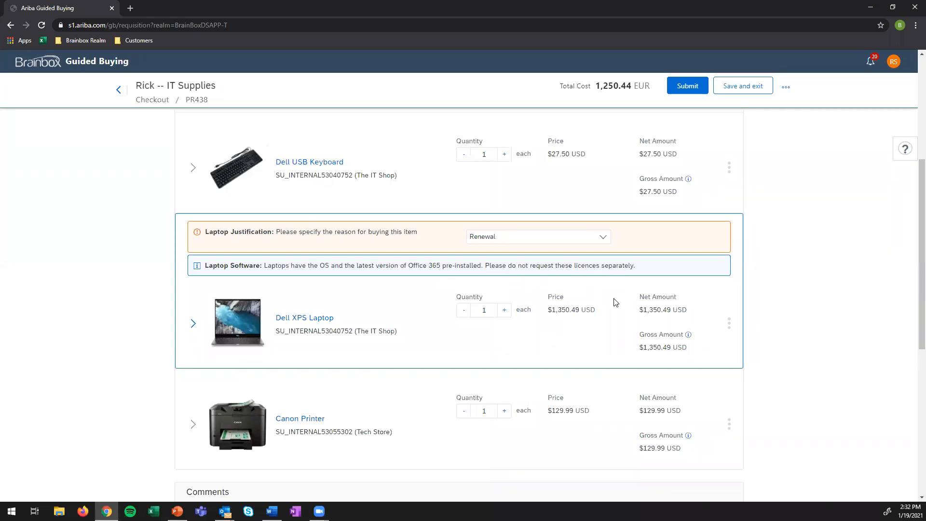
scroll(down, 3)
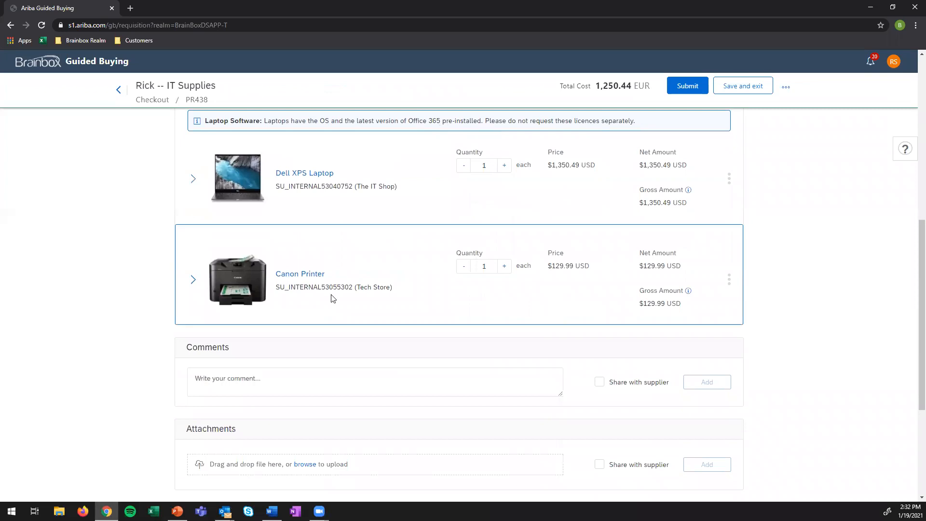
scroll(down, 3)
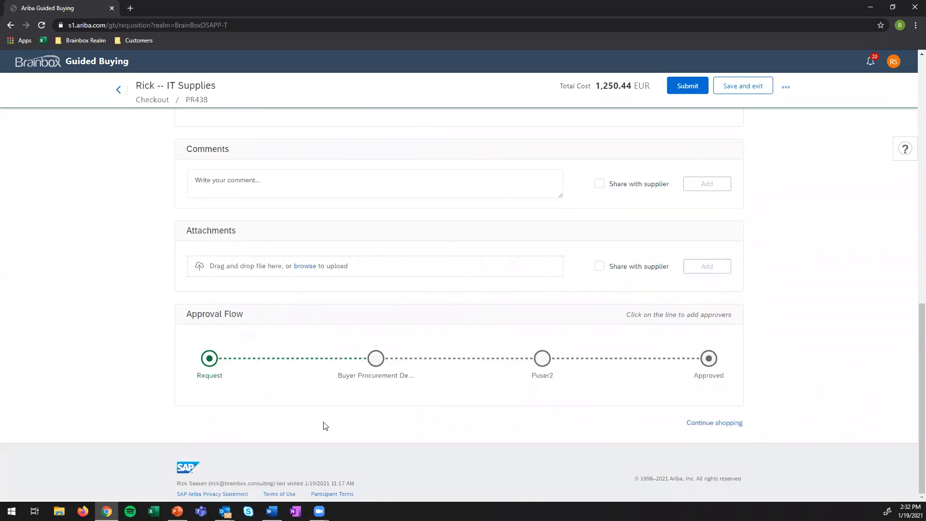
mouse_move(376, 358)
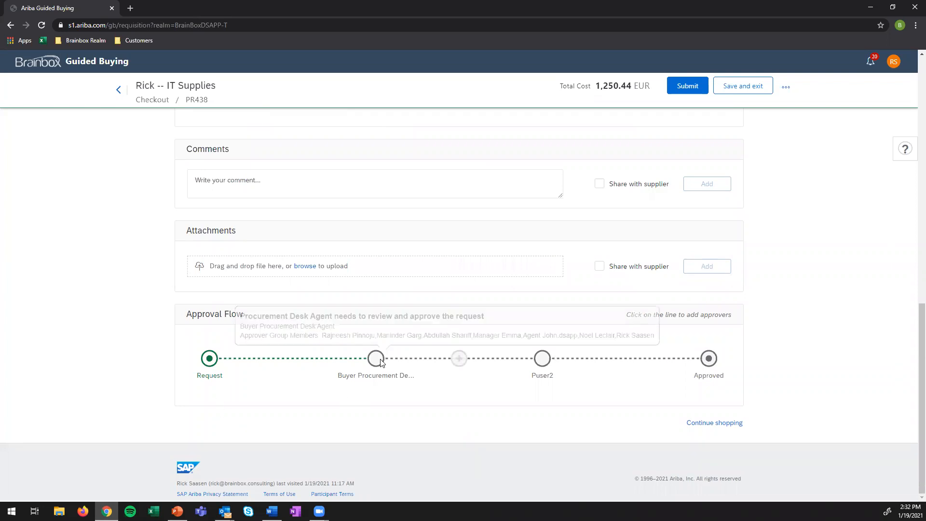
mouse_move(858, 395)
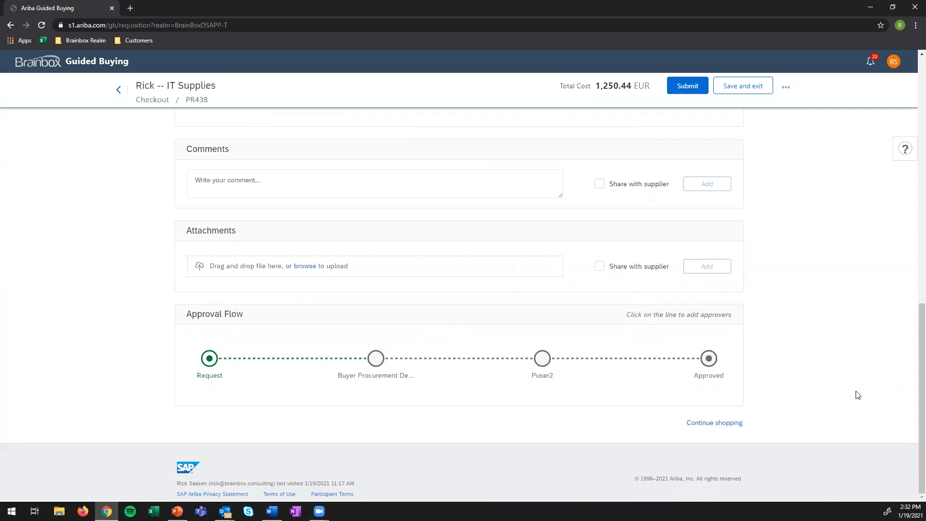
mouse_move(762, 401)
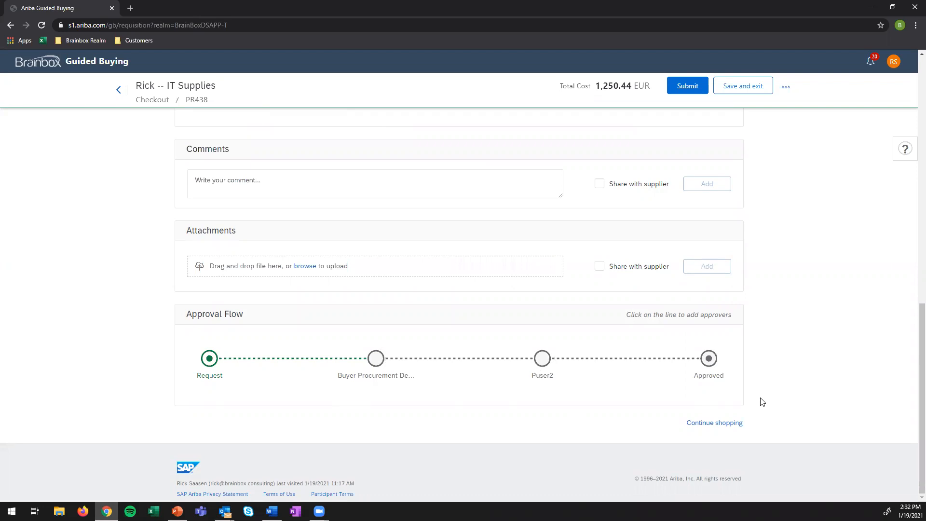
scroll(up, 3)
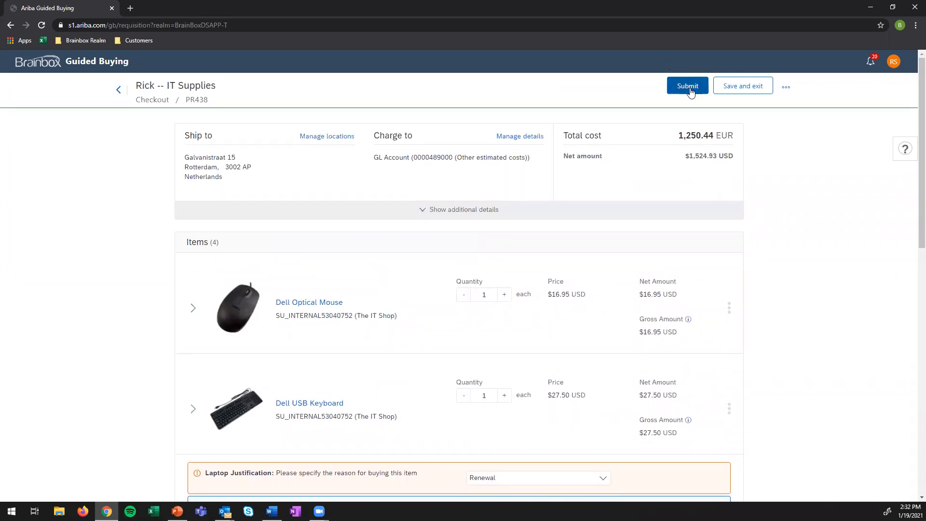
Submit PR438 for approval and close the Success dialog with Done.
click(687, 85)
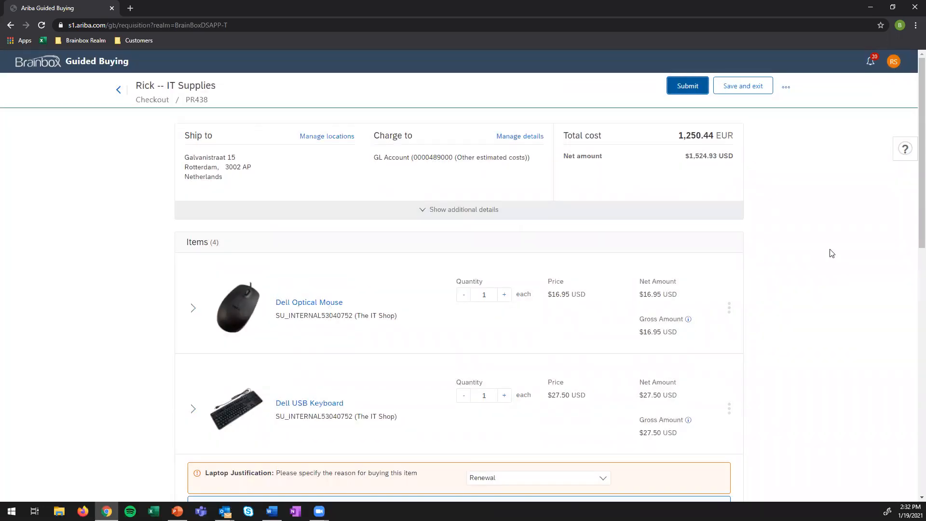
click(687, 85)
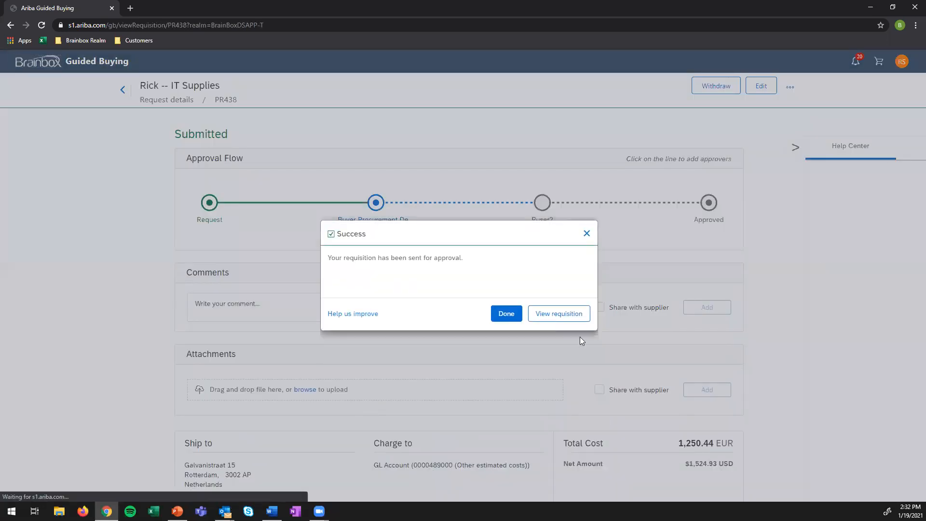
click(506, 313)
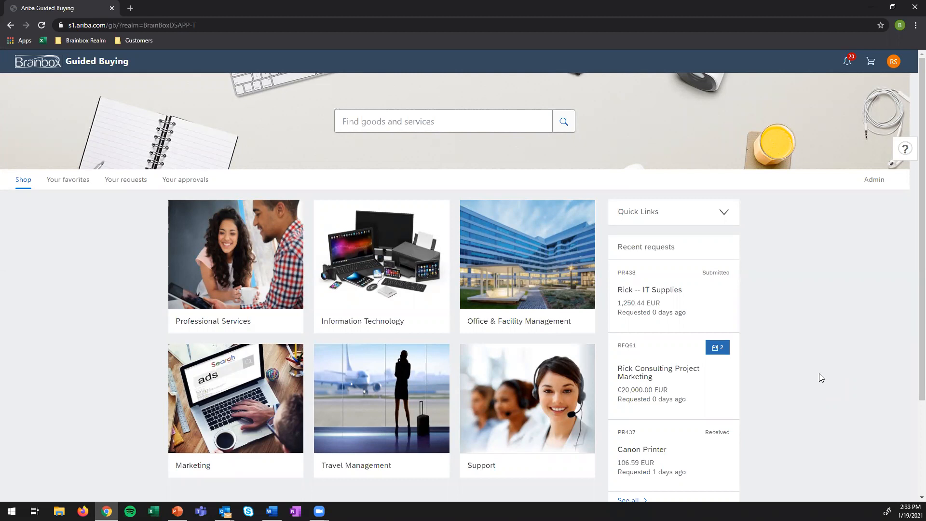
mouse_move(807, 368)
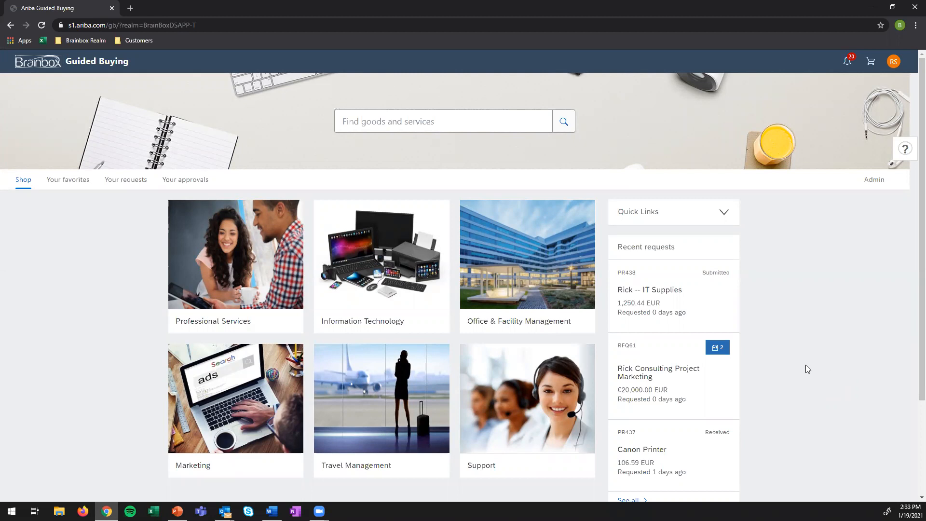
mouse_move(807, 364)
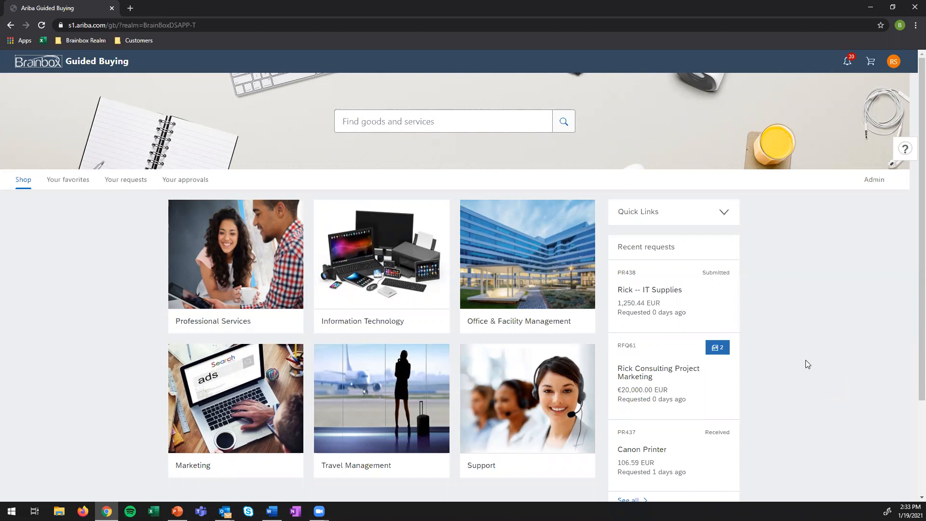
mouse_move(803, 362)
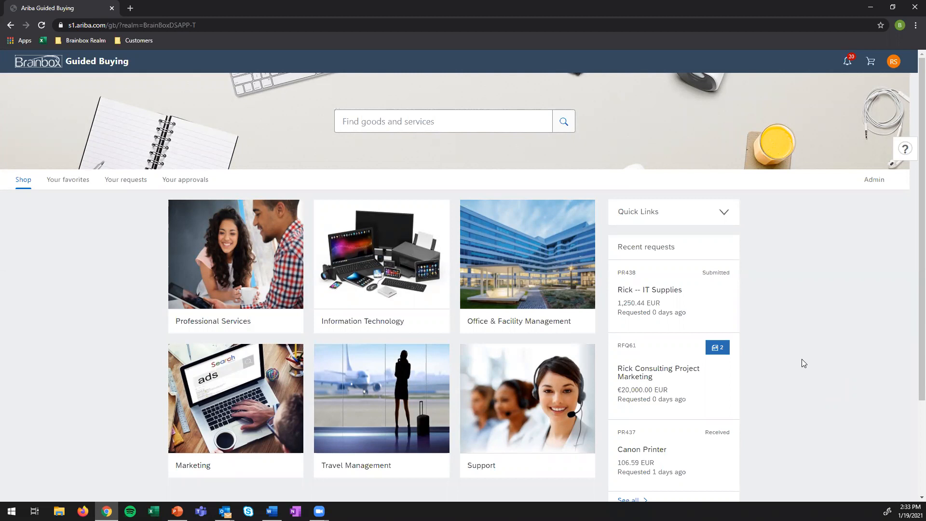
mouse_move(568, 318)
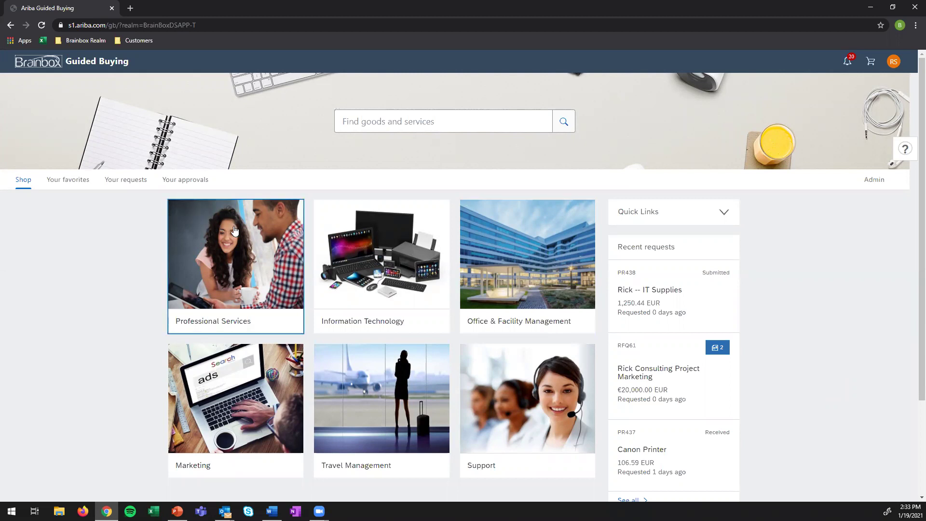
Open the Professional Services tile to show the Consulting Services forms.
click(236, 254)
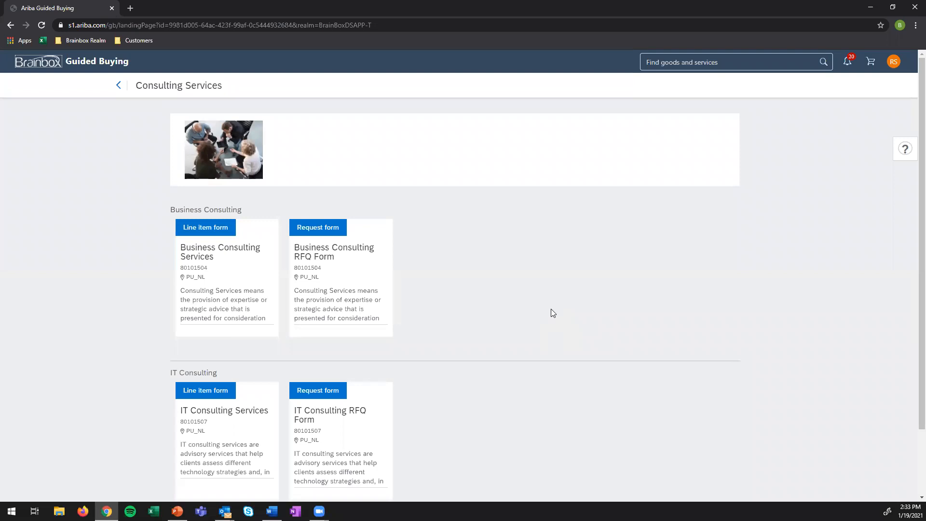
mouse_move(213, 237)
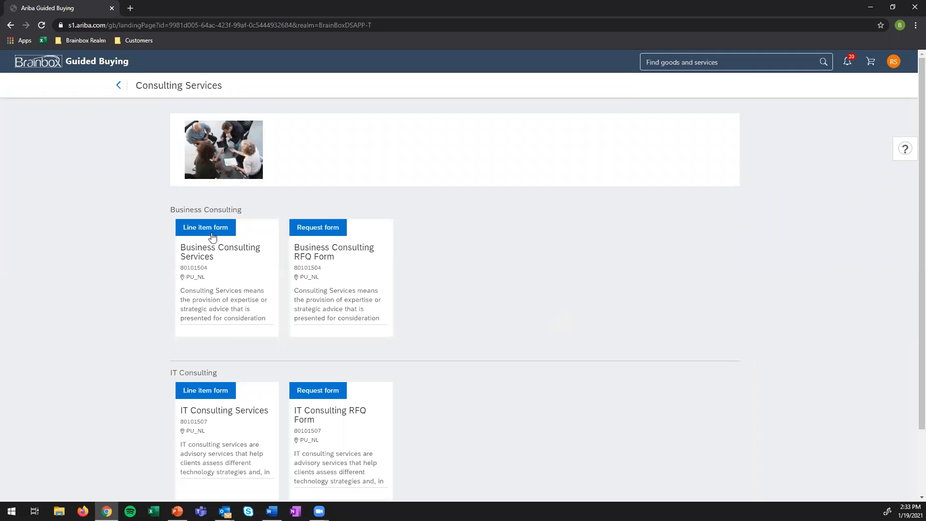
mouse_move(332, 264)
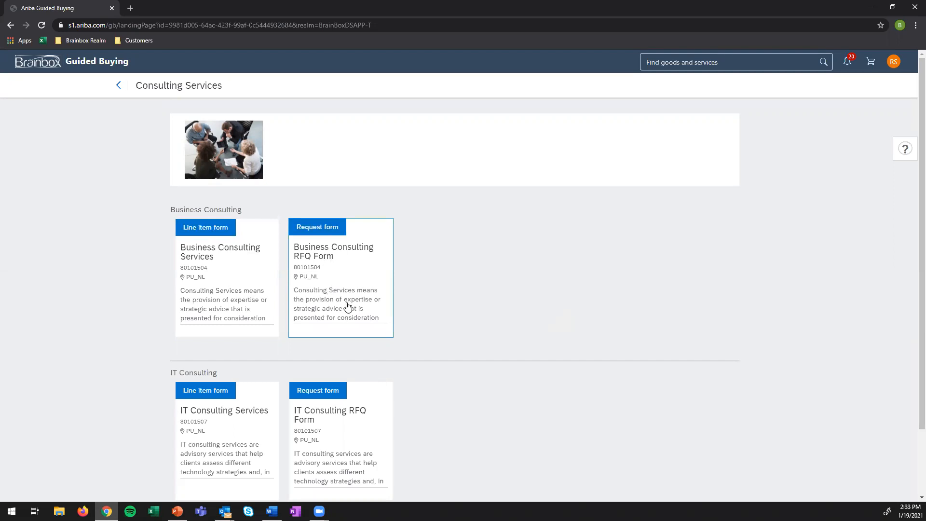
mouse_move(256, 256)
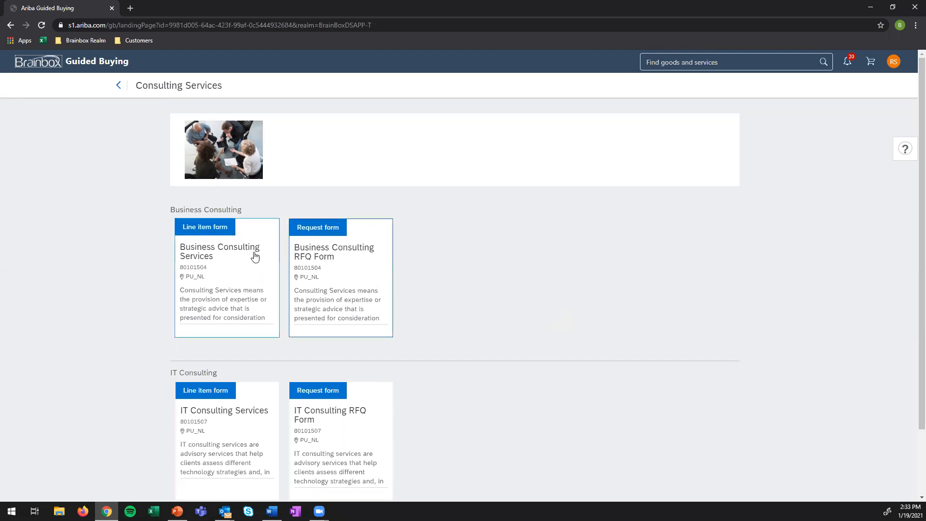
mouse_move(455, 293)
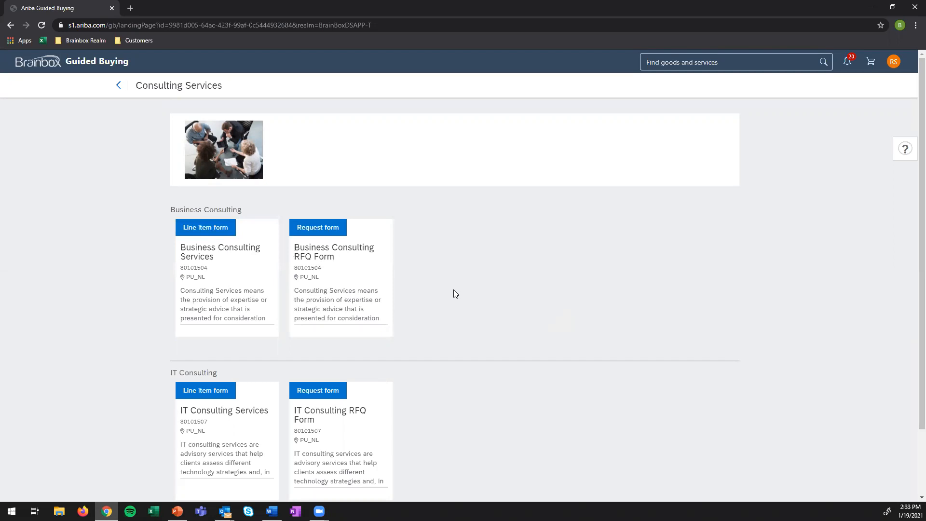
mouse_move(355, 280)
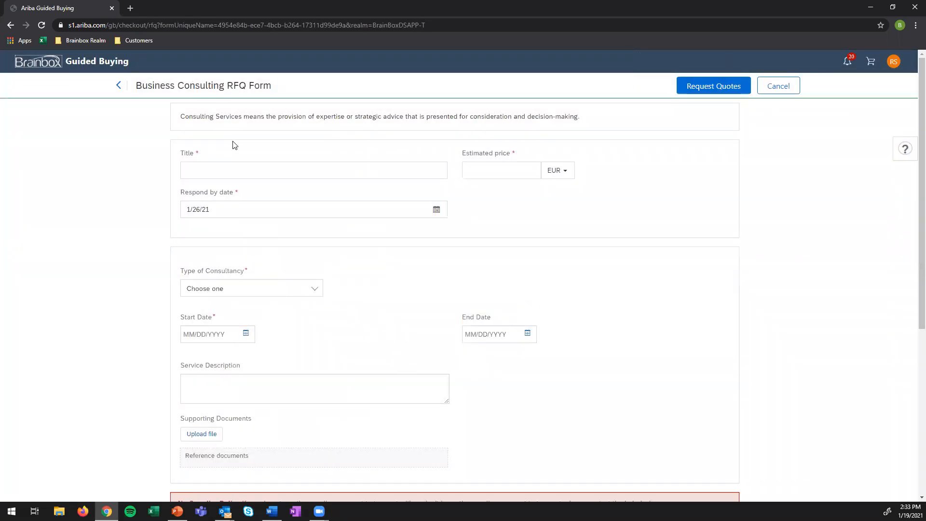
Fill in the RFQ request details, an estimated price of 200 and date 2/1/21.
text(Rick)
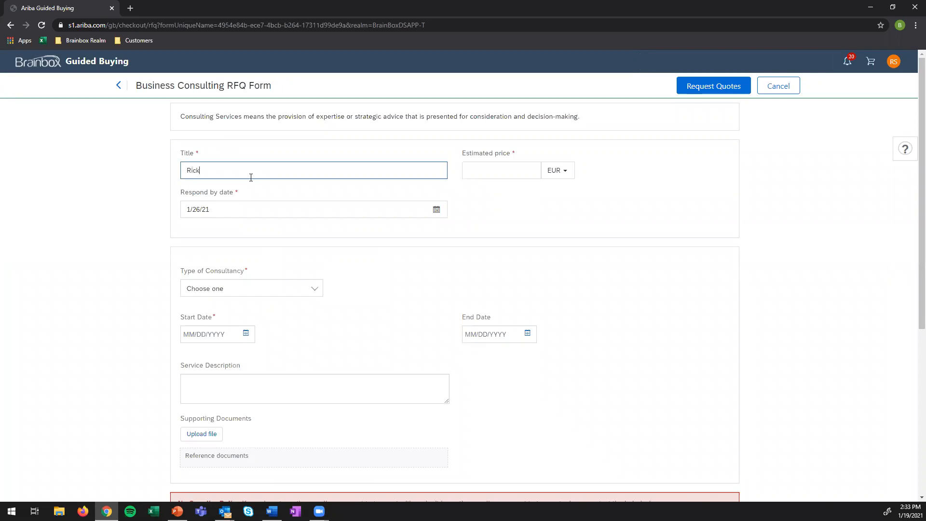
text(- Marketing)
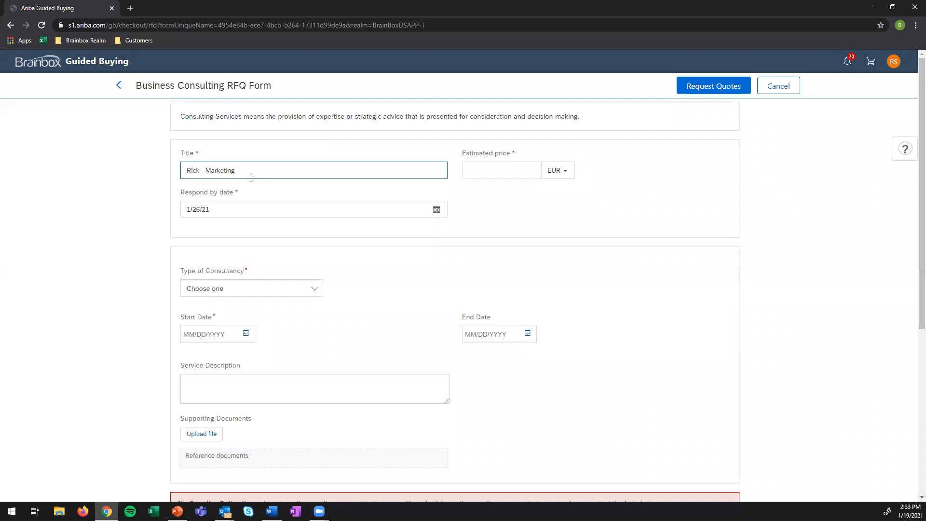
text(Services)
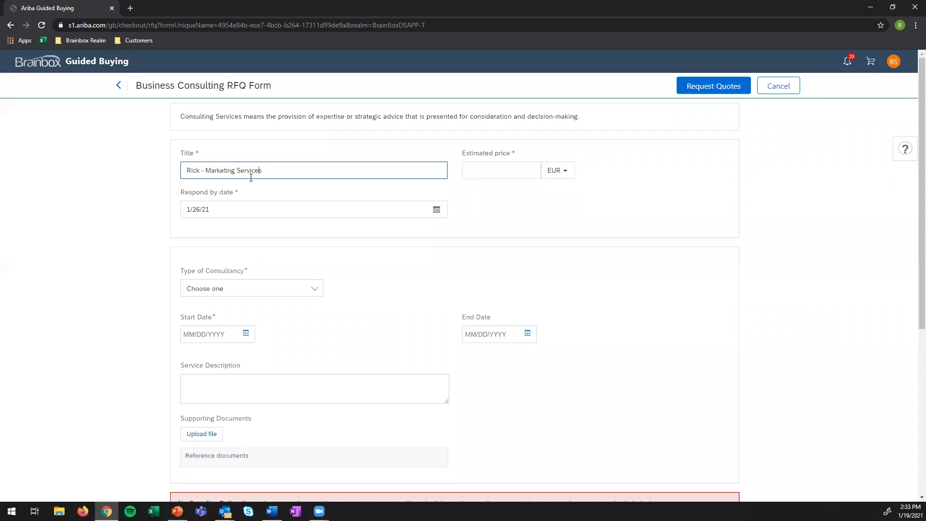
text(Consult)
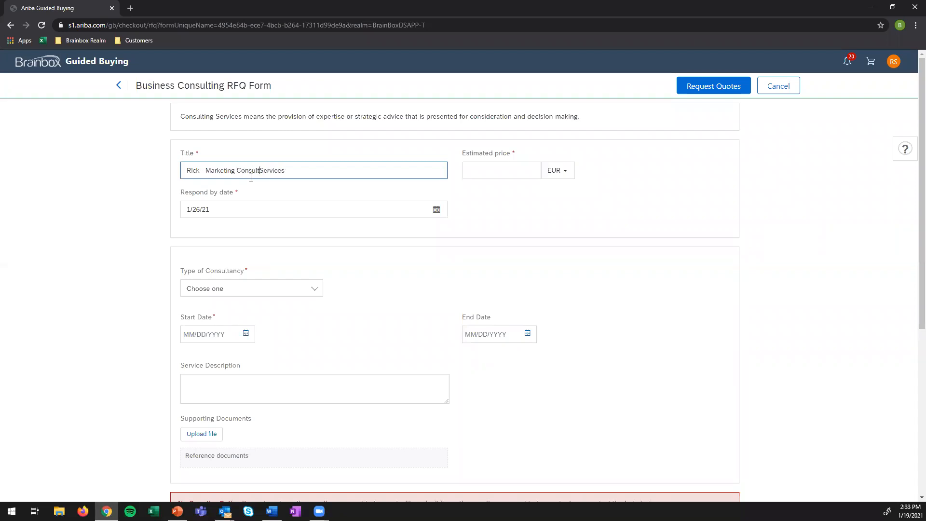
click(501, 170)
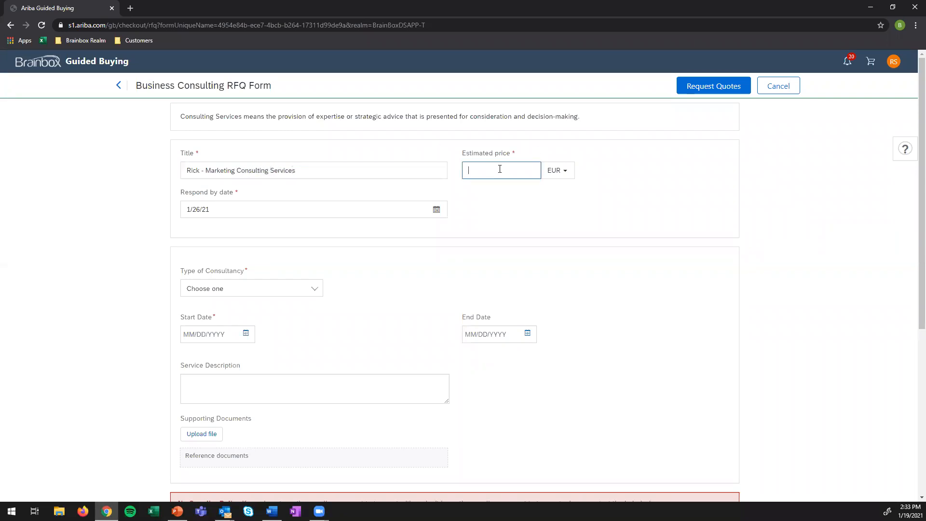
text(20000)
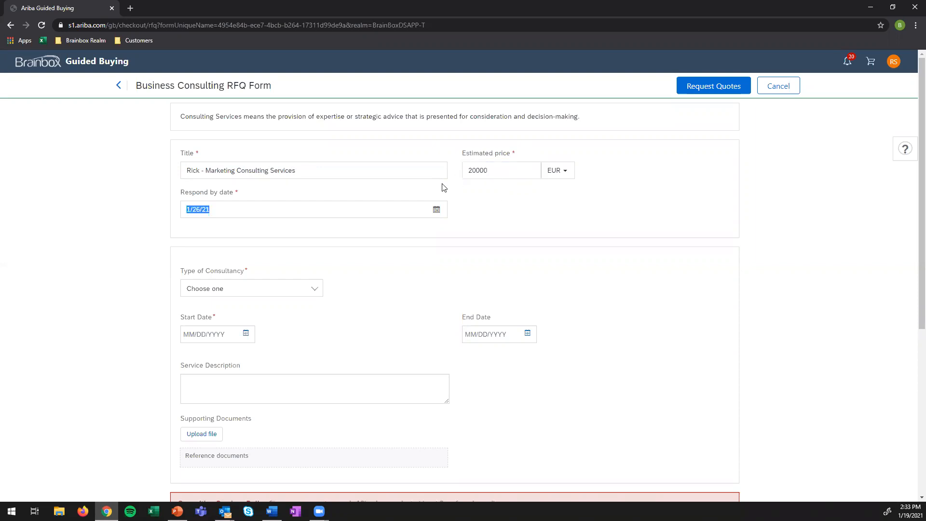
mouse_move(437, 211)
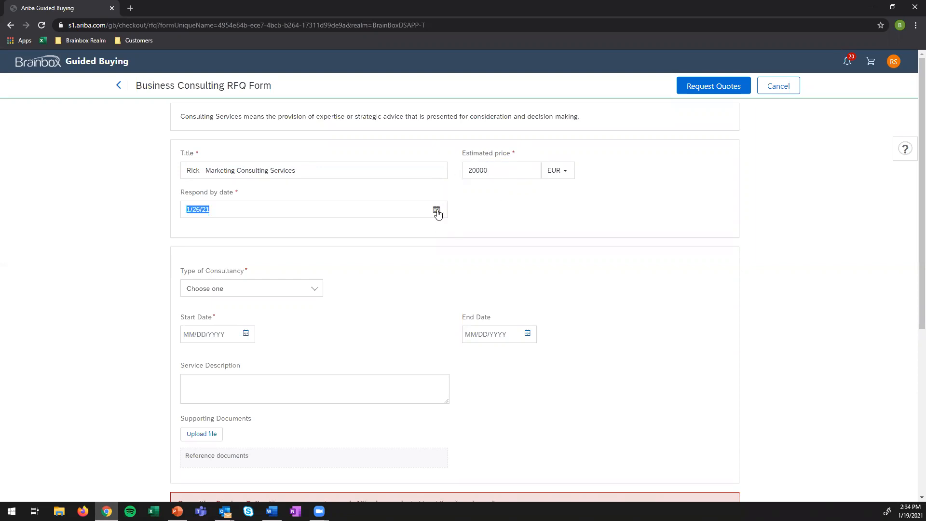
text(2/1/21)
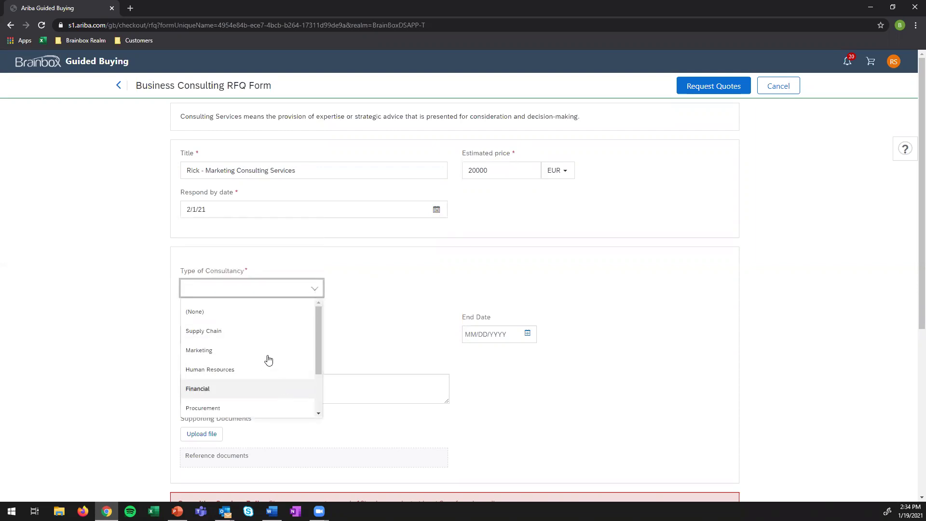
Choose Marketing consultancy, set start date 03/01/2021, and bring up the supporting-document upload.
click(198, 350)
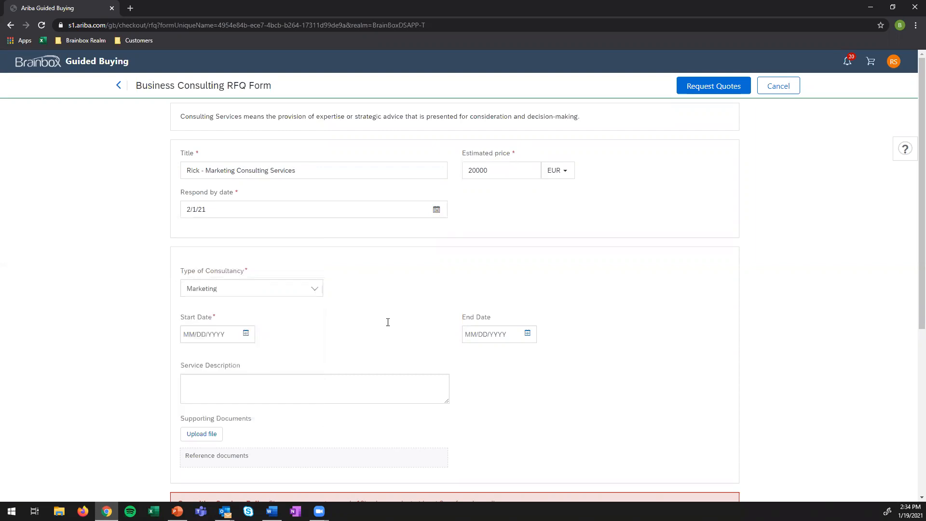
scroll(down, 3)
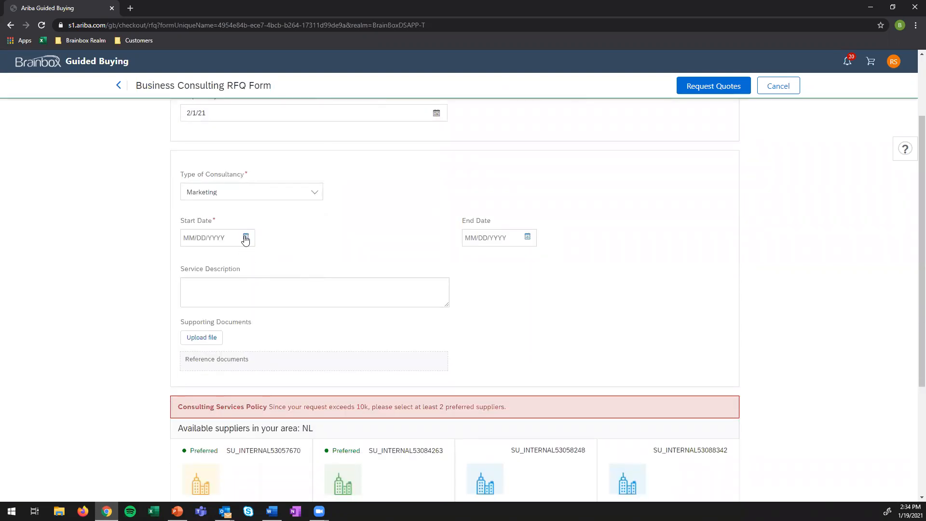
click(245, 237)
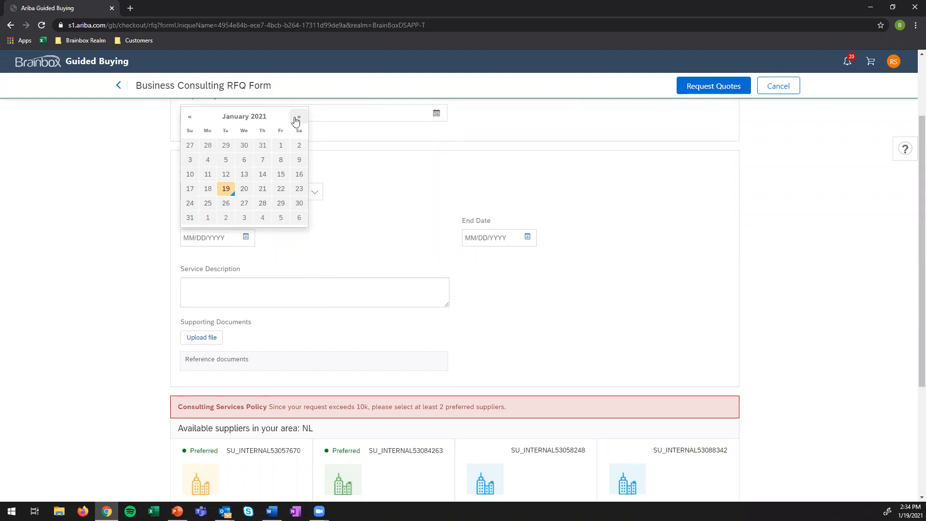
click(296, 117)
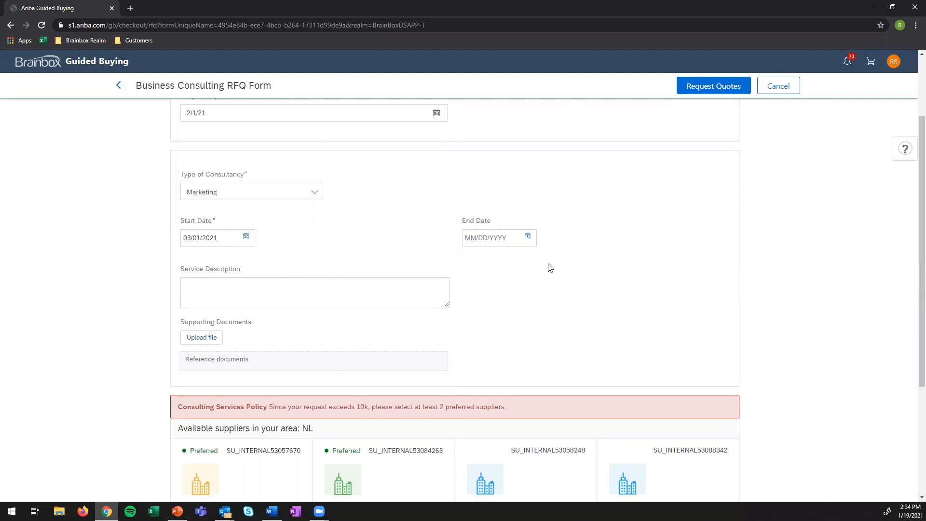
mouse_move(222, 279)
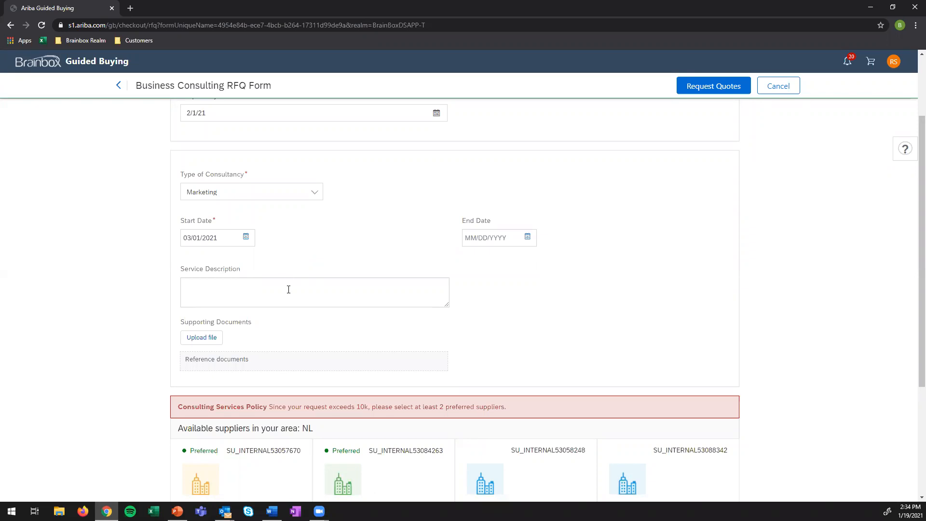
mouse_move(234, 292)
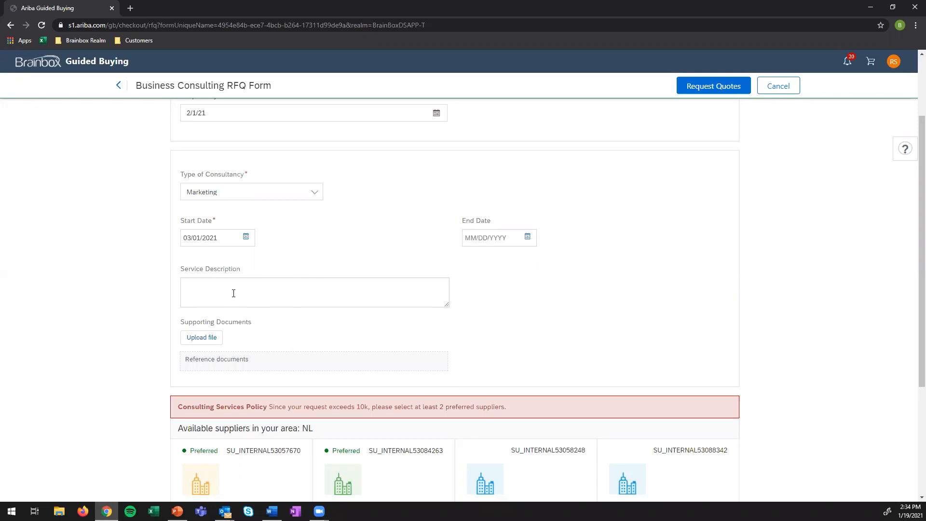
click(233, 293)
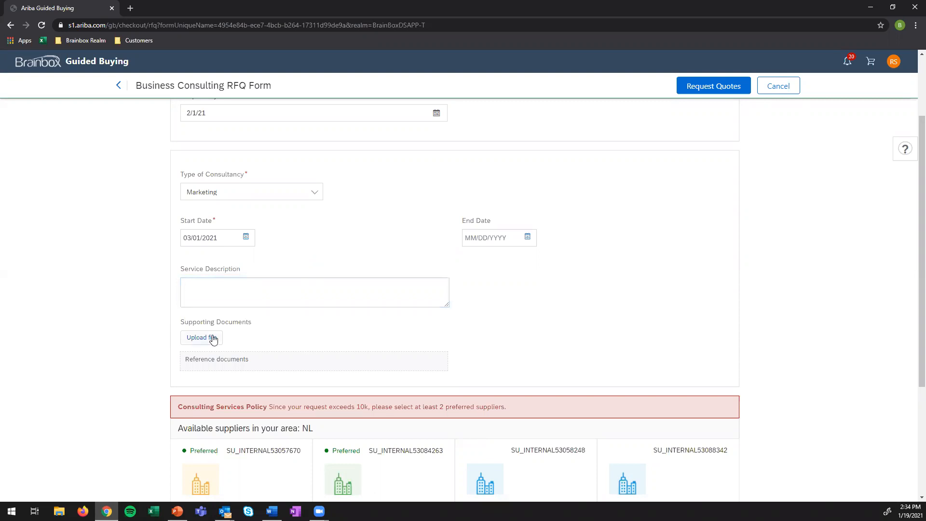
mouse_move(215, 343)
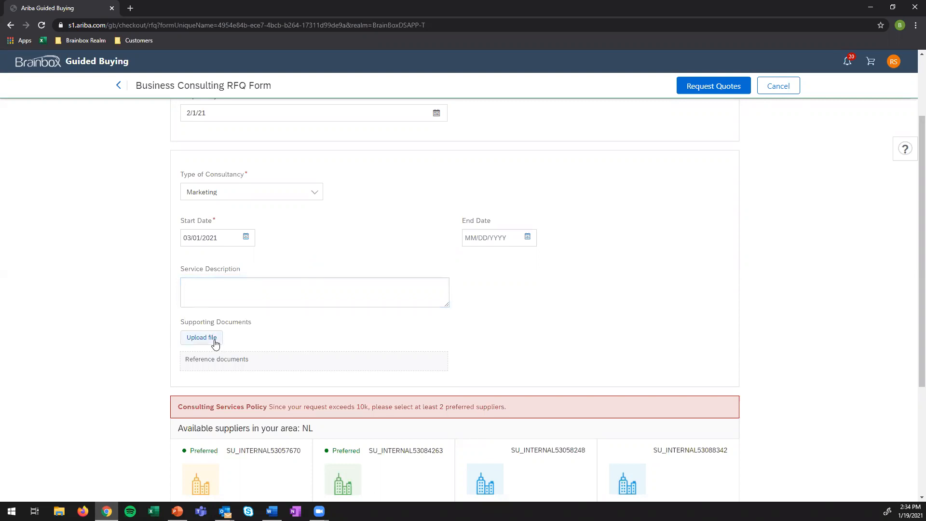
click(202, 337)
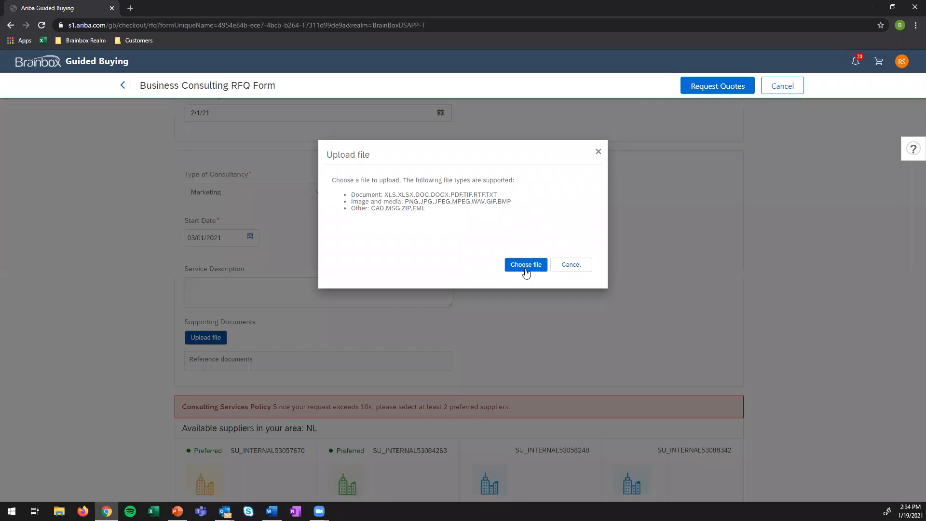
Attach the Requirements & Scope .docx from Downloads as a supporting document.
click(526, 264)
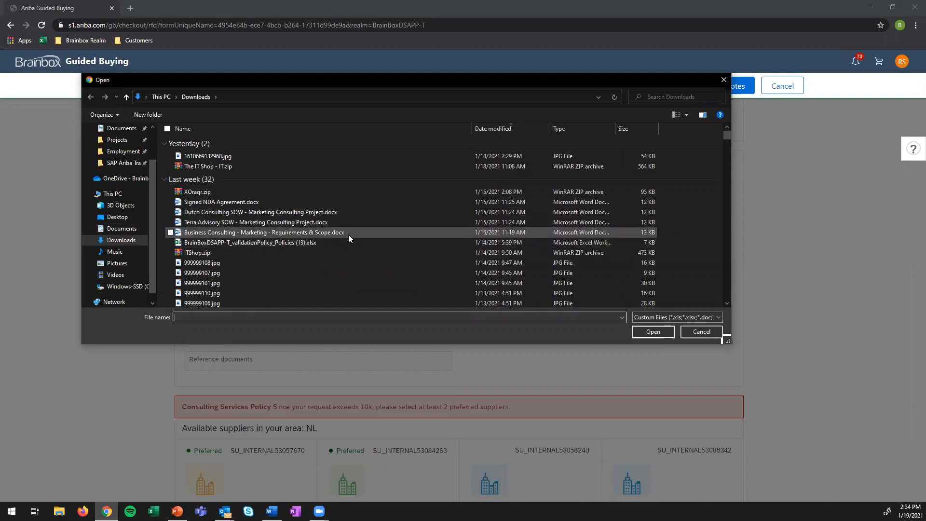
click(264, 233)
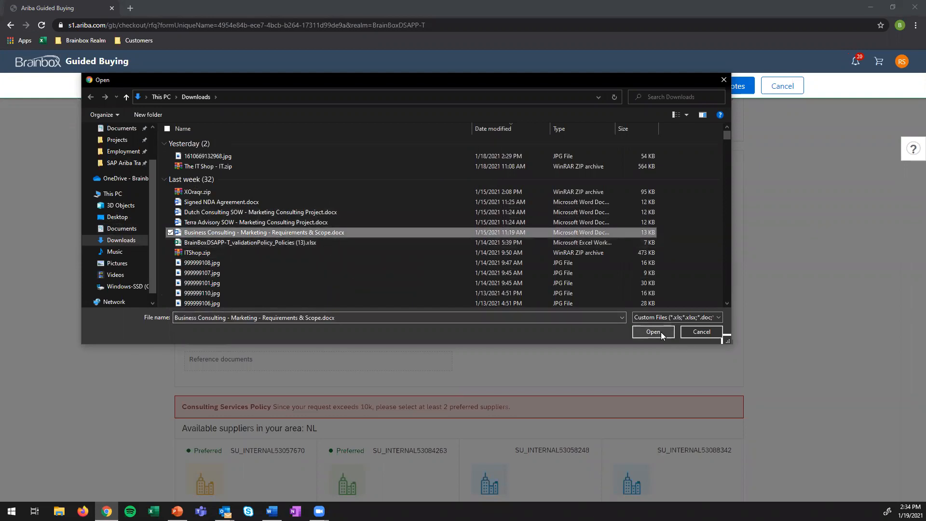
click(653, 332)
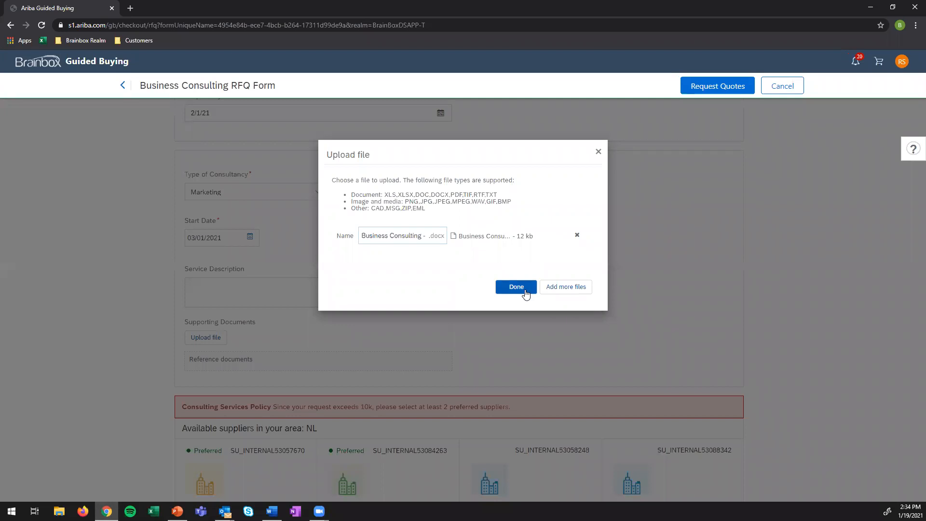
click(516, 287)
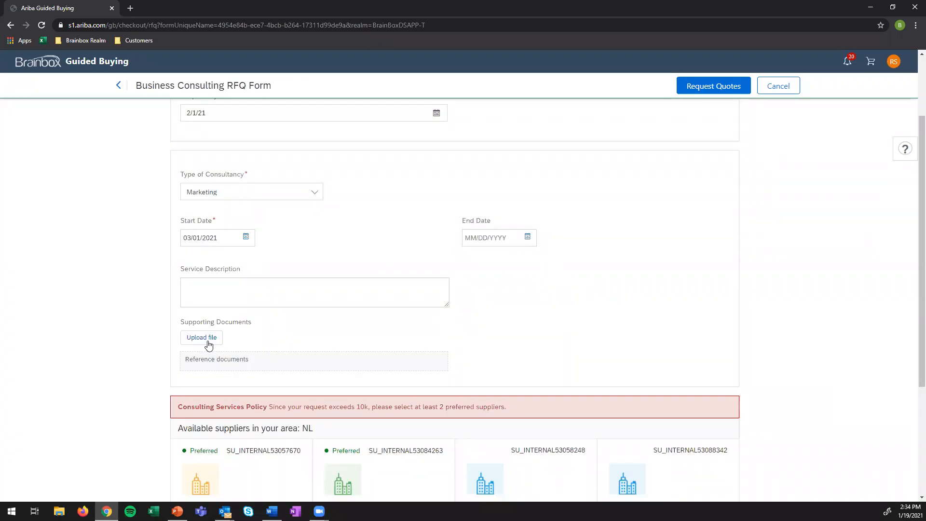
click(201, 337)
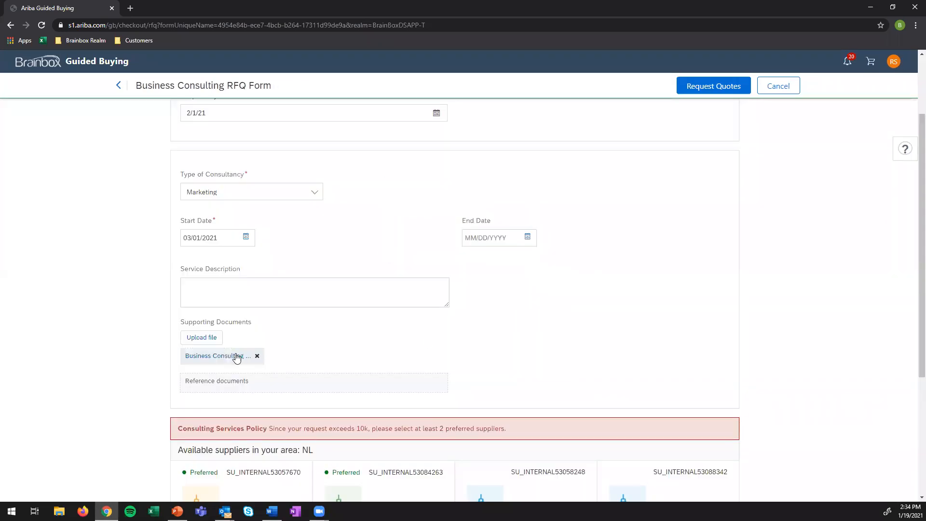
mouse_move(237, 357)
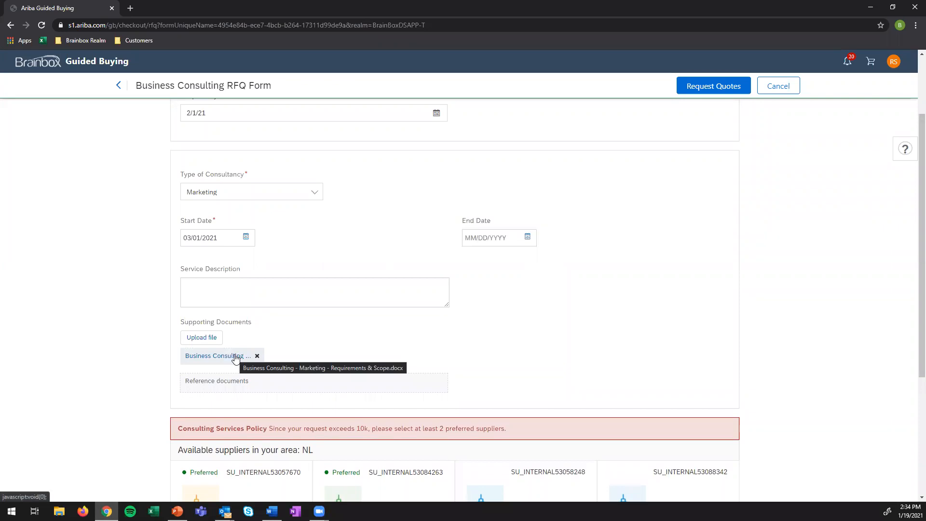
scroll(down, 3)
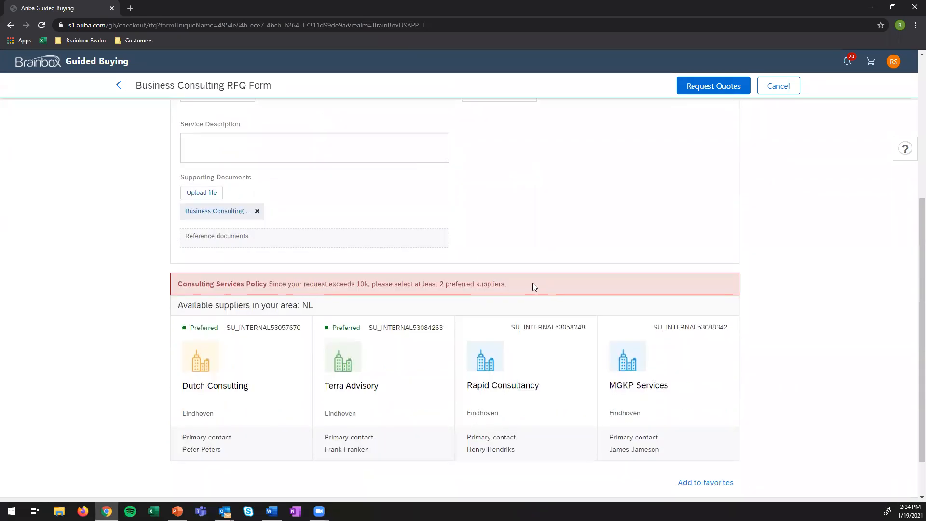
Invite Rapid Consultancy and MGKP Services from Available suppliers to quote.
scroll(down, 3)
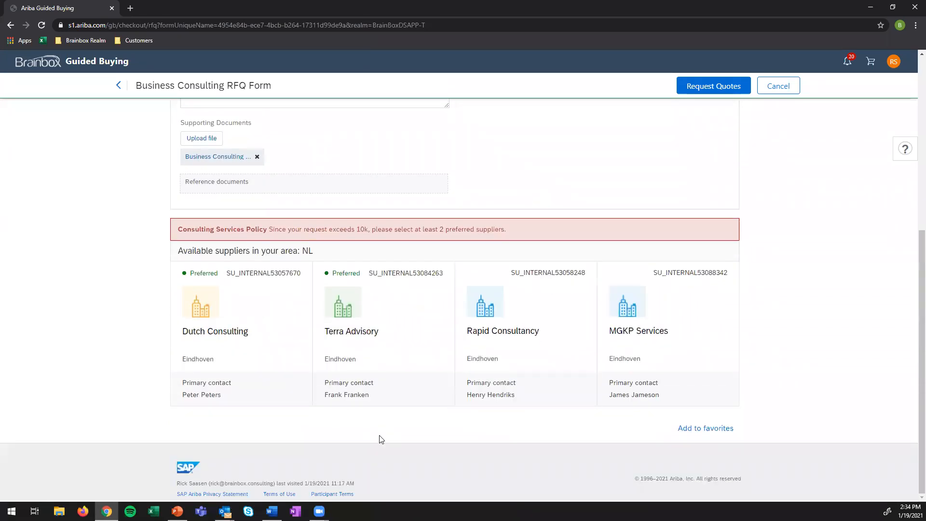
mouse_move(290, 251)
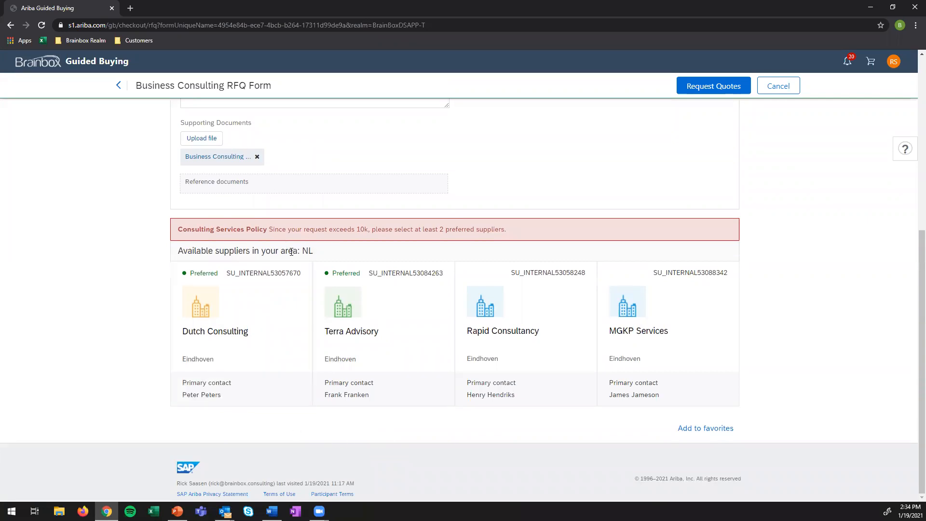
mouse_move(101, 306)
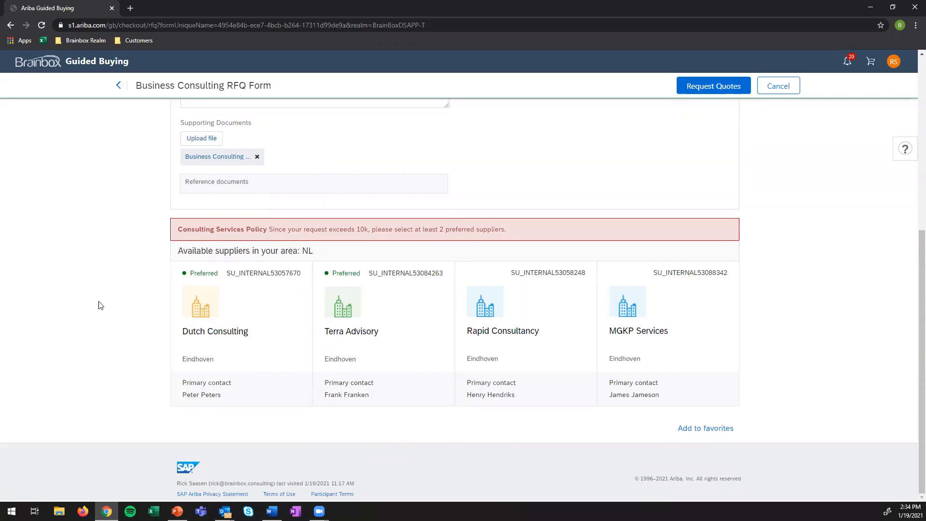
mouse_move(258, 431)
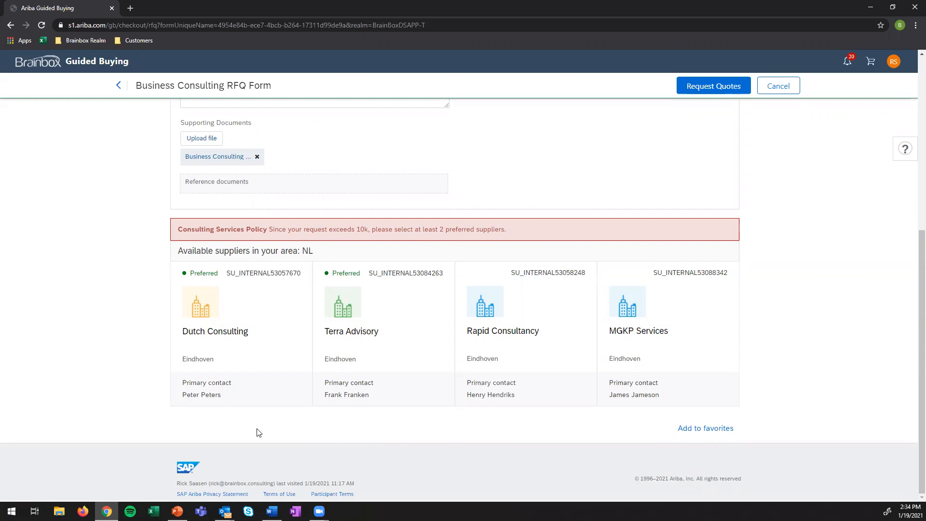
mouse_move(332, 291)
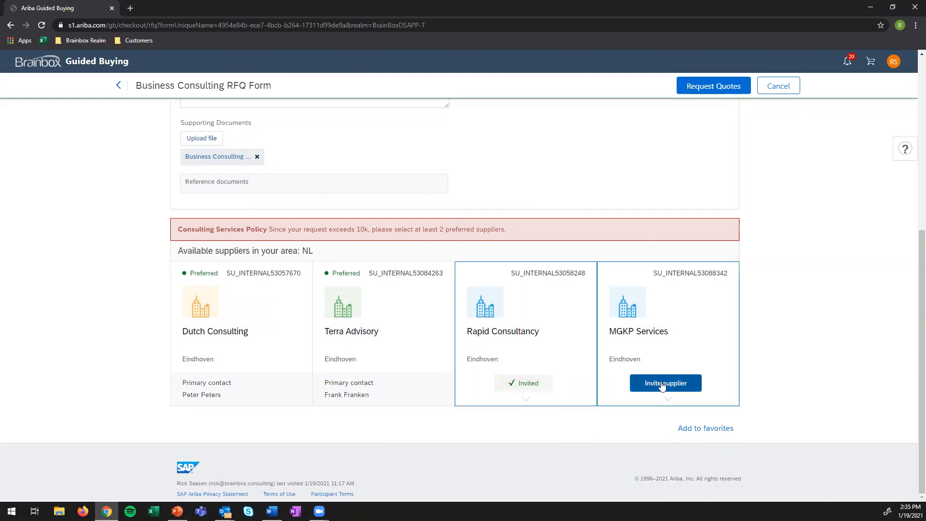
click(665, 383)
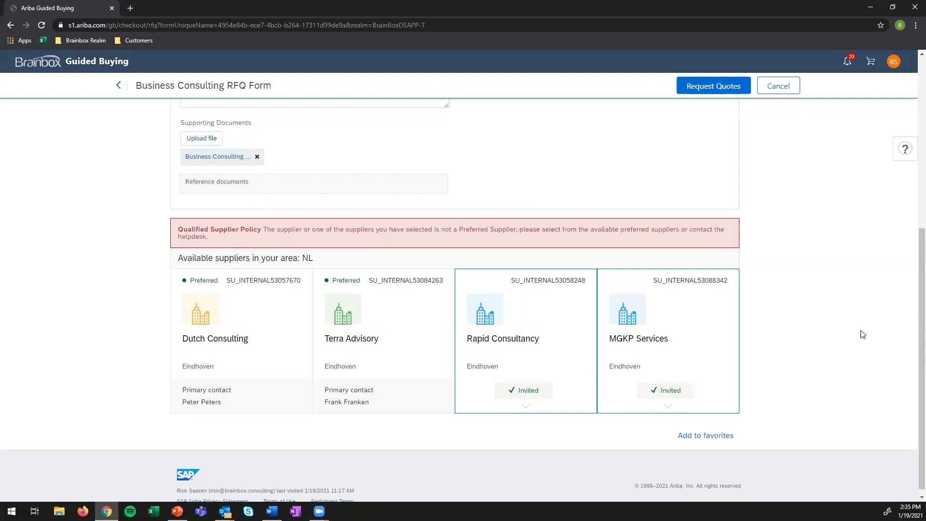
mouse_move(222, 247)
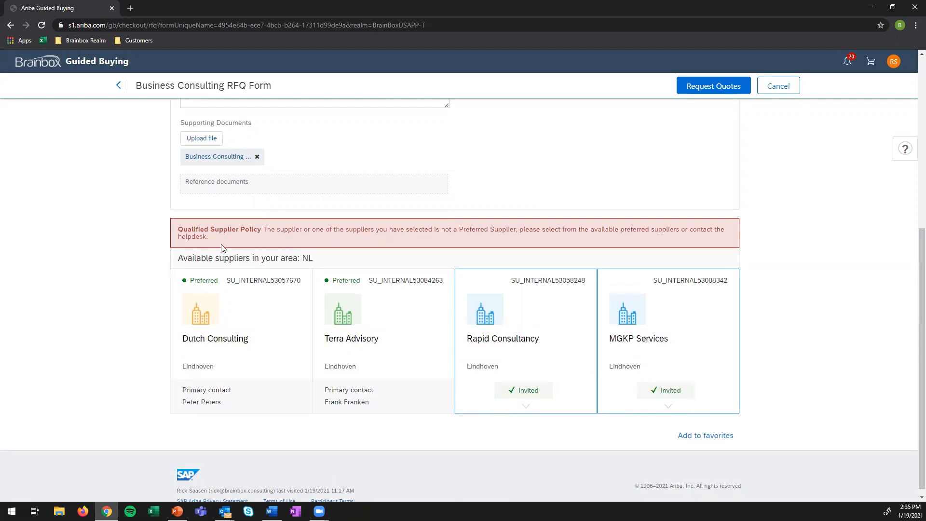
mouse_move(259, 239)
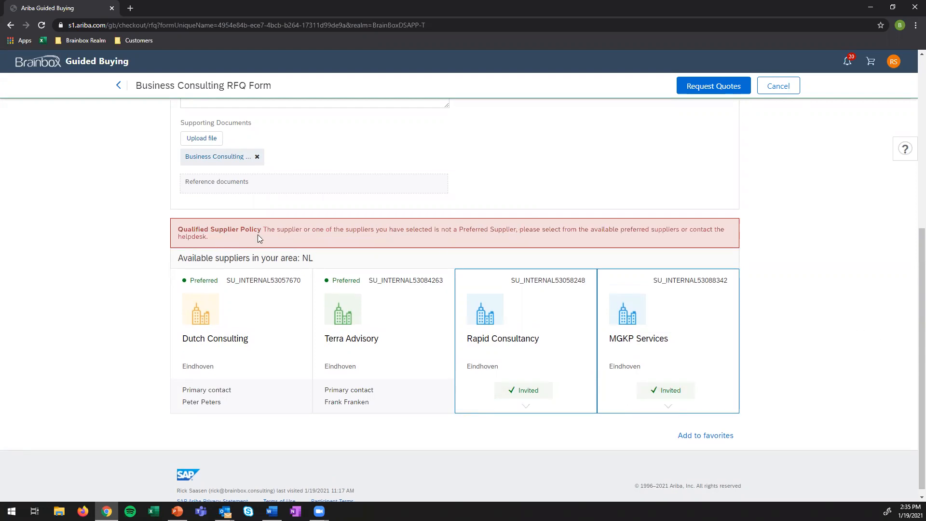
mouse_move(410, 236)
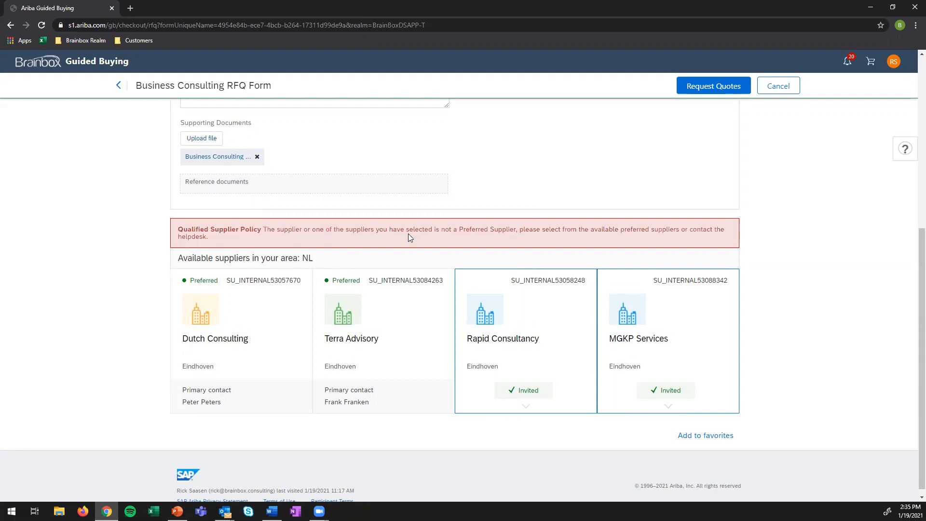
mouse_move(506, 232)
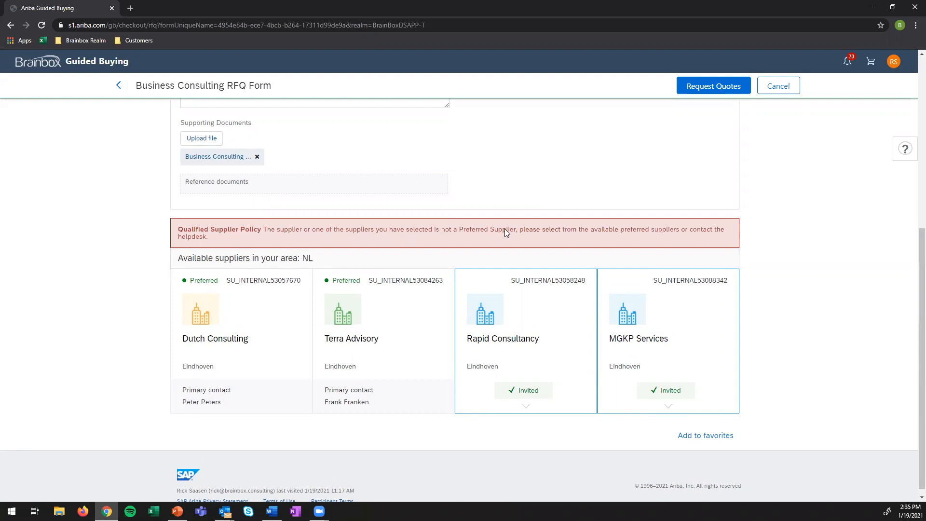
mouse_move(576, 444)
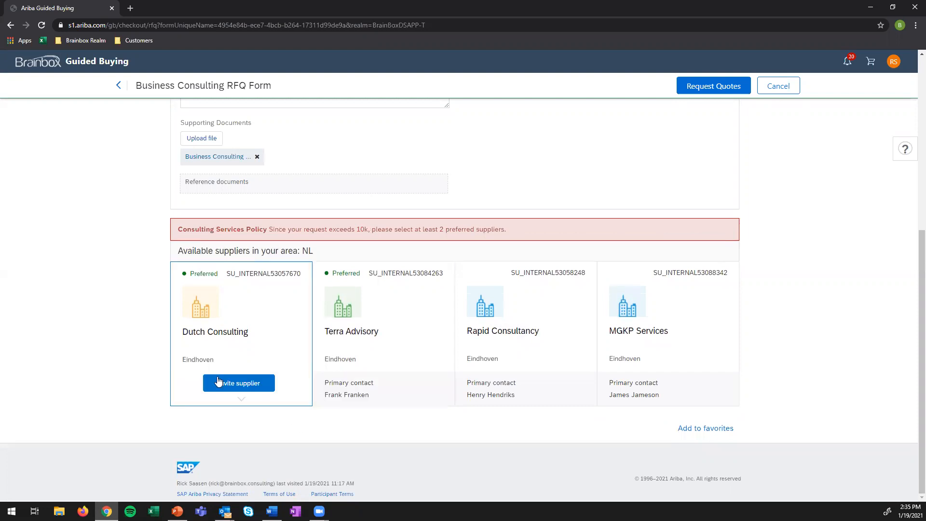
Replace the invites with preferred Dutch Consulting and Terra Advisory, then open the request-nature choices.
click(238, 383)
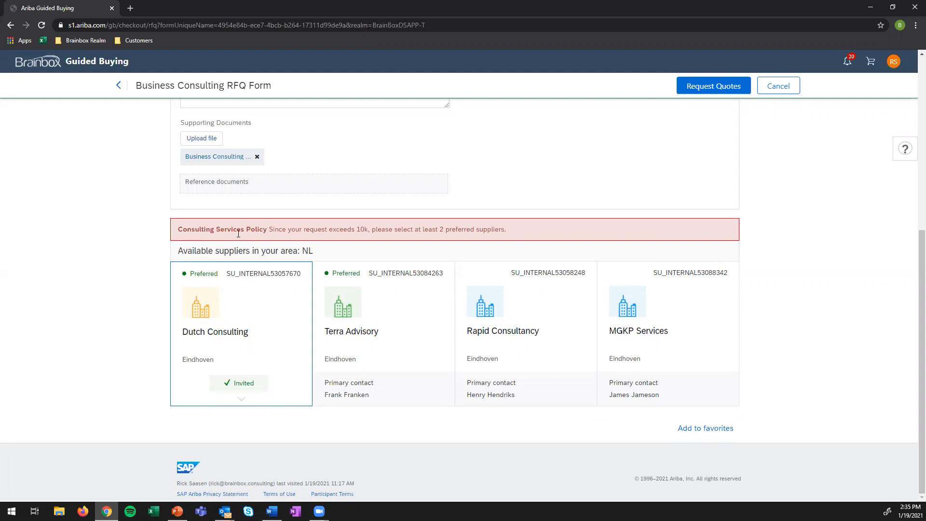
mouse_move(292, 230)
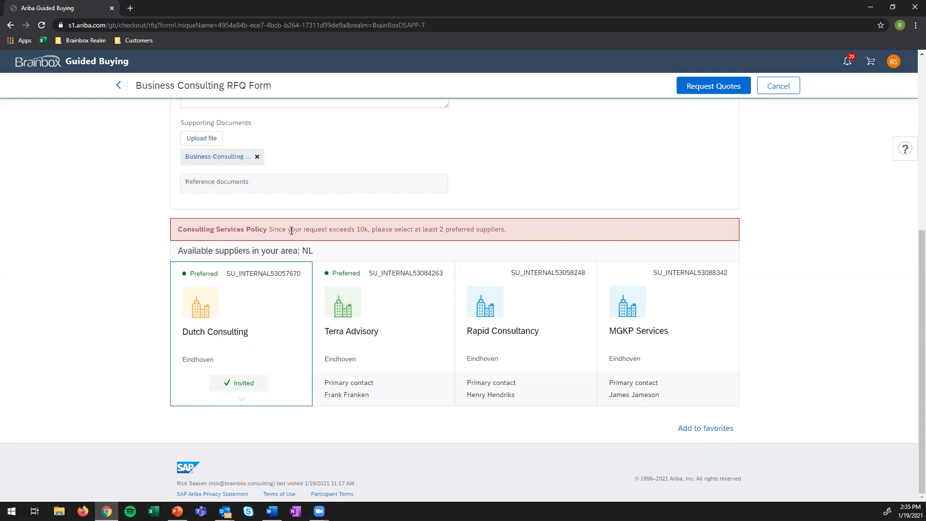
mouse_move(376, 229)
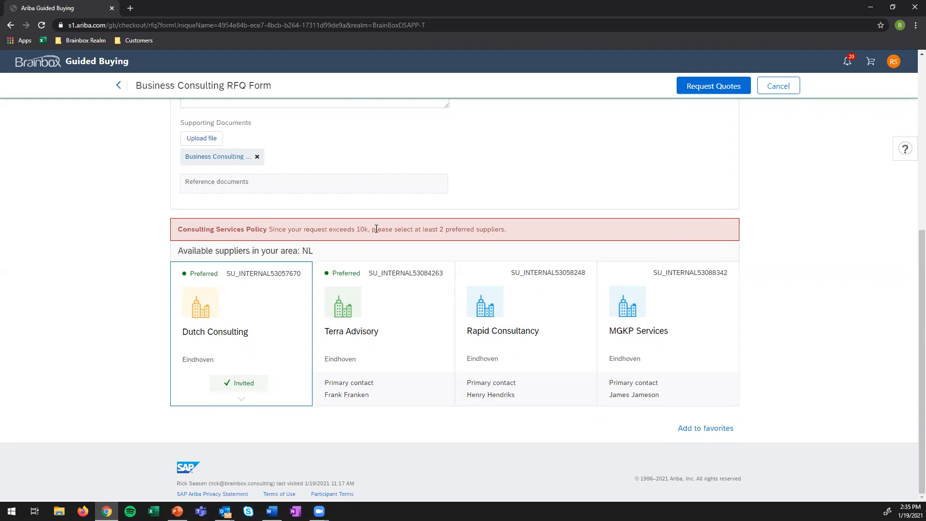
mouse_move(549, 238)
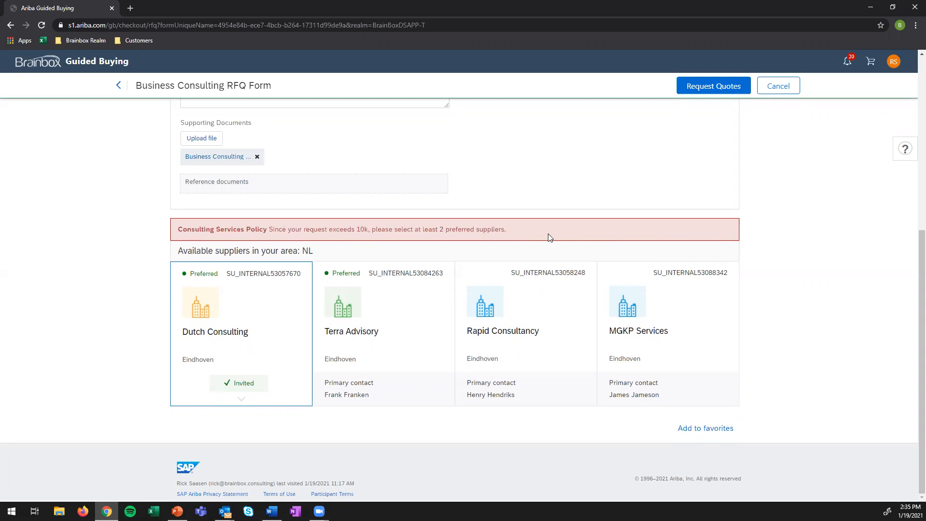
mouse_move(395, 446)
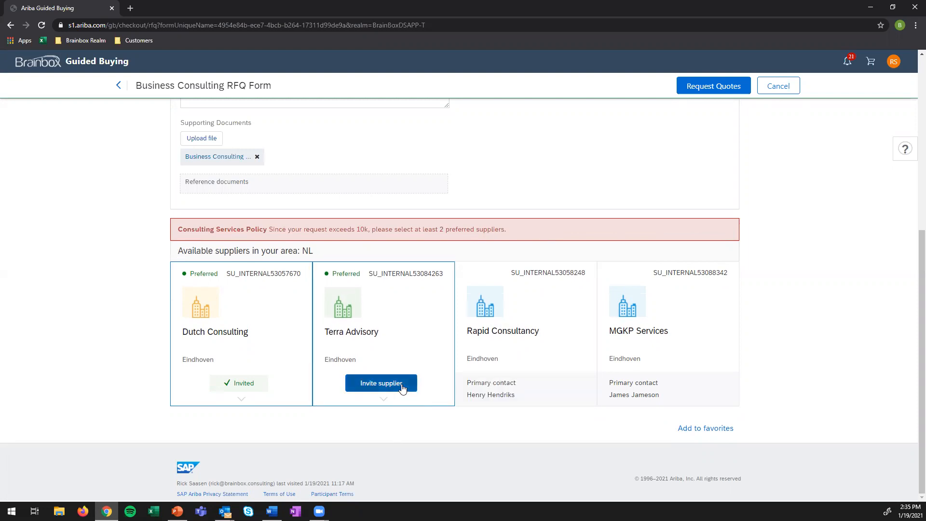
click(381, 383)
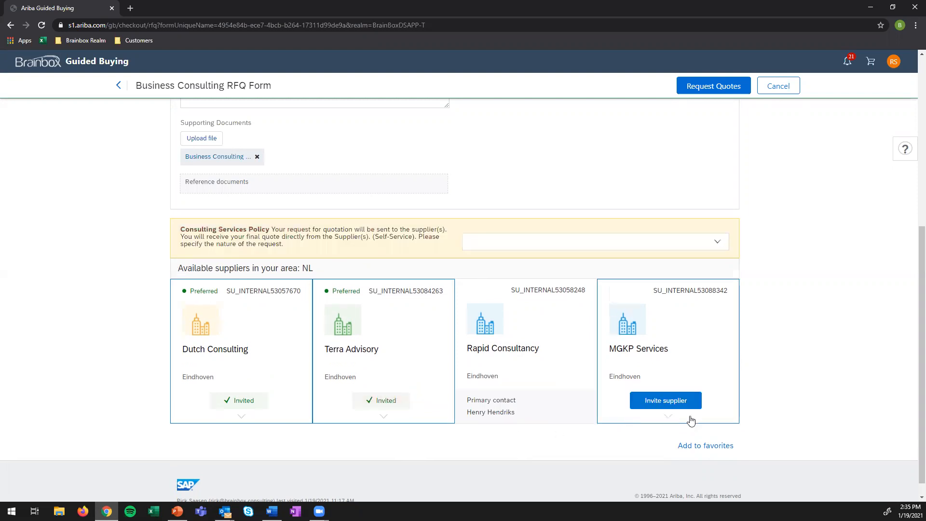
click(666, 400)
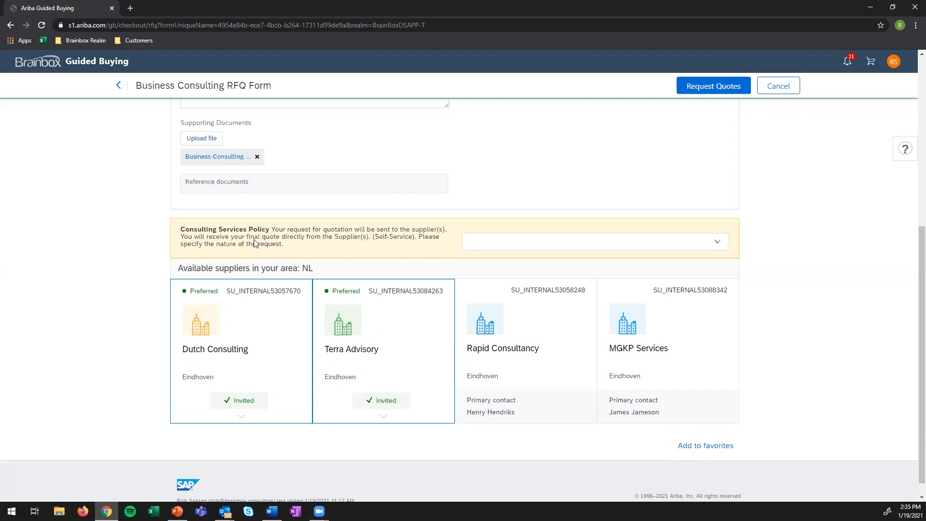
mouse_move(502, 248)
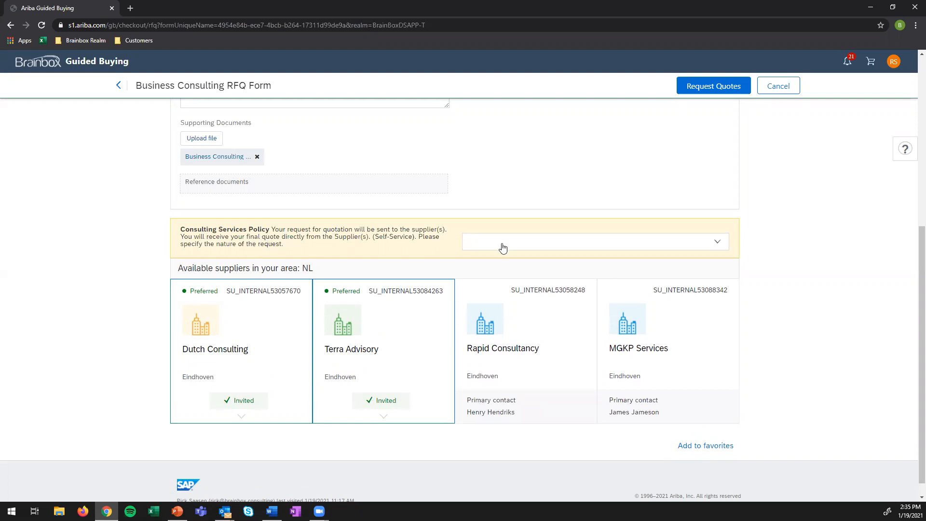
click(595, 242)
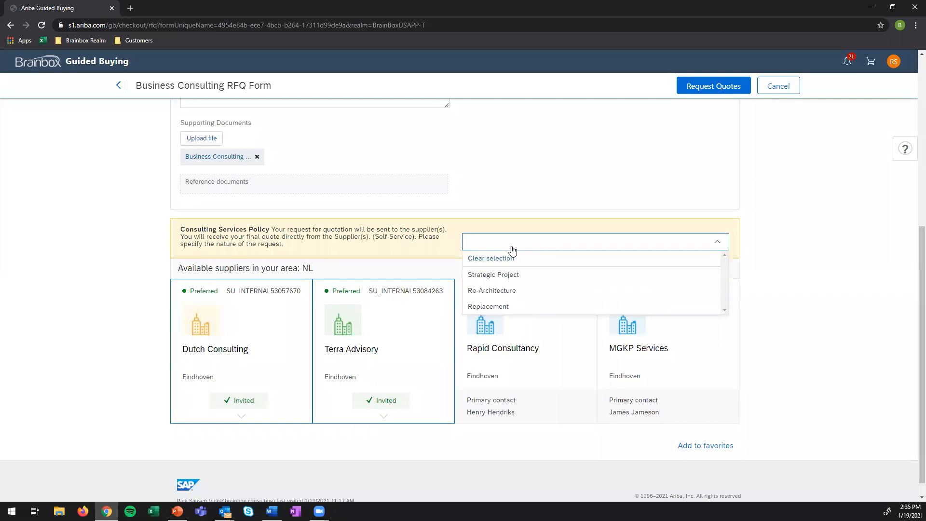
mouse_move(540, 278)
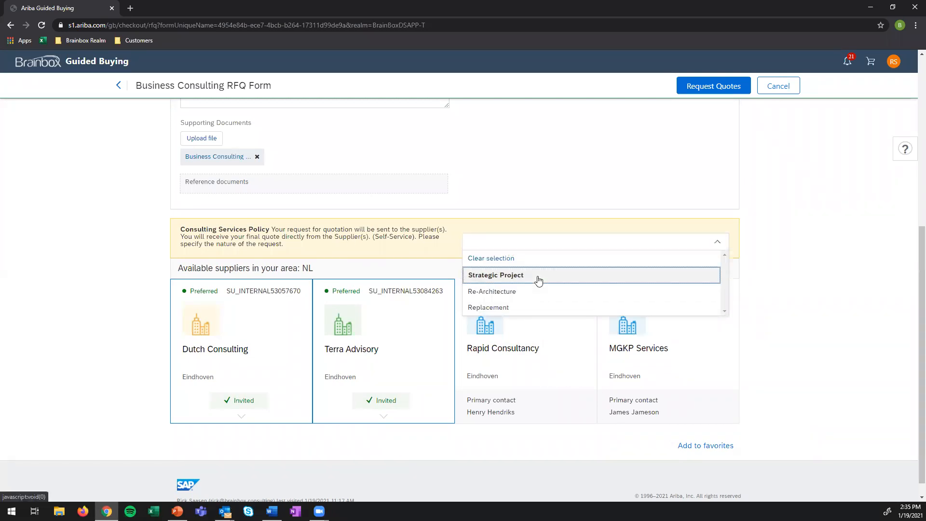
Choose Strategic Project as the request nature and send RFQ62 to both invited suppliers.
click(495, 274)
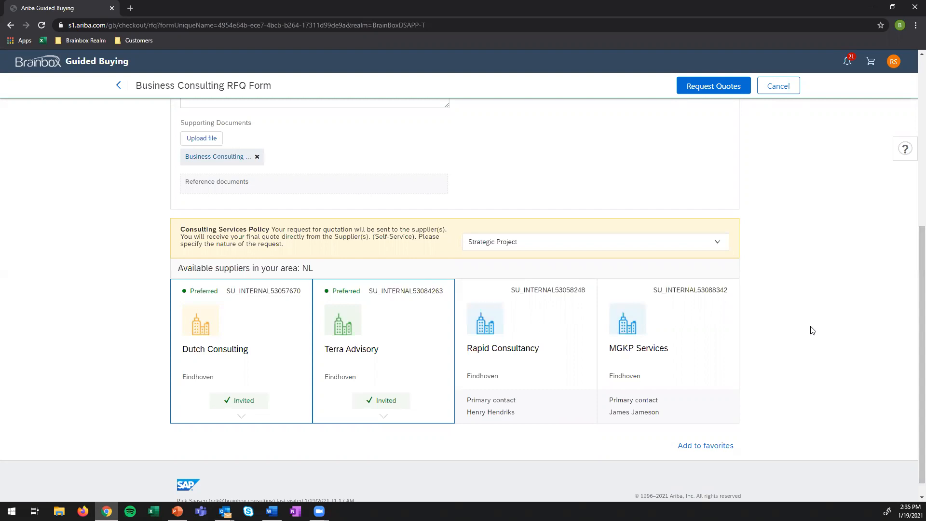
scroll(down, 3)
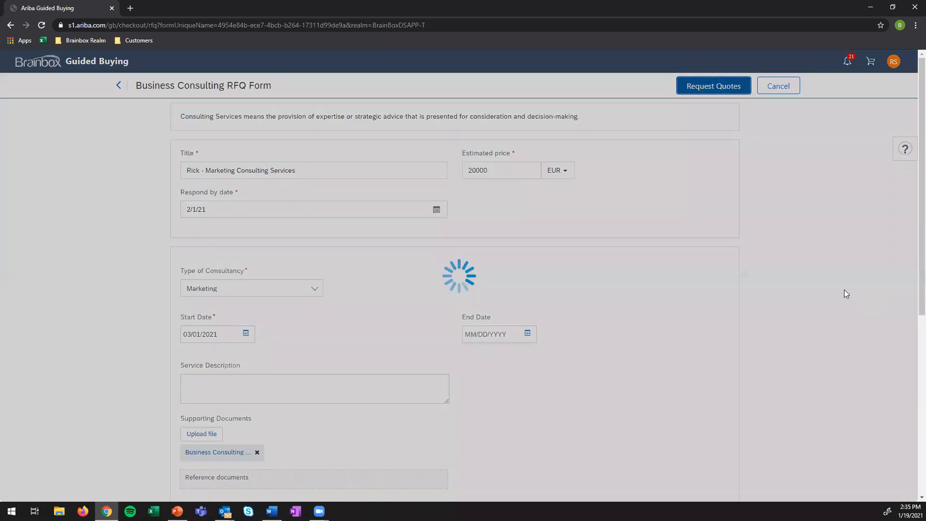
mouse_move(799, 248)
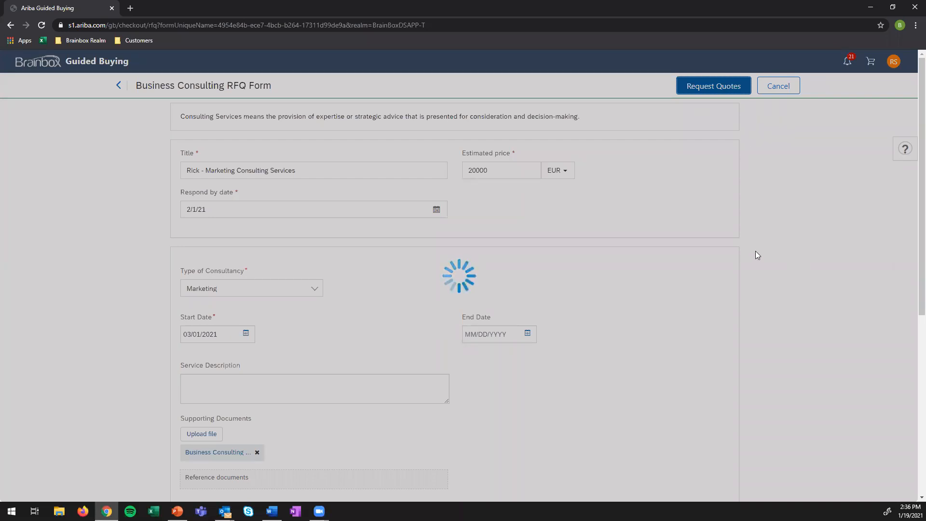
click(713, 85)
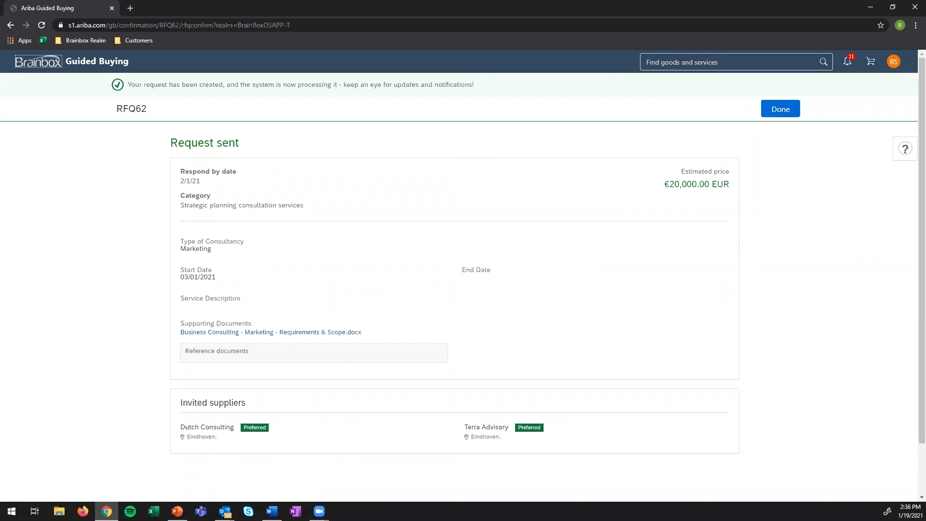
mouse_move(419, 472)
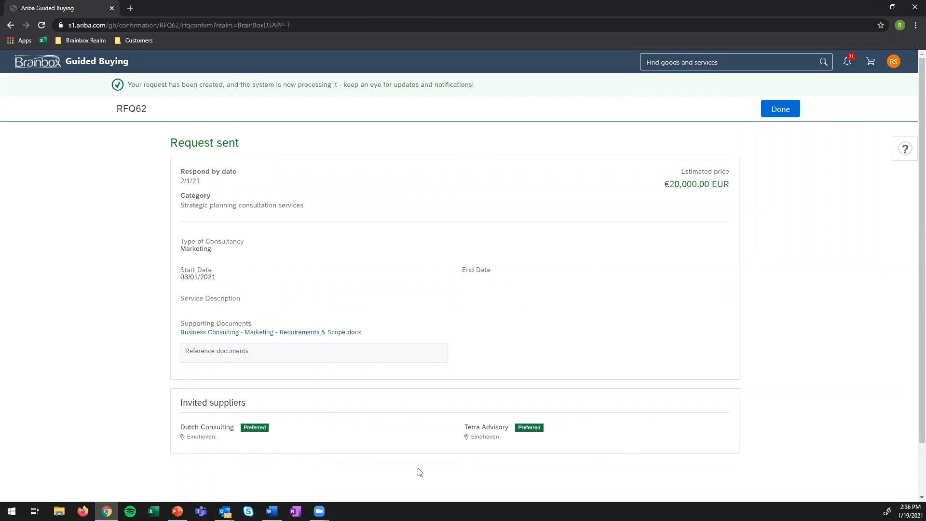
mouse_move(367, 440)
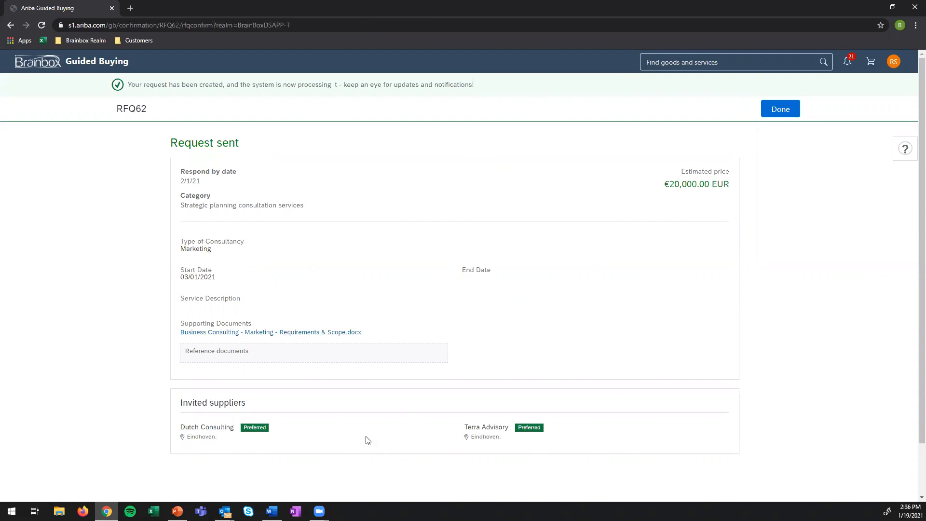
mouse_move(50, 65)
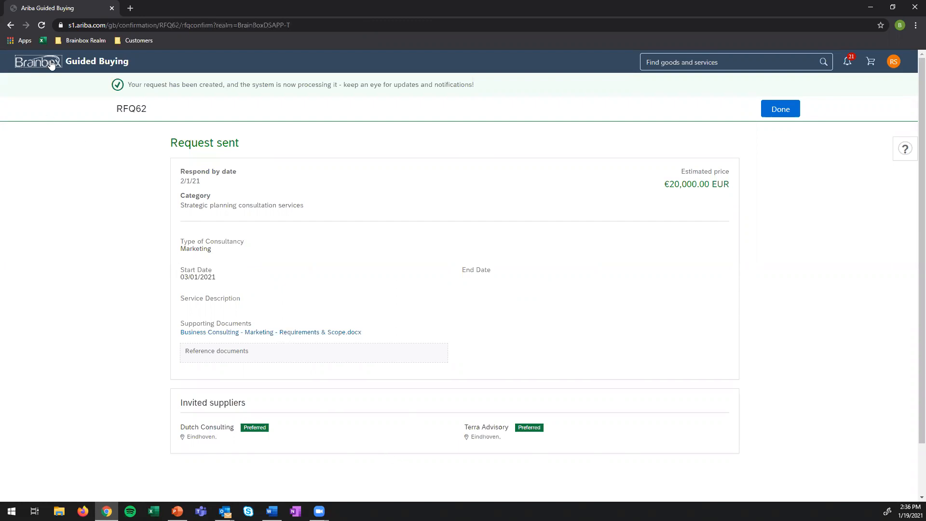
Return from the RFQ62 confirmation to the Brainbox Guided Buying home page.
click(780, 108)
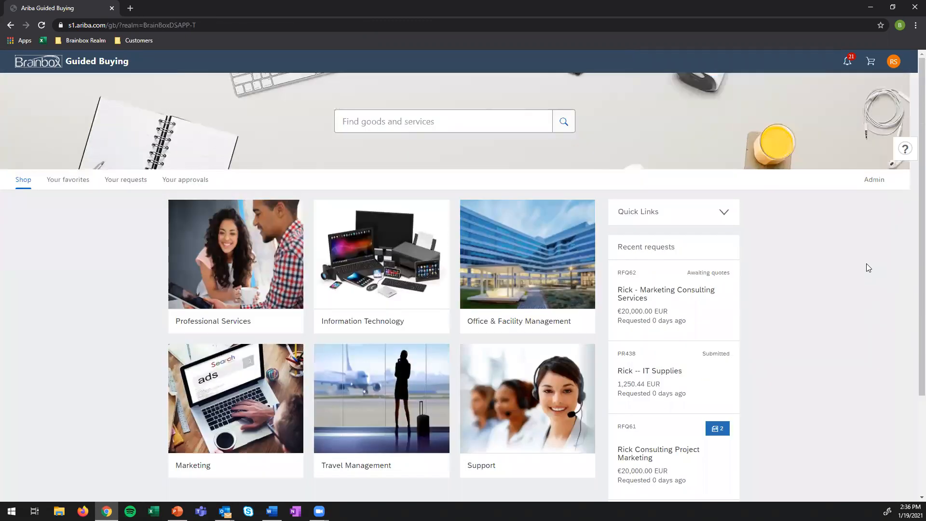
Open RFQ61 'Rick Consulting Project Marketing' from Recent requests.
scroll(down, 3)
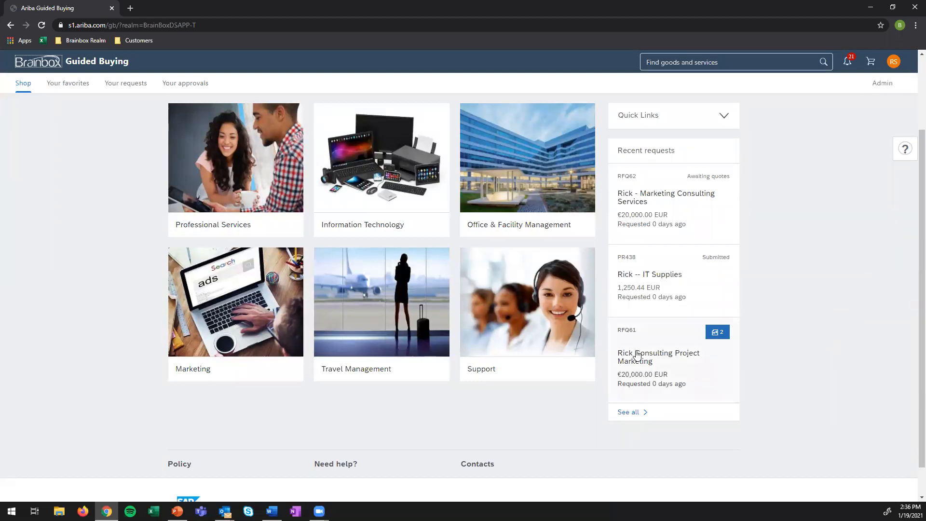
click(643, 356)
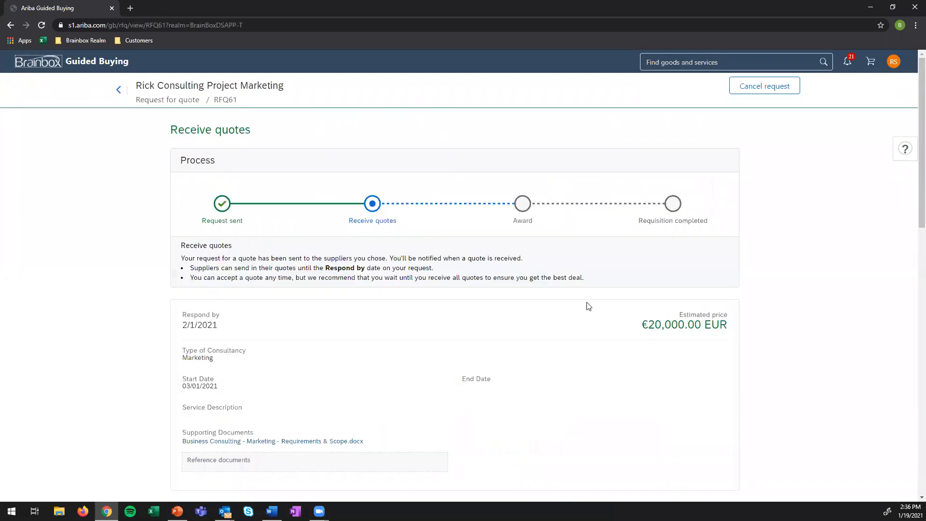
mouse_move(826, 295)
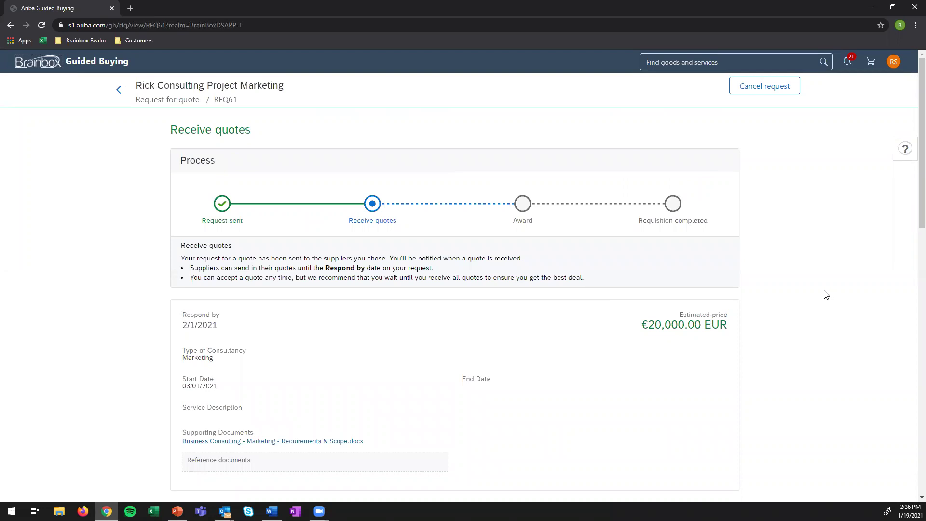
Compare Dutch Consulting's €19,800 and Terra Advisory's €18,000 quotes, then accept Terra Advisory's.
scroll(down, 3)
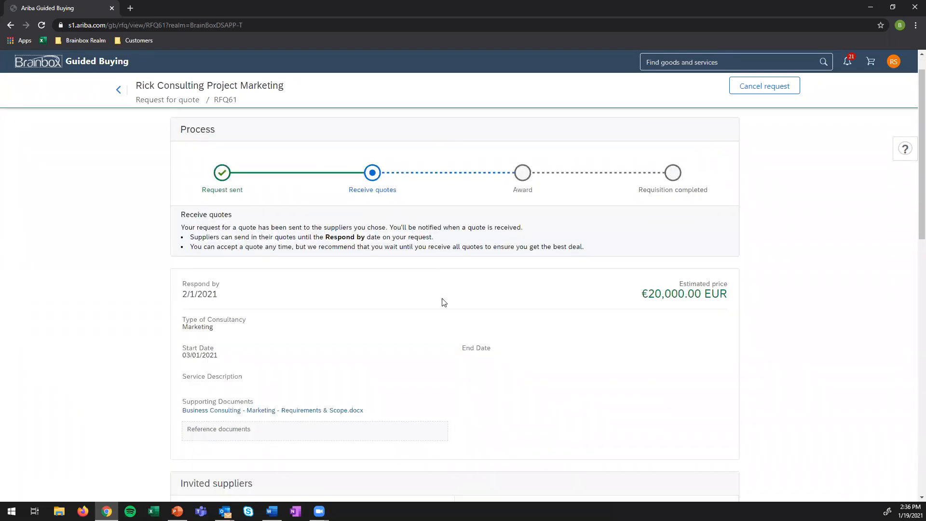
scroll(down, 3)
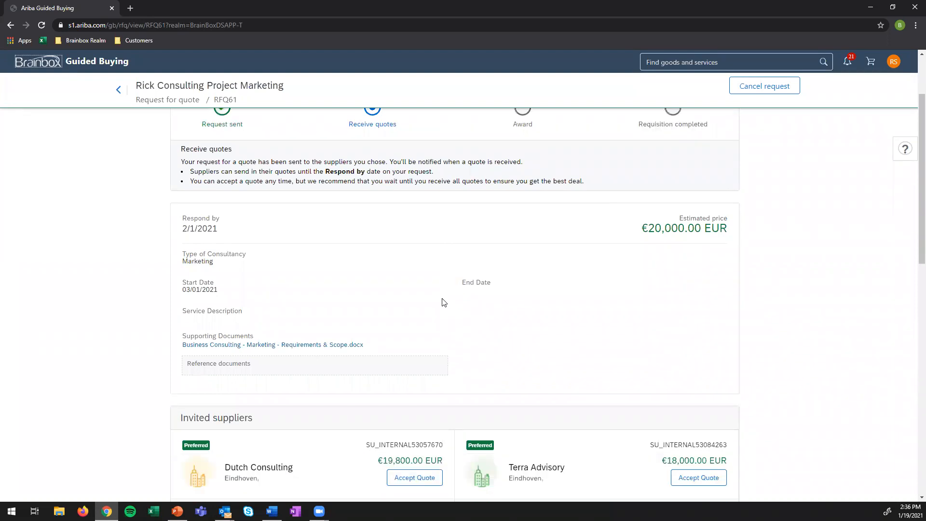
scroll(down, 3)
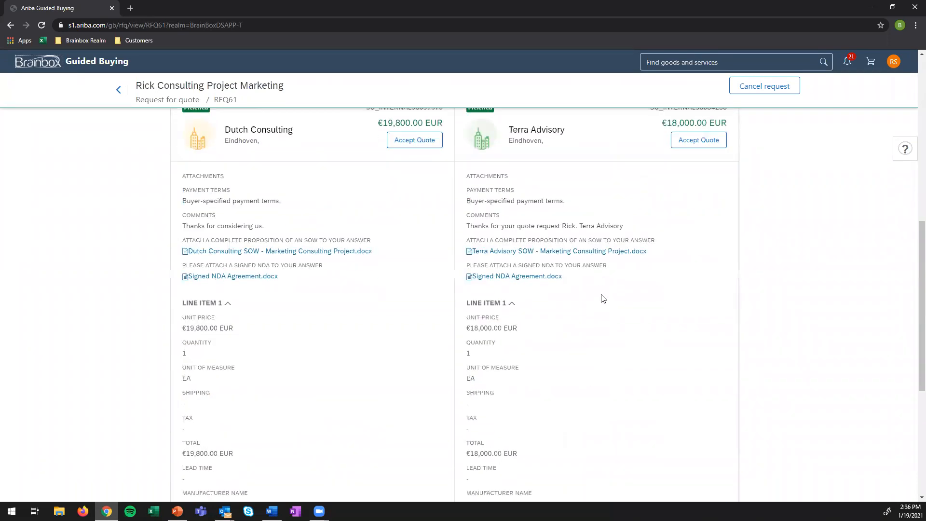
scroll(up, 3)
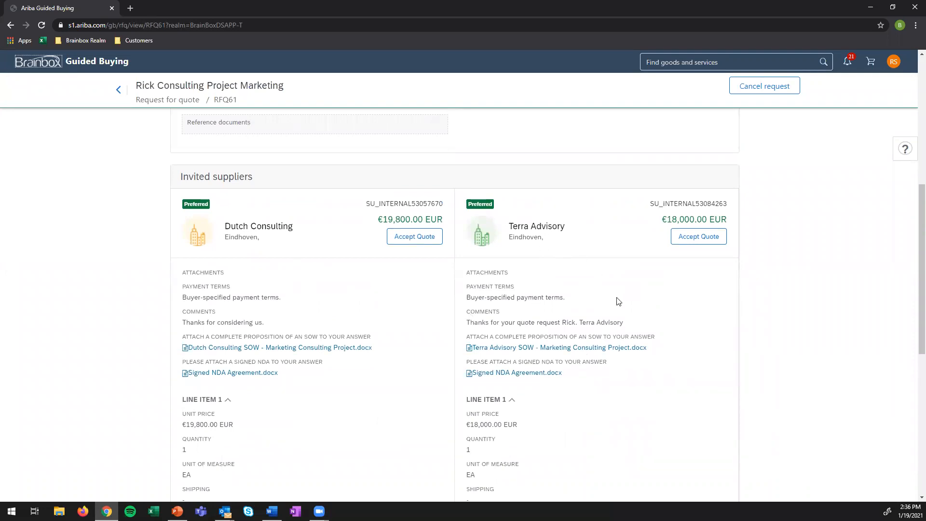
mouse_move(683, 225)
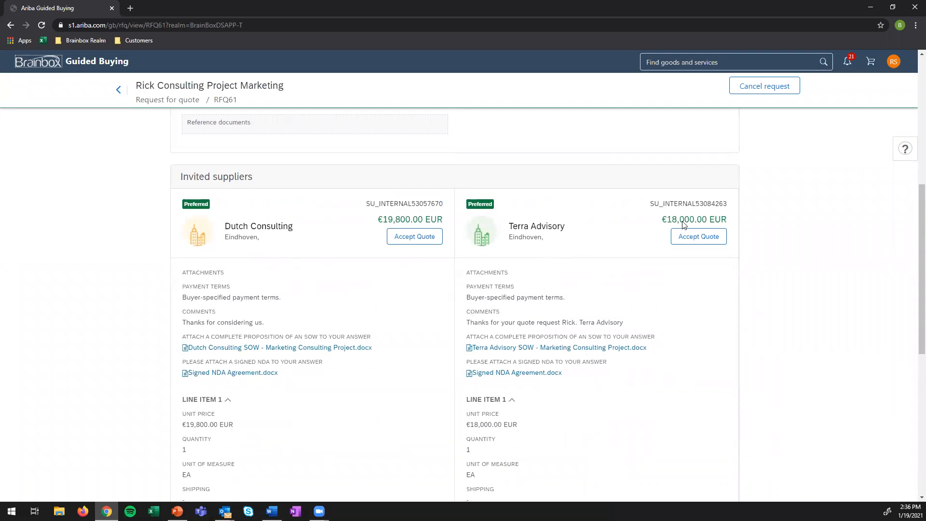
mouse_move(515, 241)
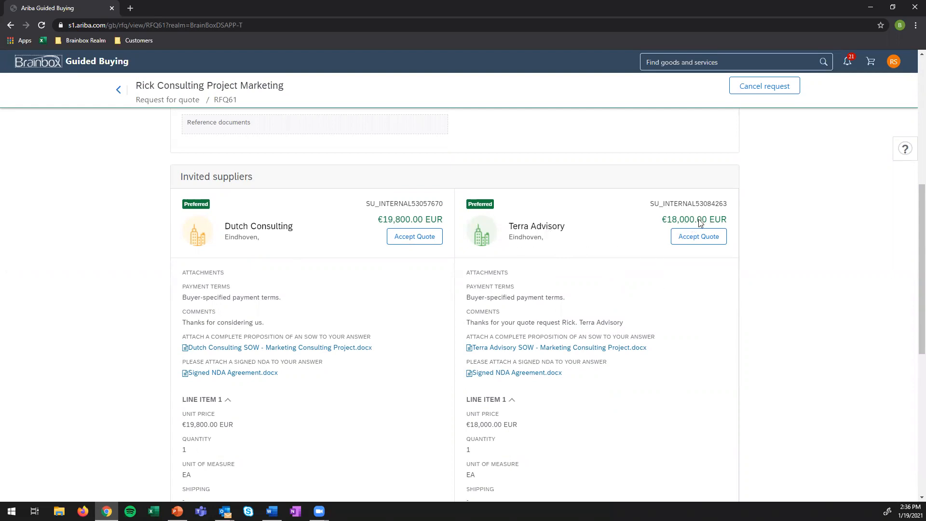
mouse_move(271, 299)
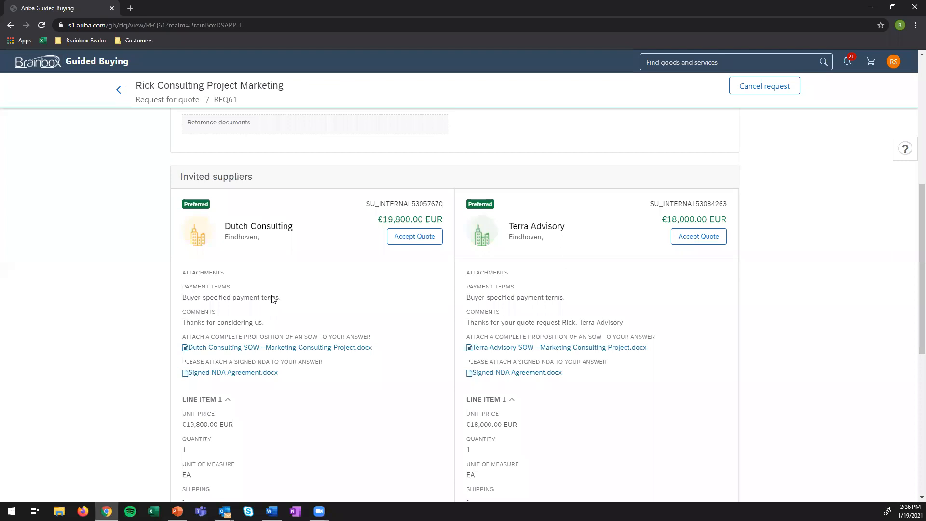
scroll(down, 3)
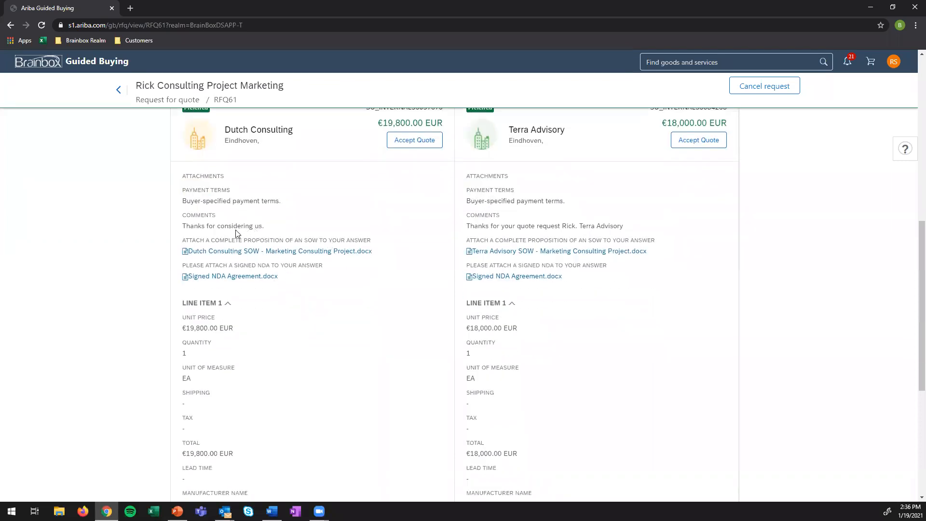
mouse_move(211, 227)
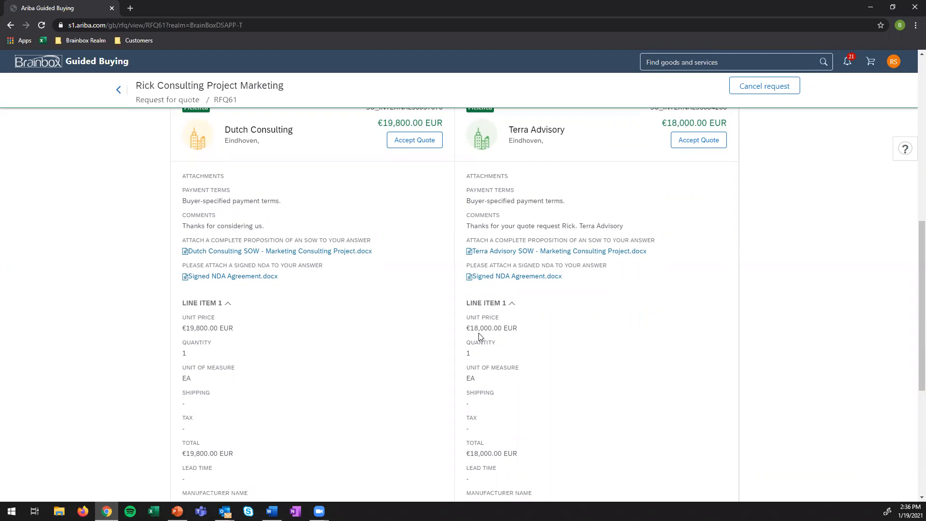
mouse_move(531, 234)
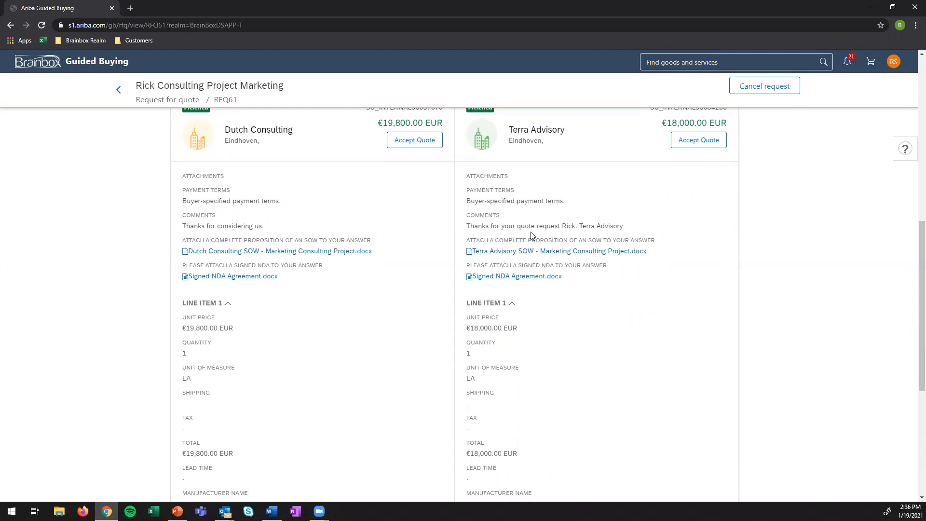
mouse_move(644, 235)
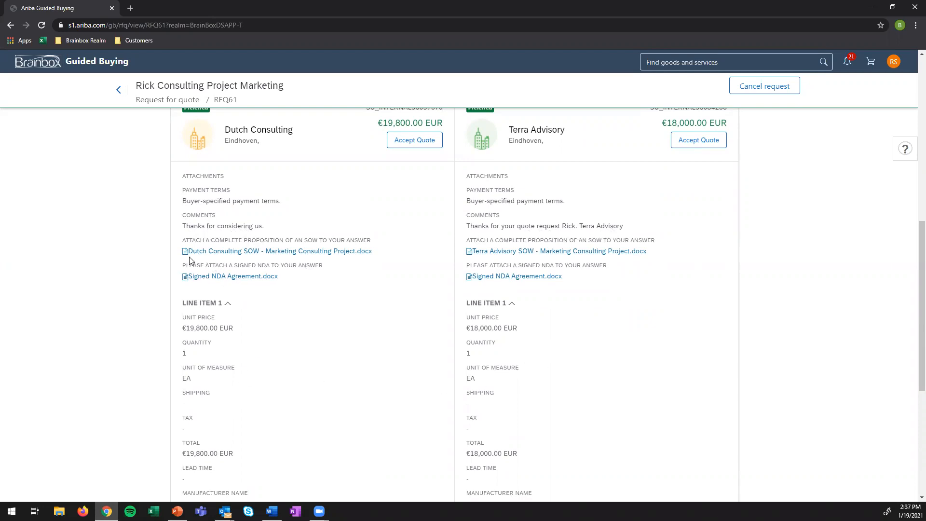
mouse_move(284, 253)
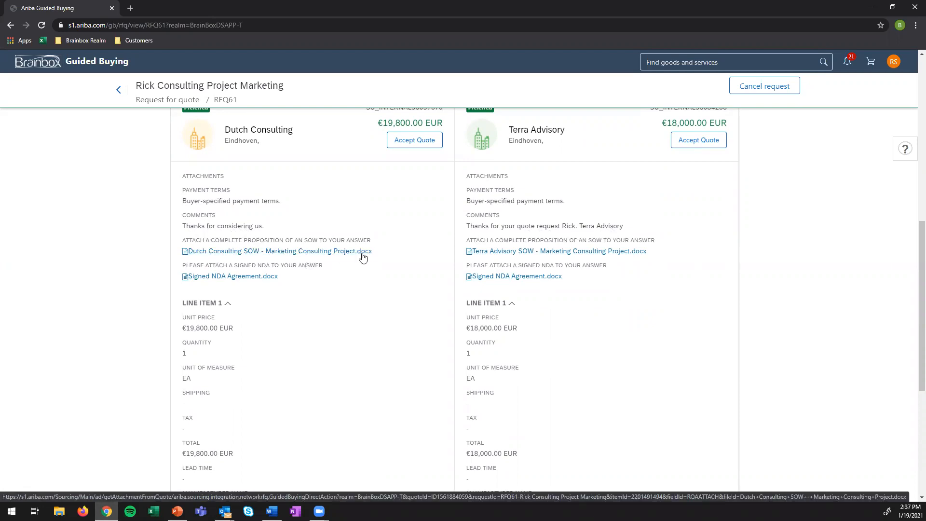
mouse_move(349, 299)
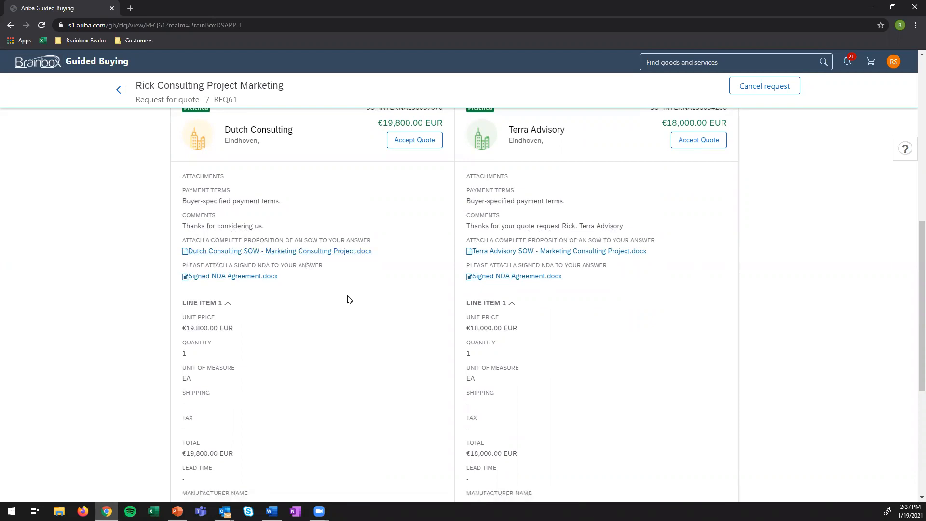
mouse_move(316, 343)
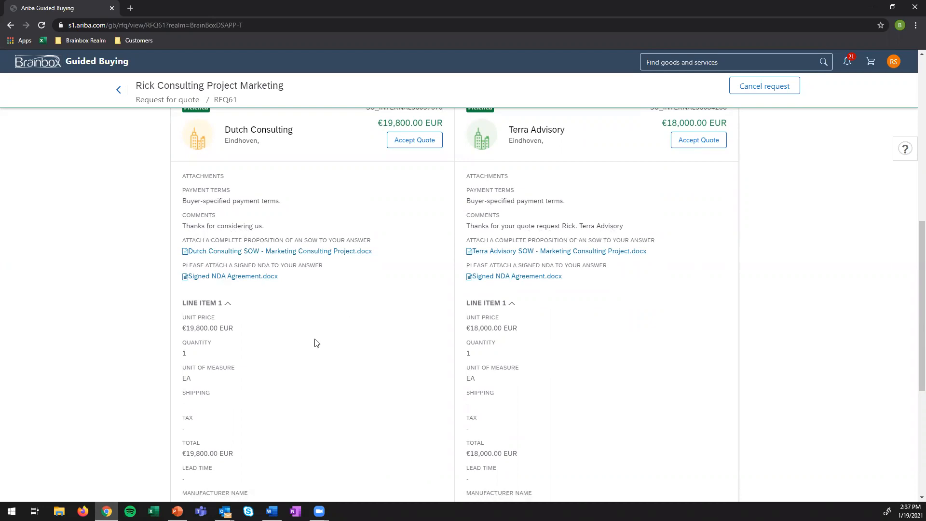
mouse_move(314, 347)
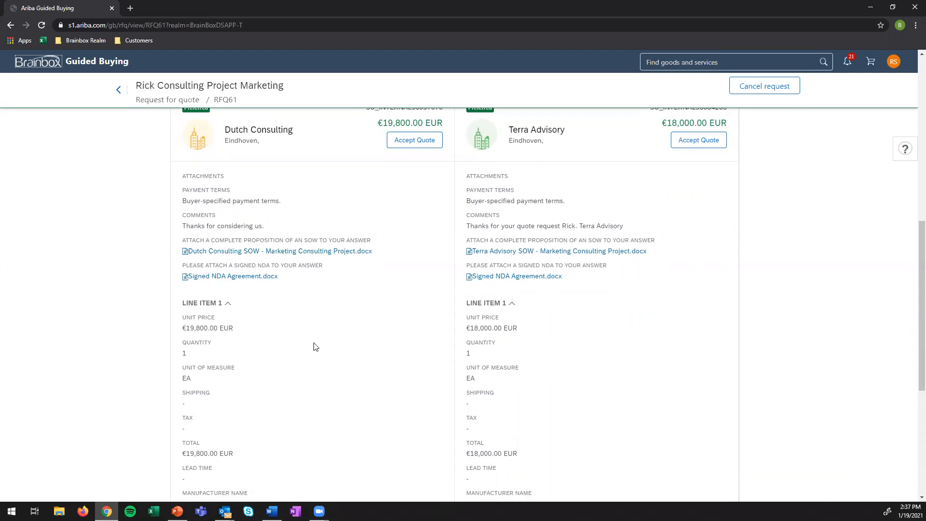
scroll(up, 3)
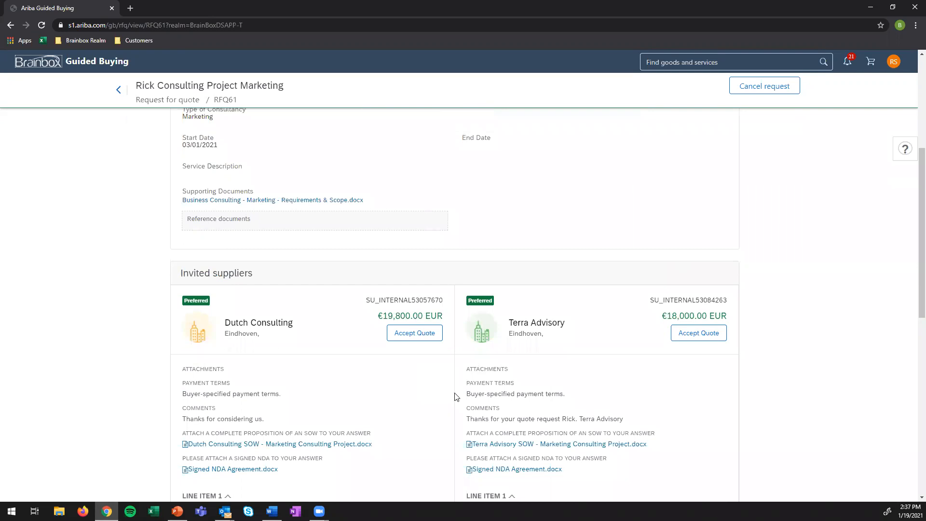
scroll(down, 3)
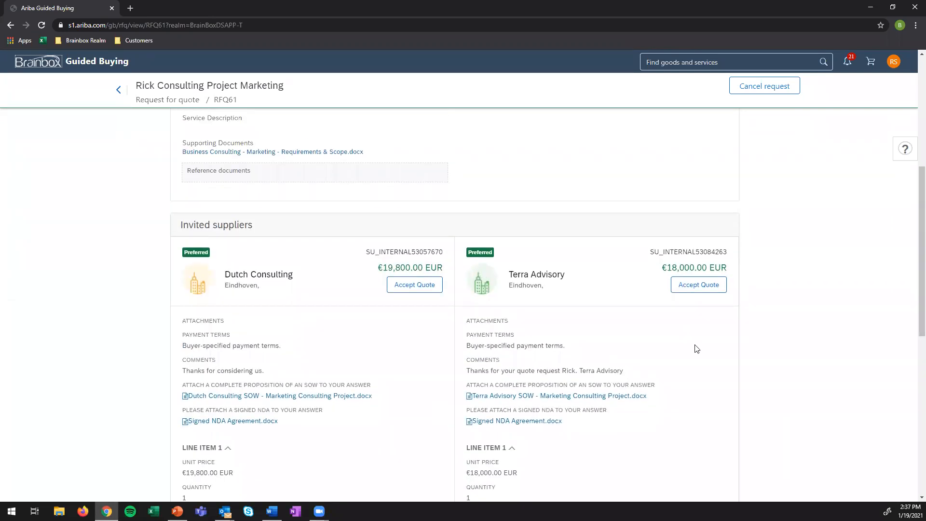
mouse_move(660, 316)
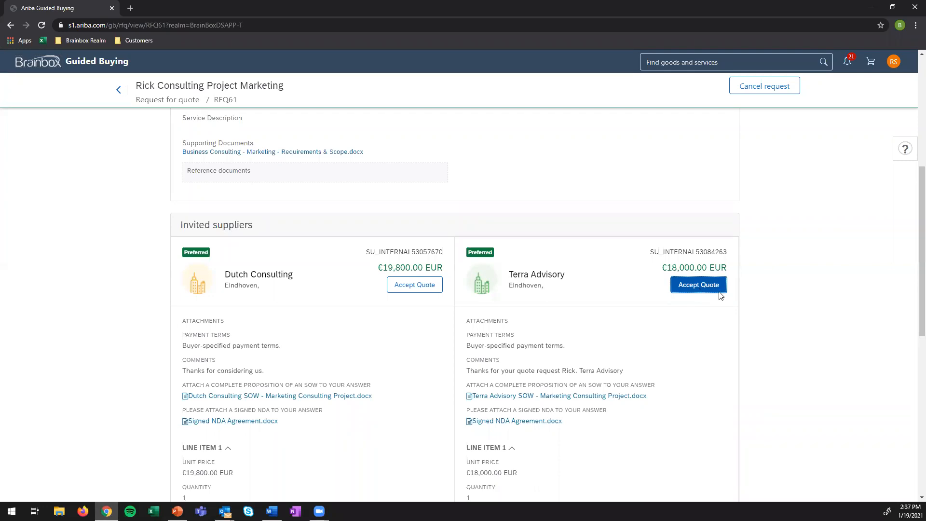
click(698, 285)
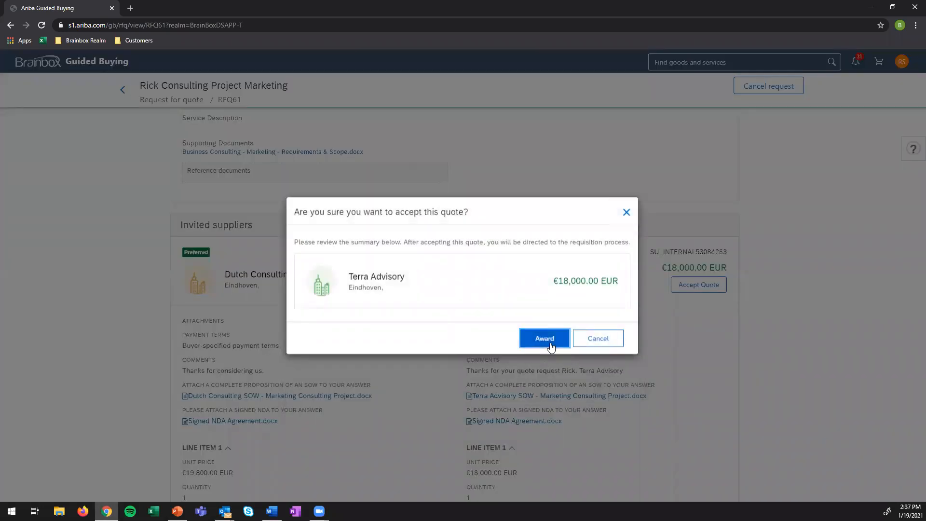
Award RFQ61 to Terra Advisory, opening checkout requisition PR439.
click(544, 338)
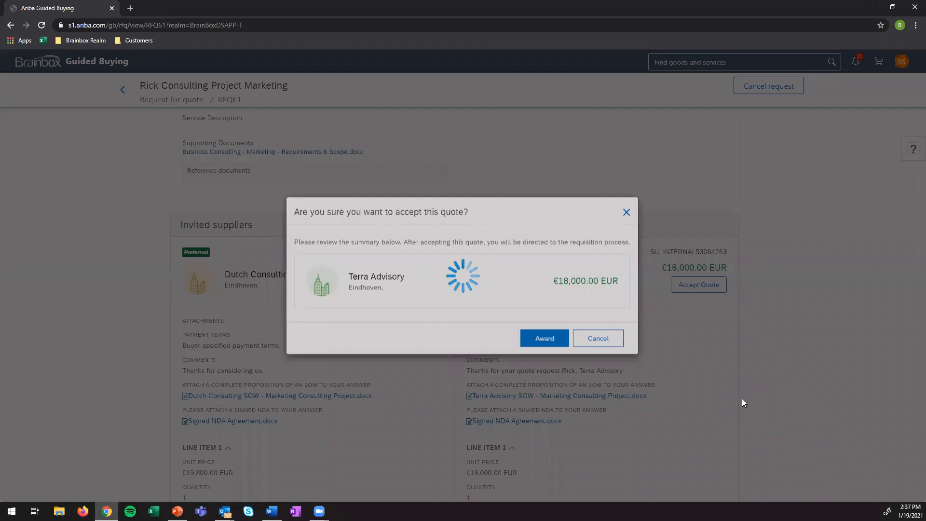
click(544, 338)
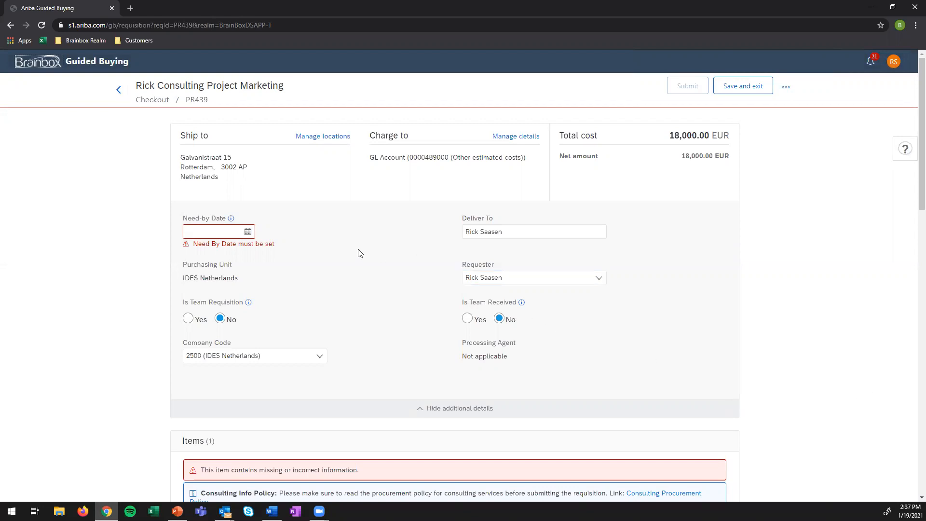
mouse_move(325, 265)
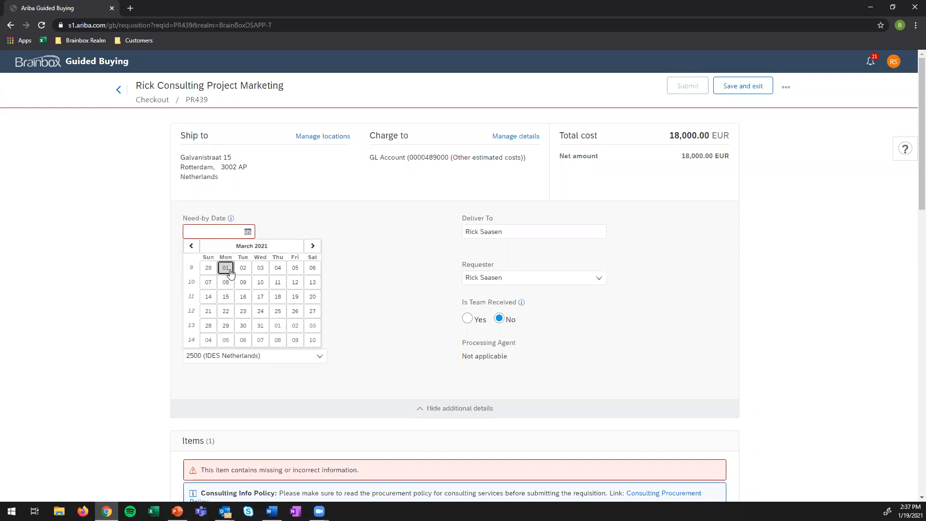
Pick March 01, 2021 as need-by date, review items and approvals, and submit PR439.
click(225, 267)
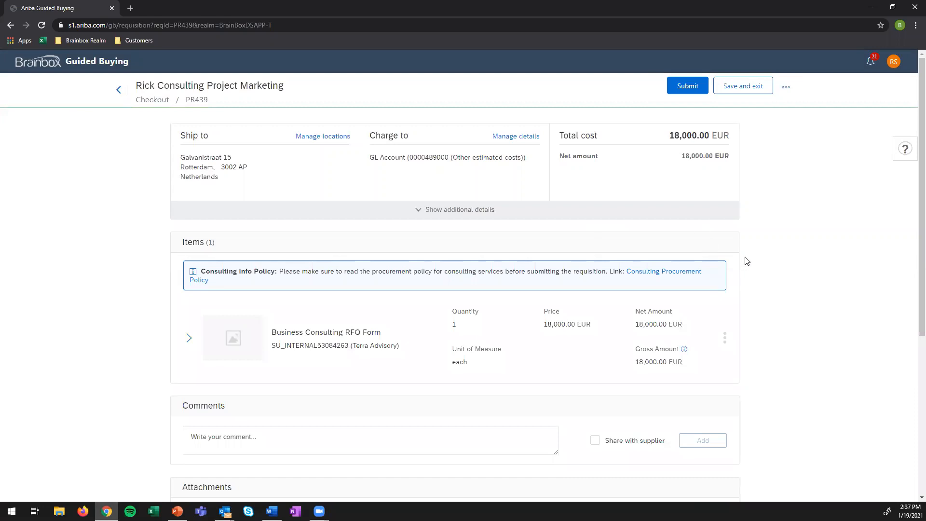
scroll(down, 3)
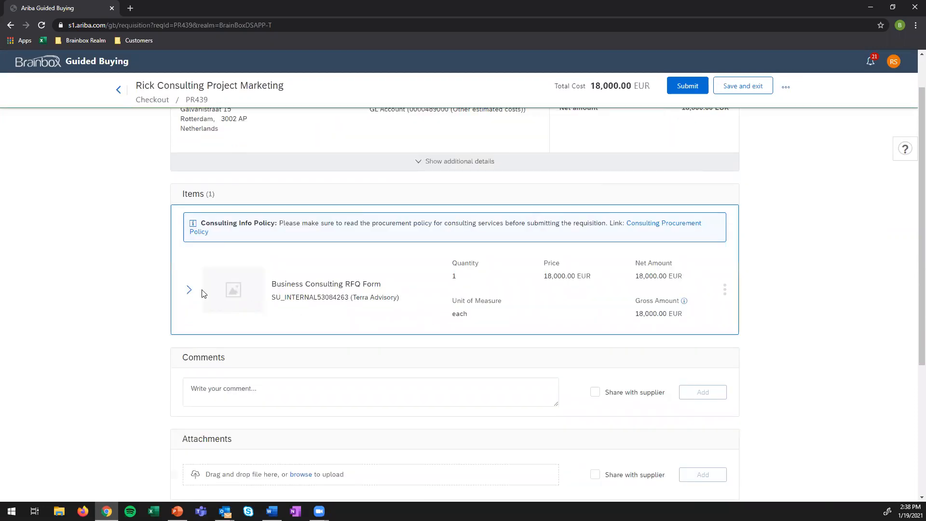
mouse_move(234, 228)
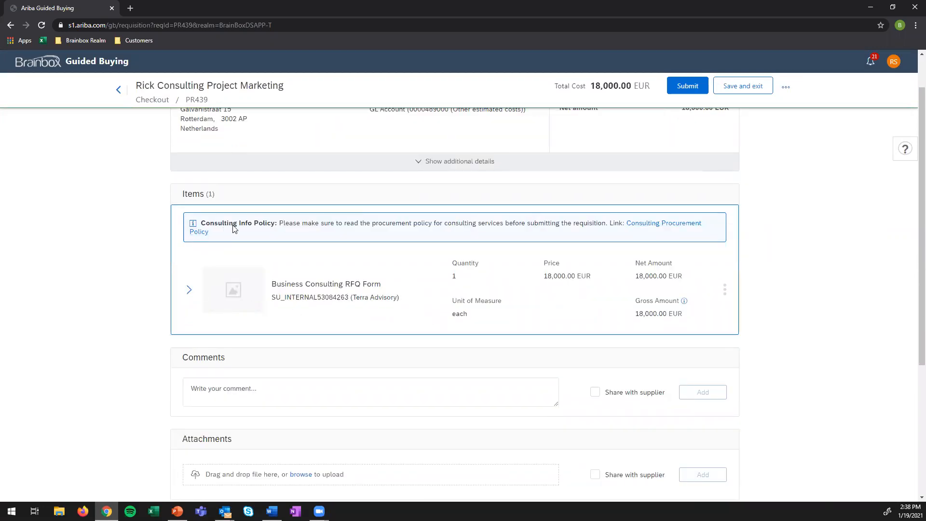
mouse_move(270, 239)
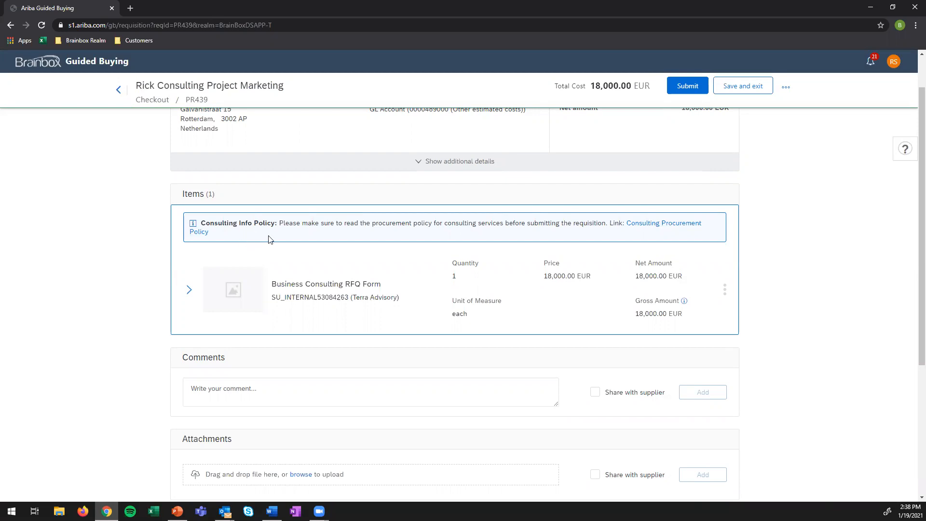
mouse_move(443, 228)
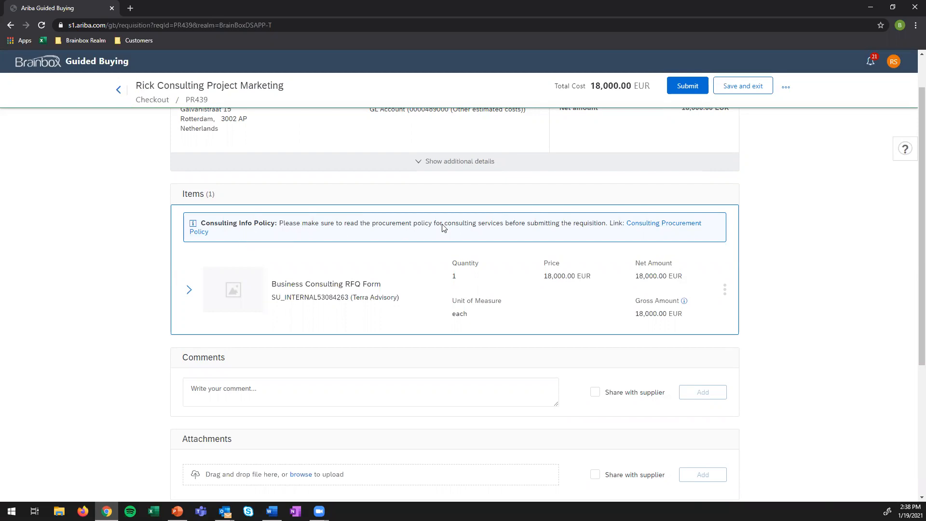
mouse_move(595, 230)
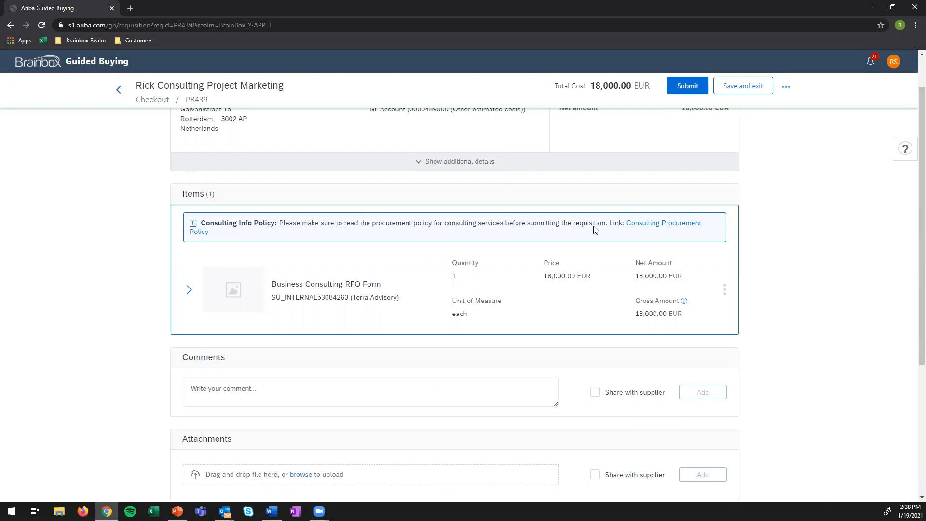
mouse_move(606, 227)
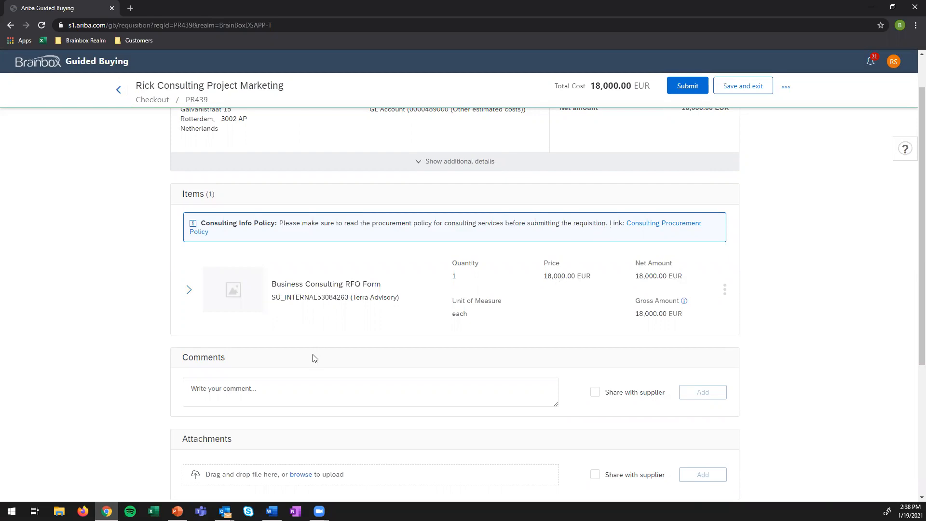
mouse_move(318, 371)
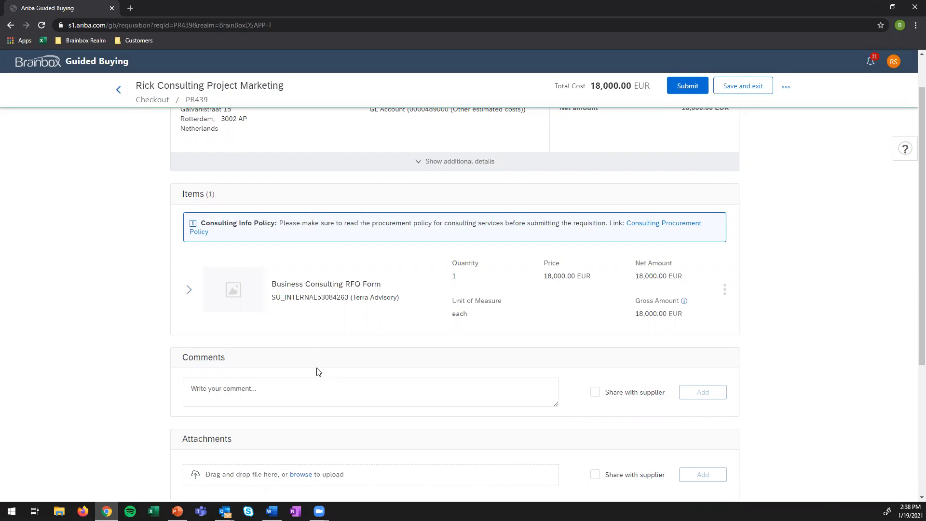
mouse_move(790, 313)
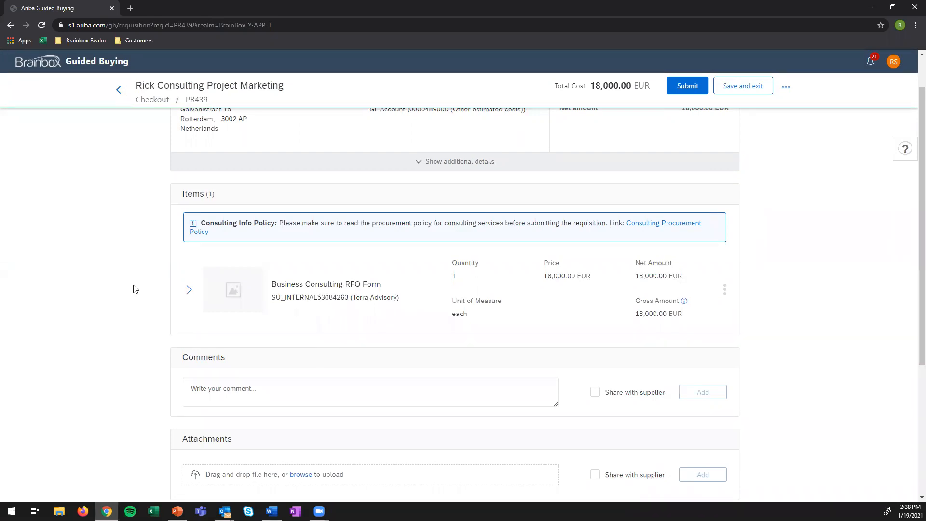
scroll(down, 3)
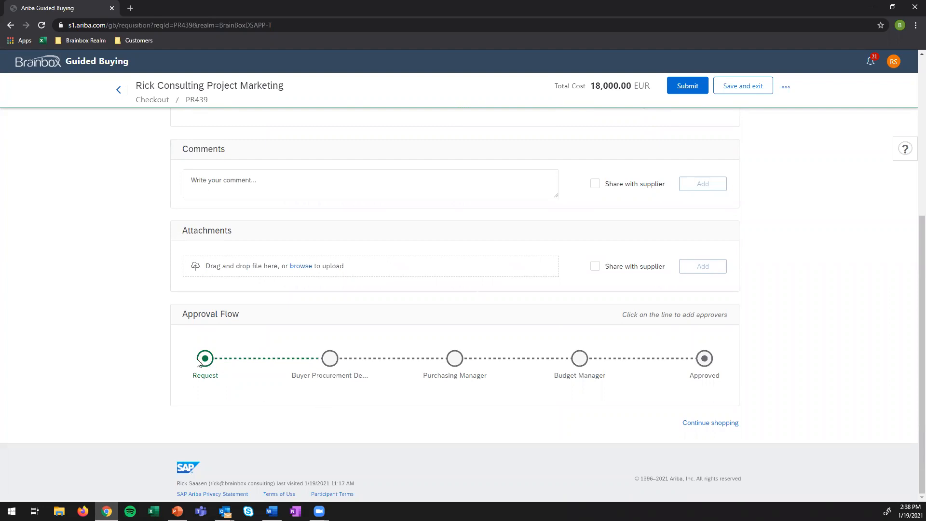
mouse_move(720, 407)
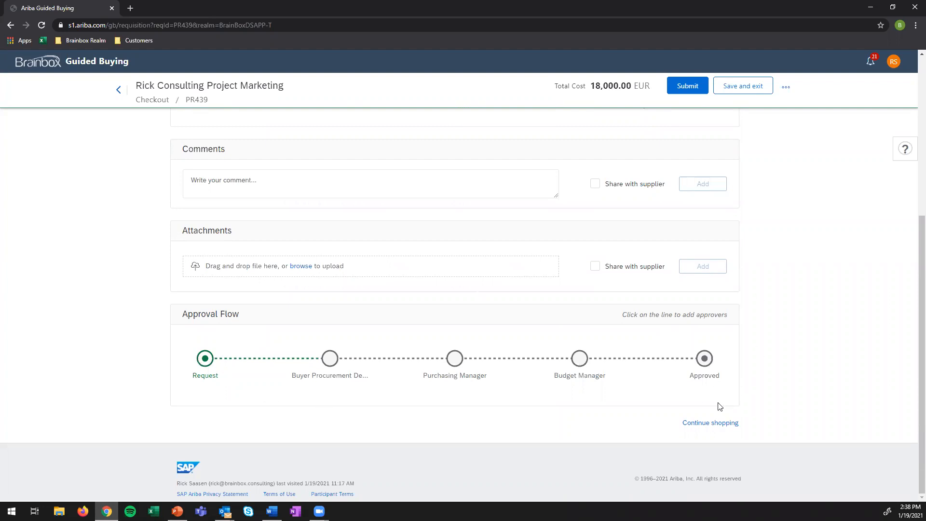
mouse_move(760, 374)
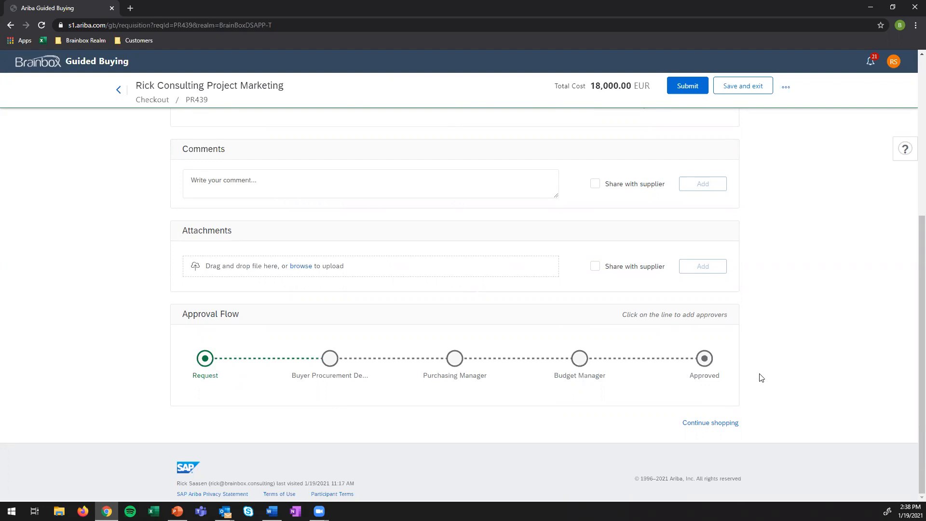
mouse_move(341, 367)
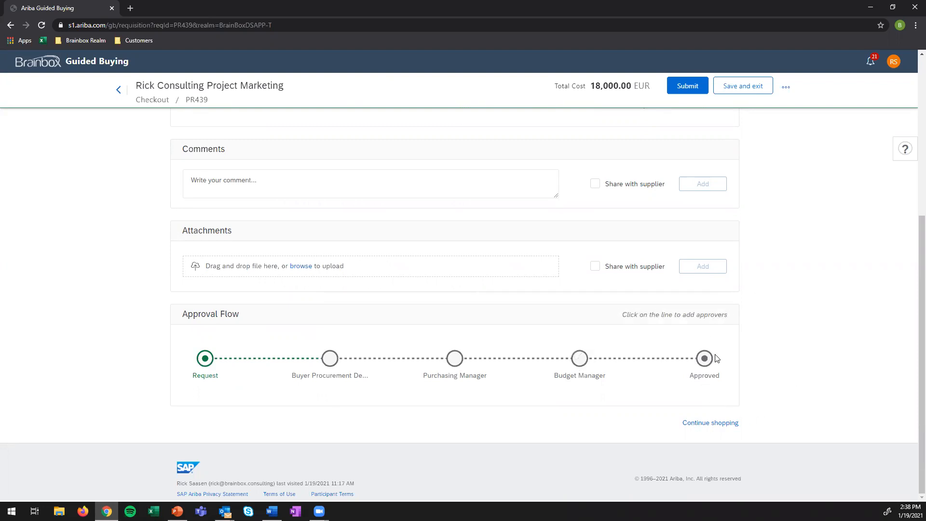
mouse_move(753, 354)
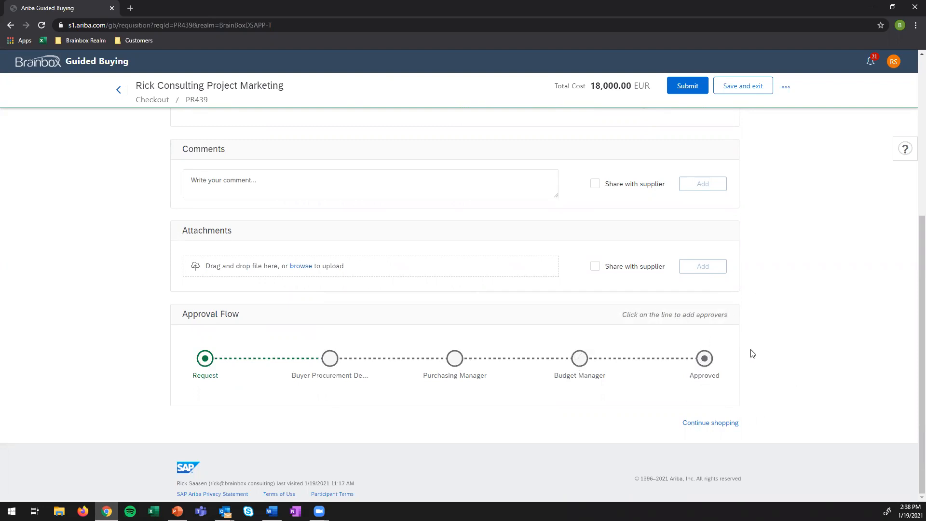
mouse_move(755, 292)
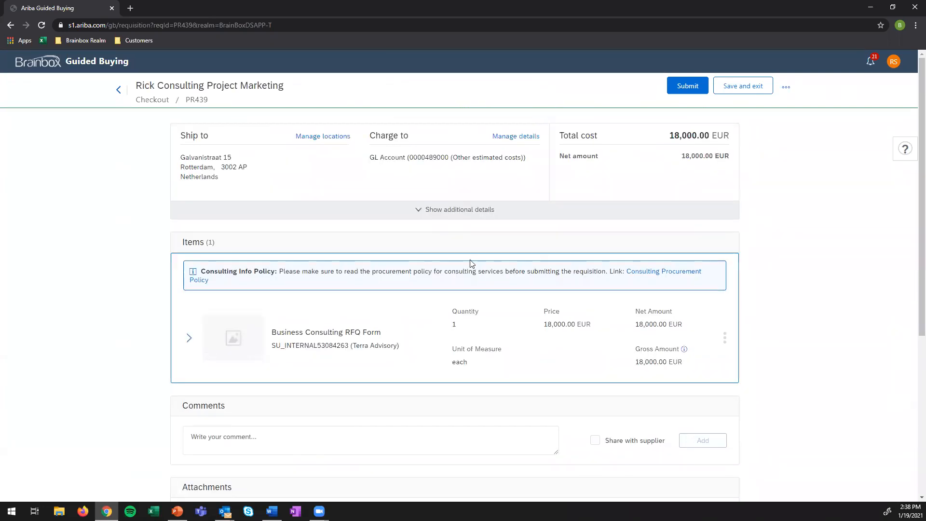
click(687, 86)
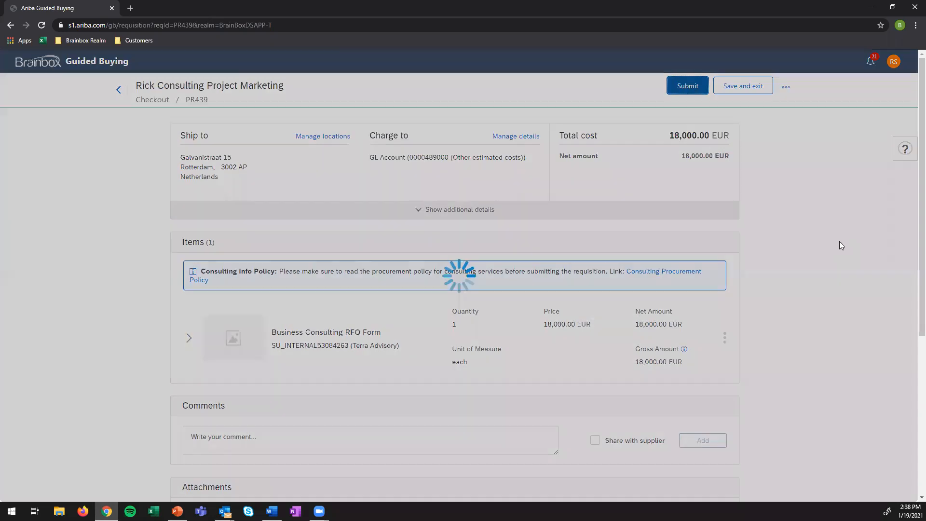
mouse_move(803, 254)
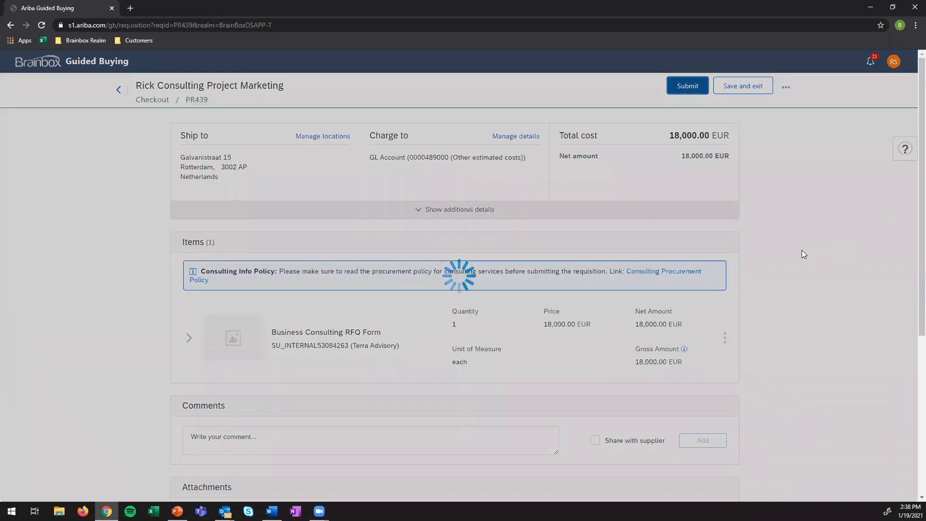
click(687, 85)
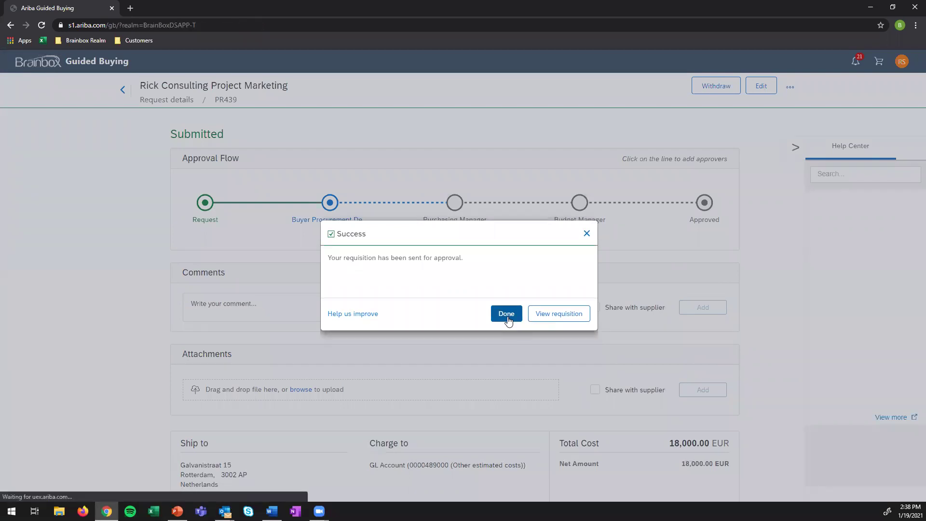
Leave the approval confirmation and start buying from AmazonBusinessPunchout under Office & Facility Management.
click(506, 313)
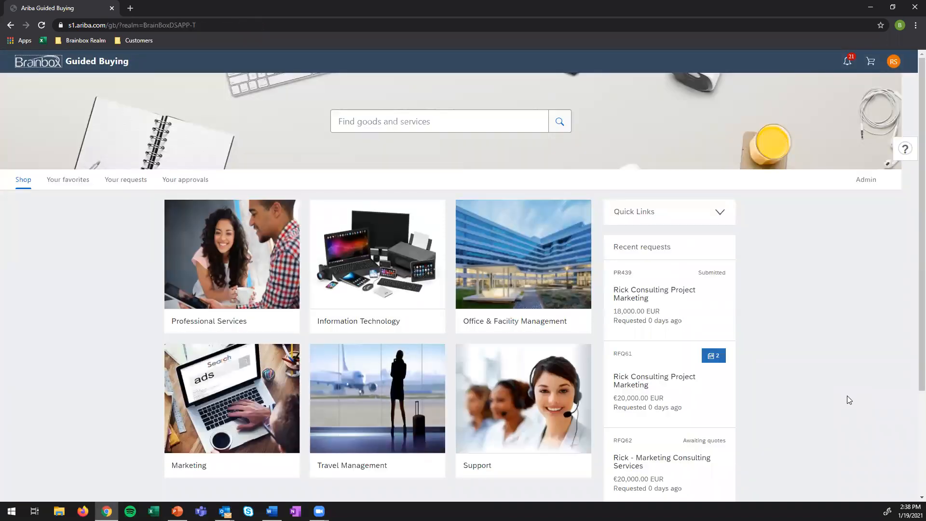
mouse_move(841, 396)
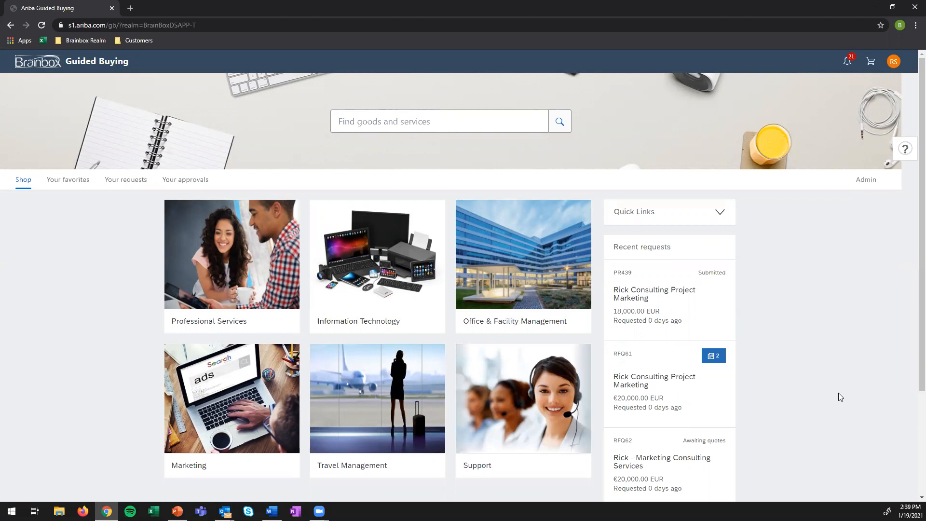
mouse_move(543, 260)
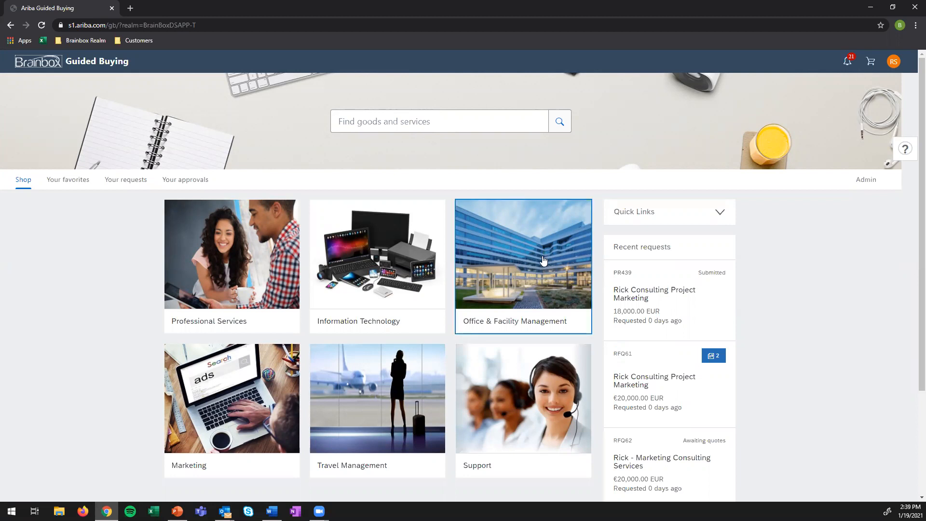
click(544, 261)
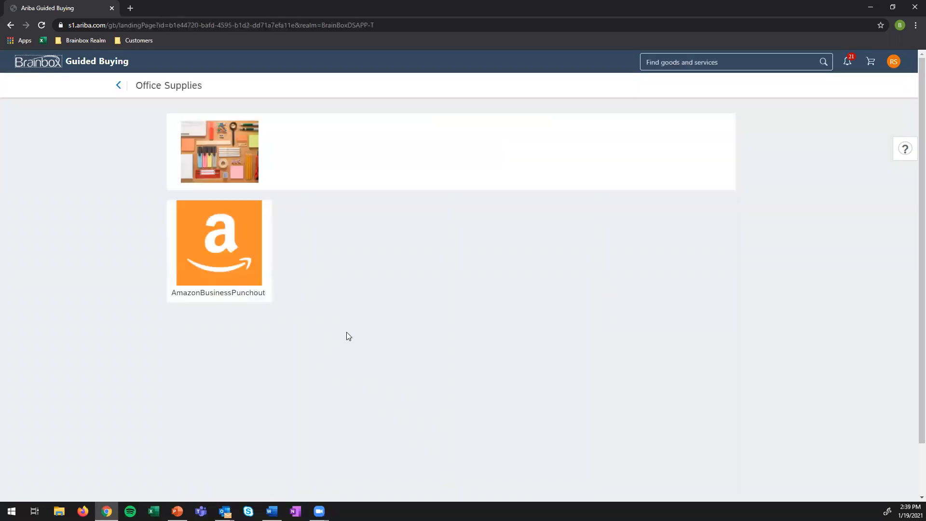
mouse_move(218, 243)
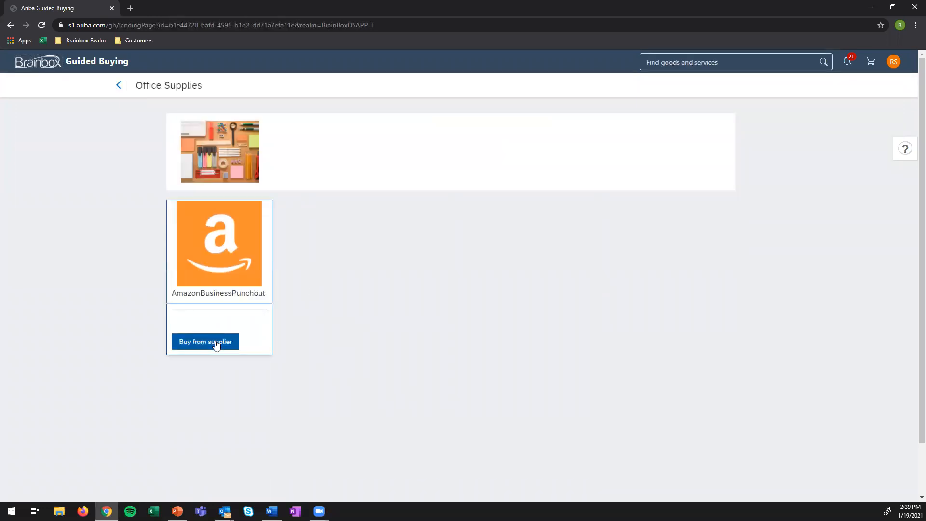
click(205, 342)
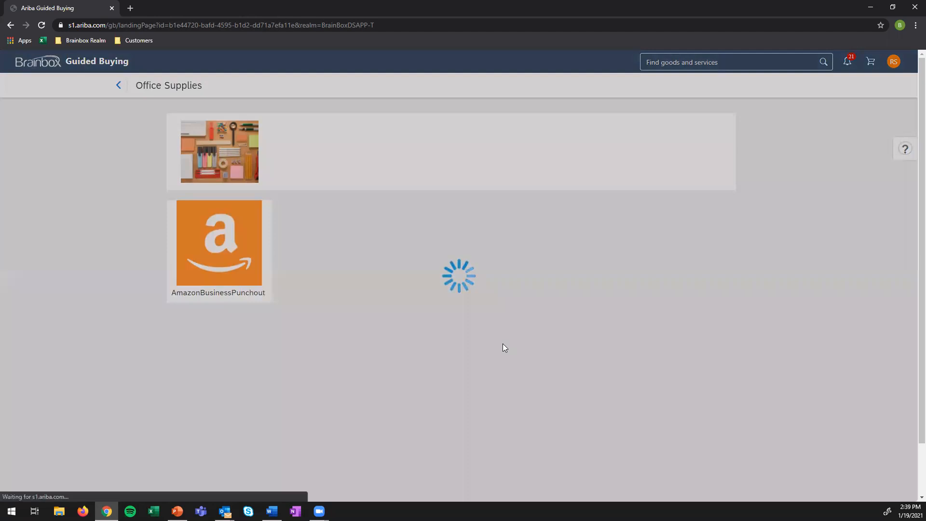
click(219, 242)
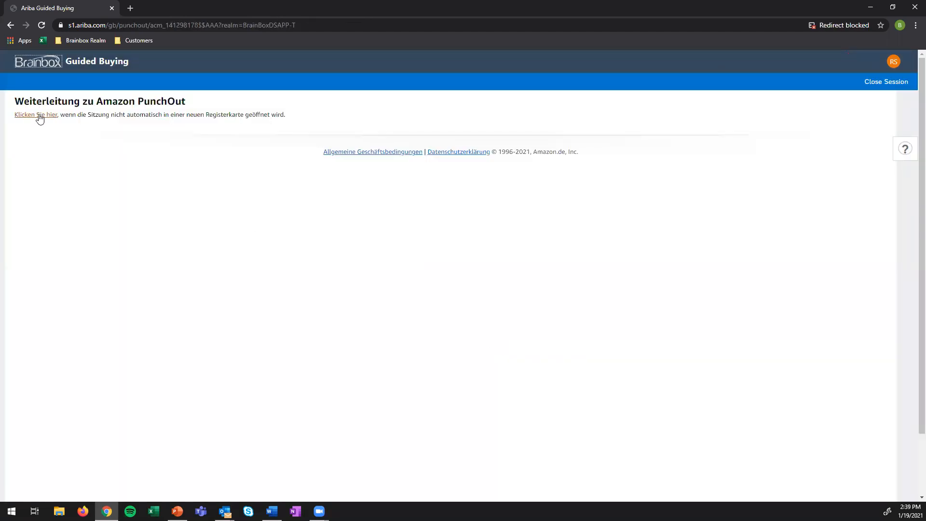
click(35, 115)
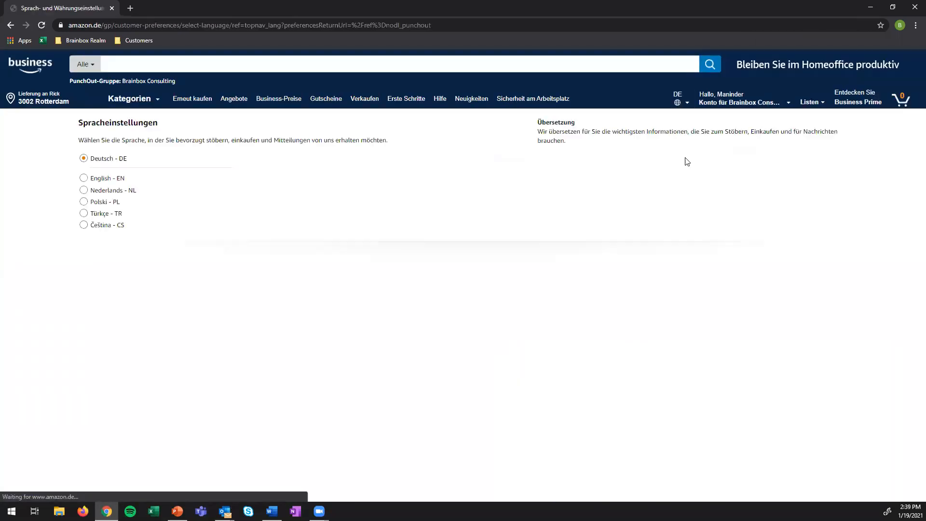
click(680, 102)
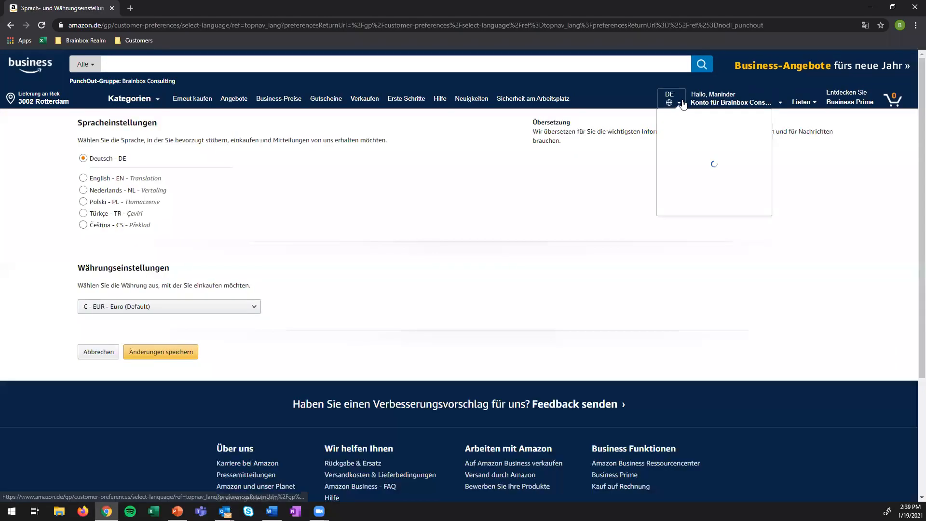
click(83, 177)
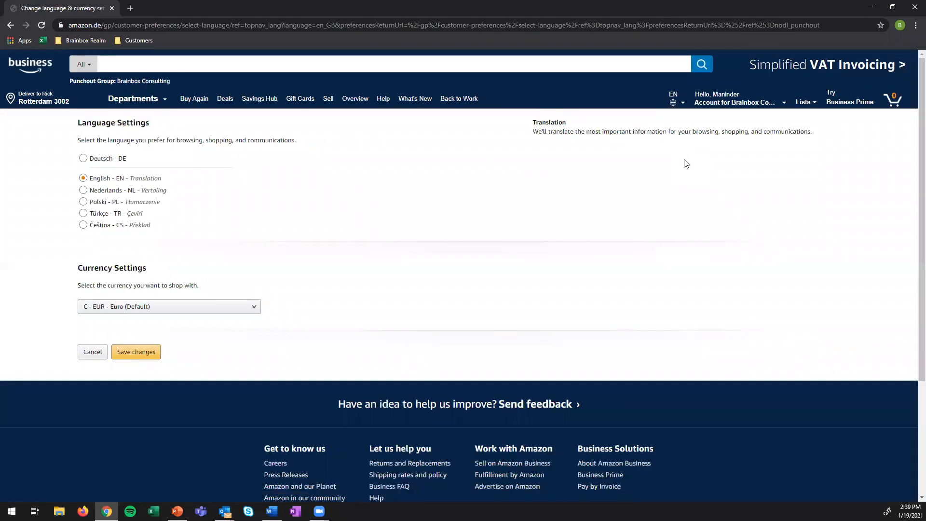
click(30, 65)
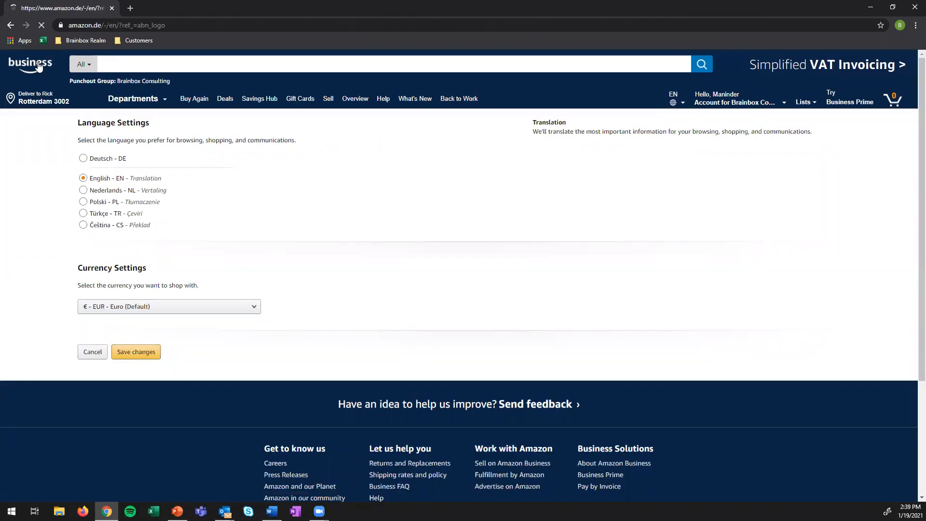
click(136, 352)
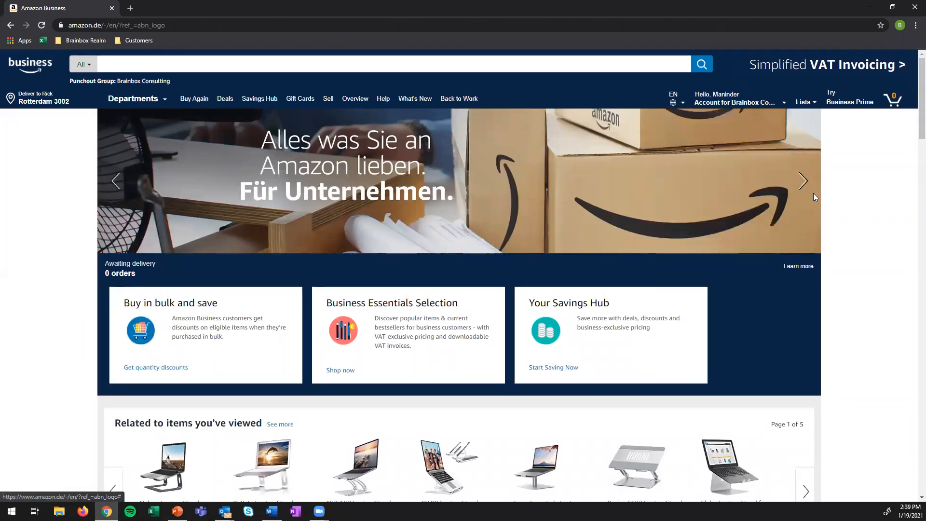
scroll(down, 3)
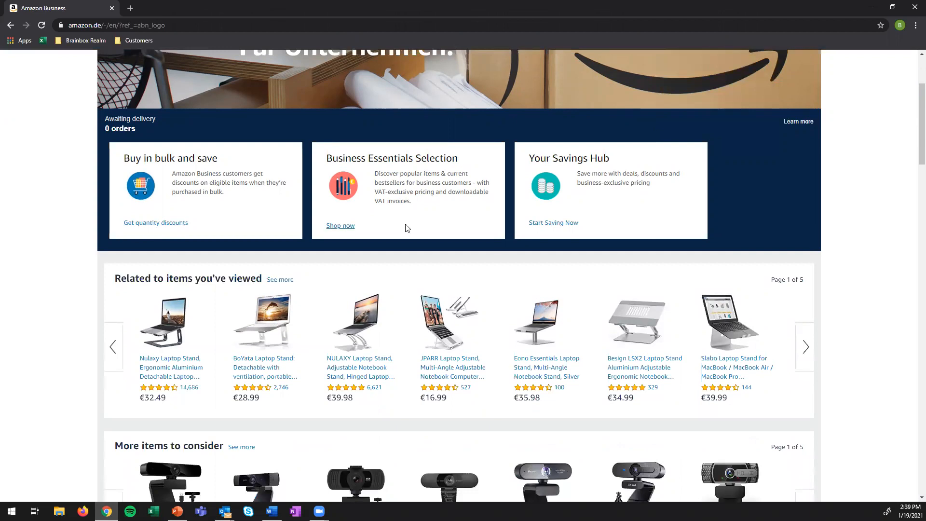
scroll(down, 3)
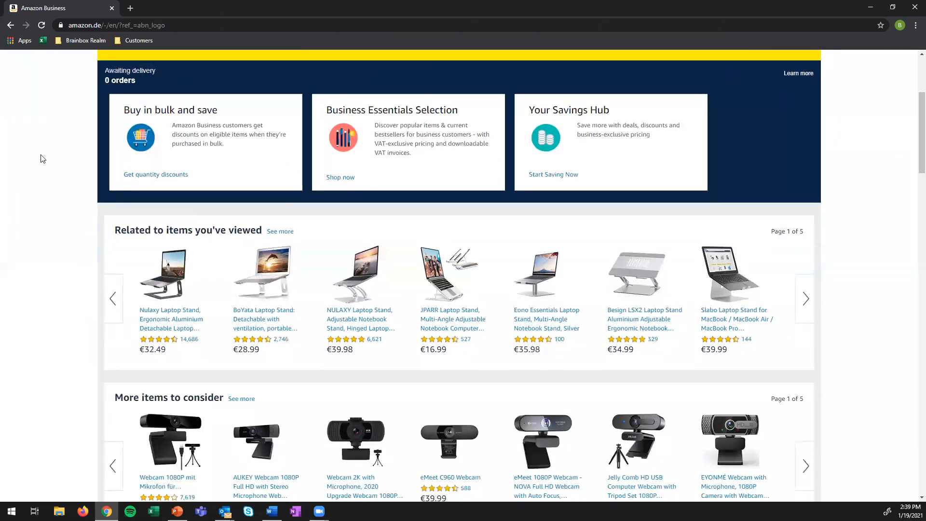
scroll(up, 3)
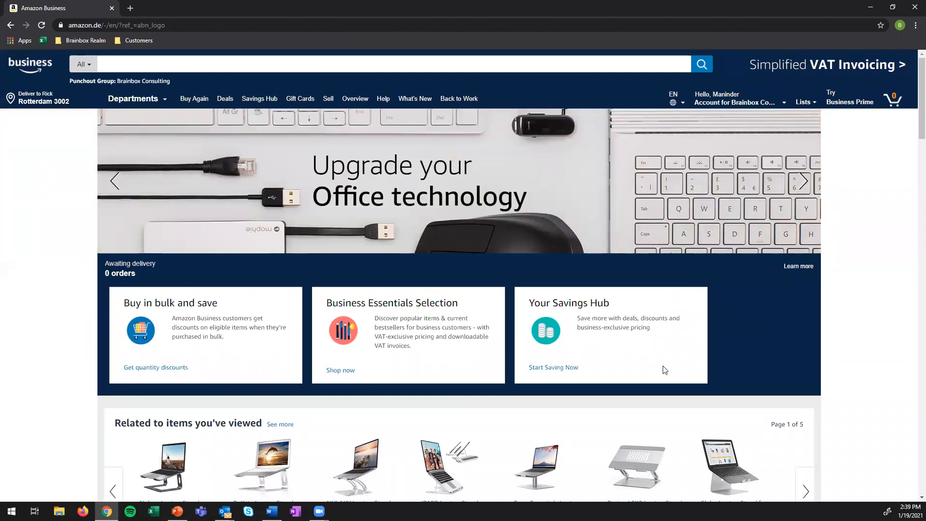
mouse_move(22, 264)
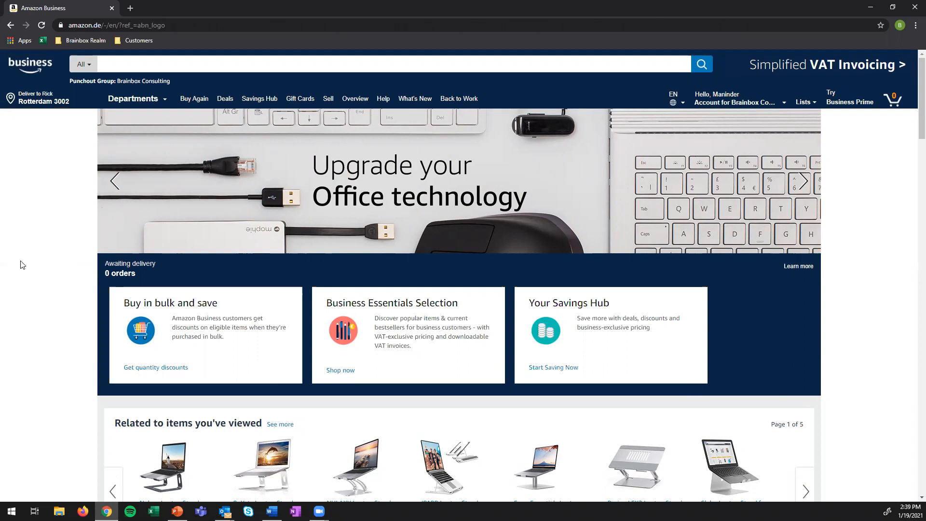
click(803, 182)
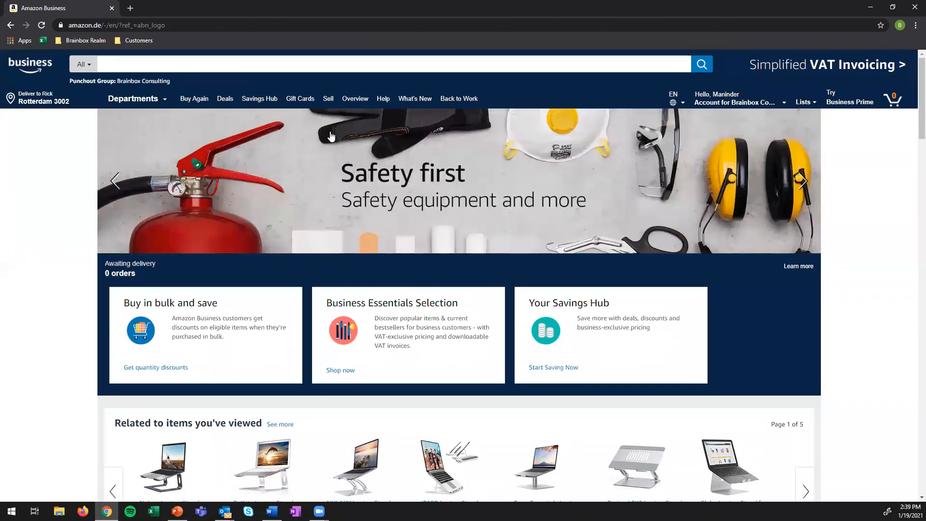
scroll(down, 3)
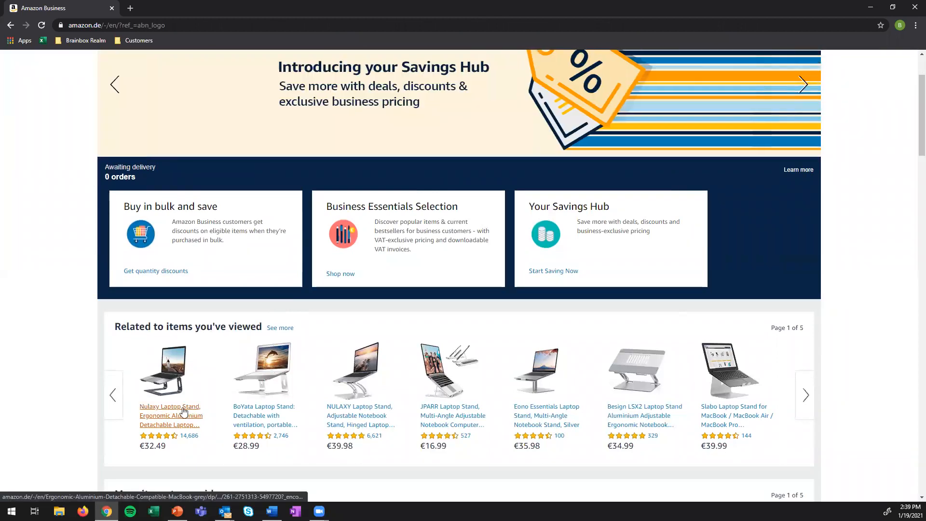
Add the Nulaxy Laptop Stand (€32.49) to the Amazon basket and submit it for approval.
click(169, 406)
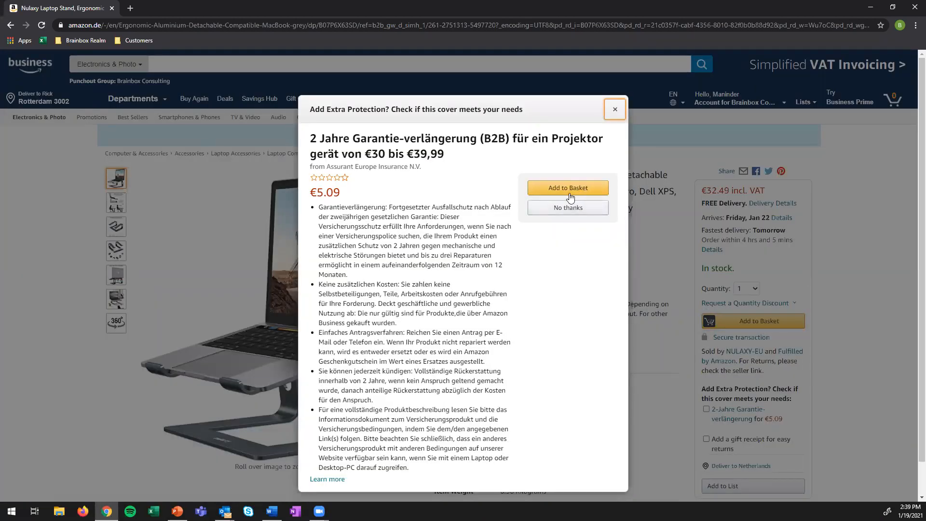
click(567, 188)
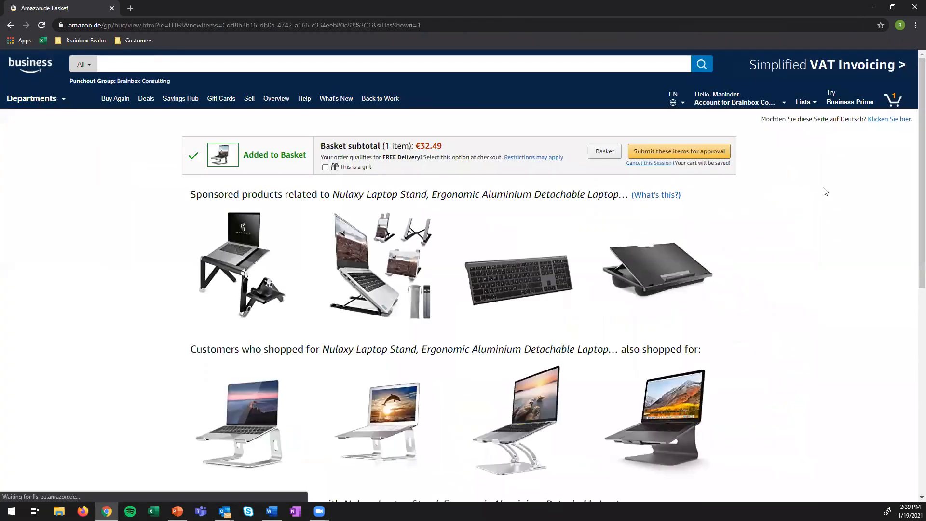
mouse_move(897, 99)
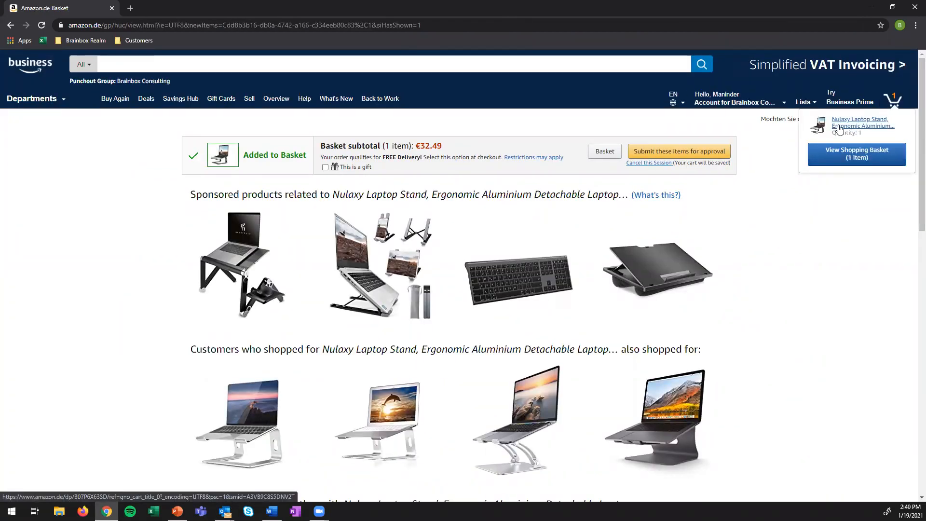
mouse_move(862, 159)
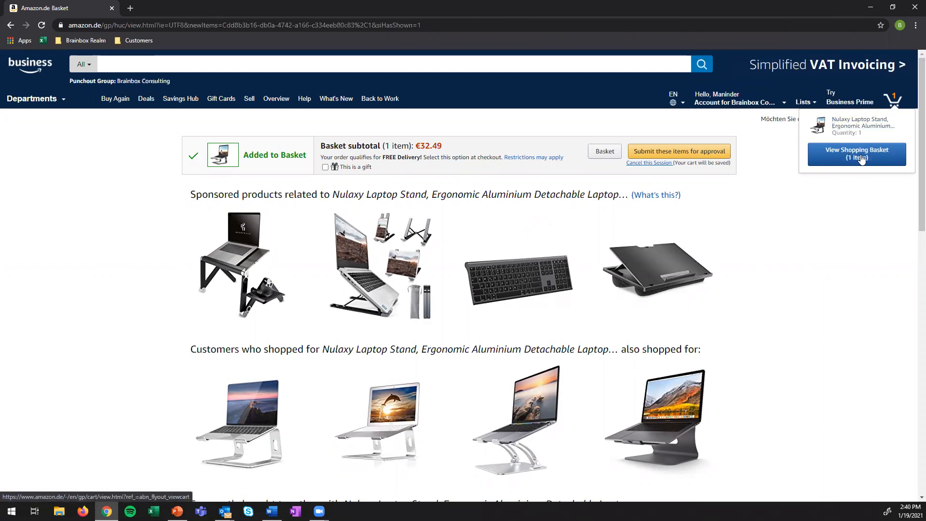
click(857, 154)
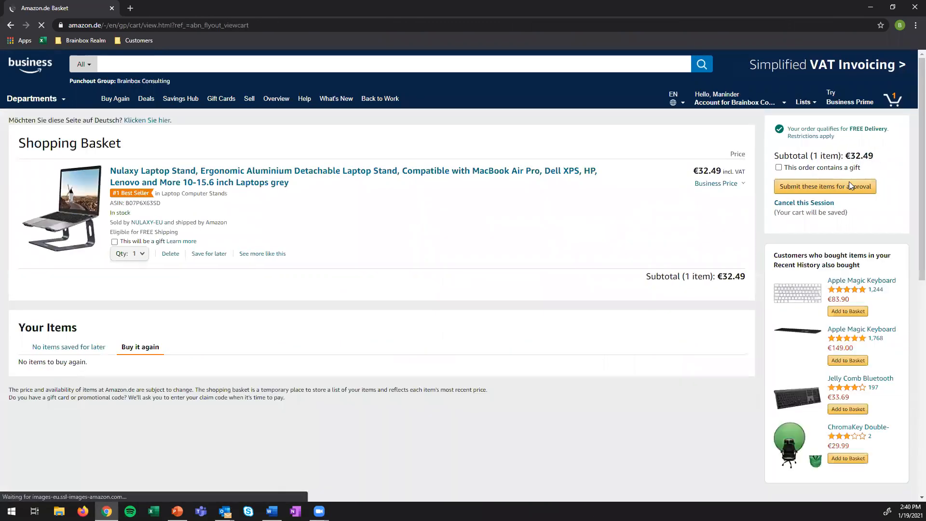
click(825, 186)
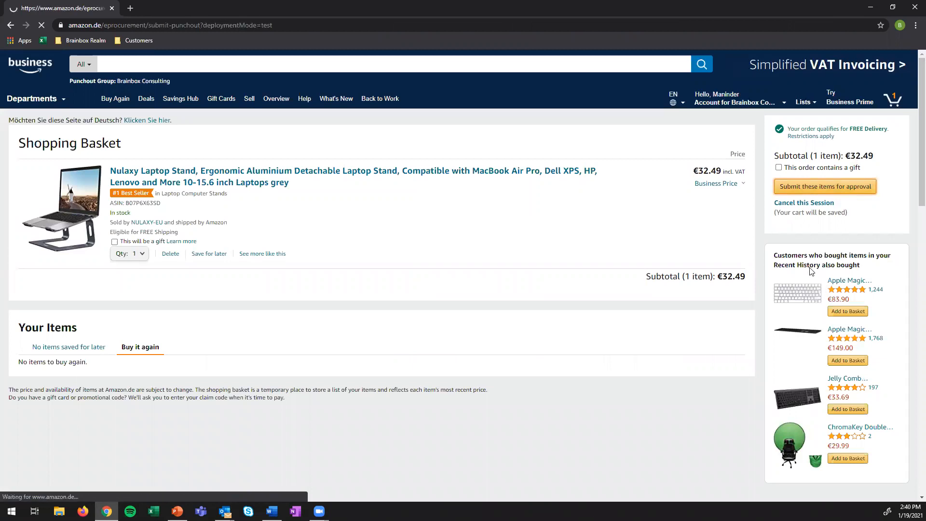
Check out the 32.49 EUR laptop stand from the Ariba cart, opening requisition PR440.
click(825, 186)
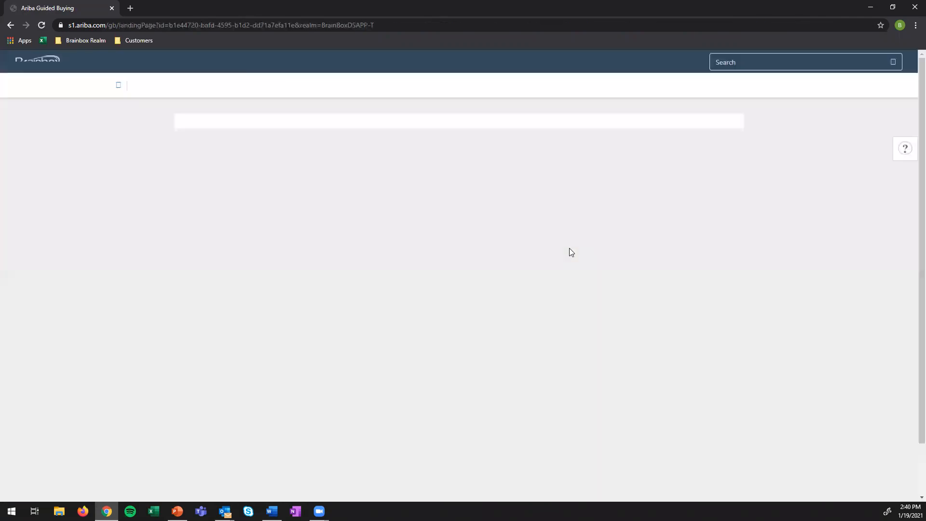
click(872, 76)
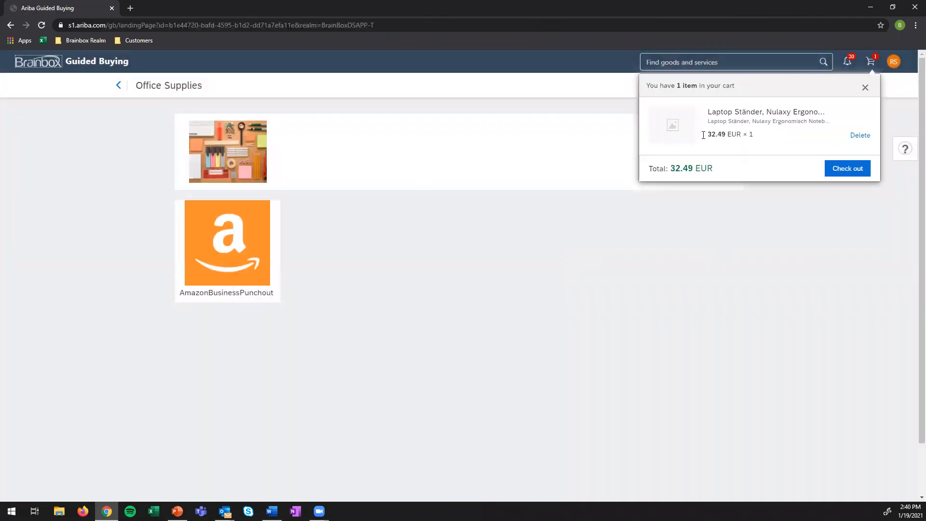
mouse_move(762, 92)
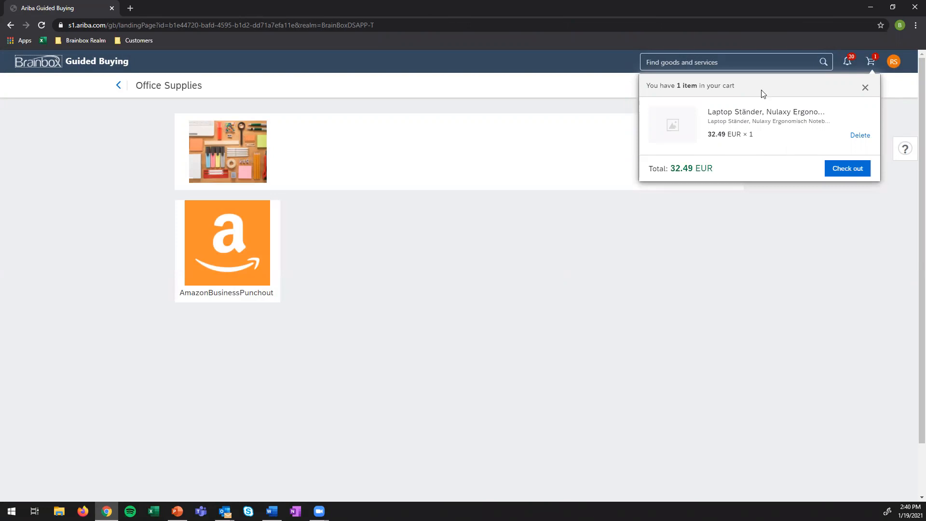
mouse_move(250, 248)
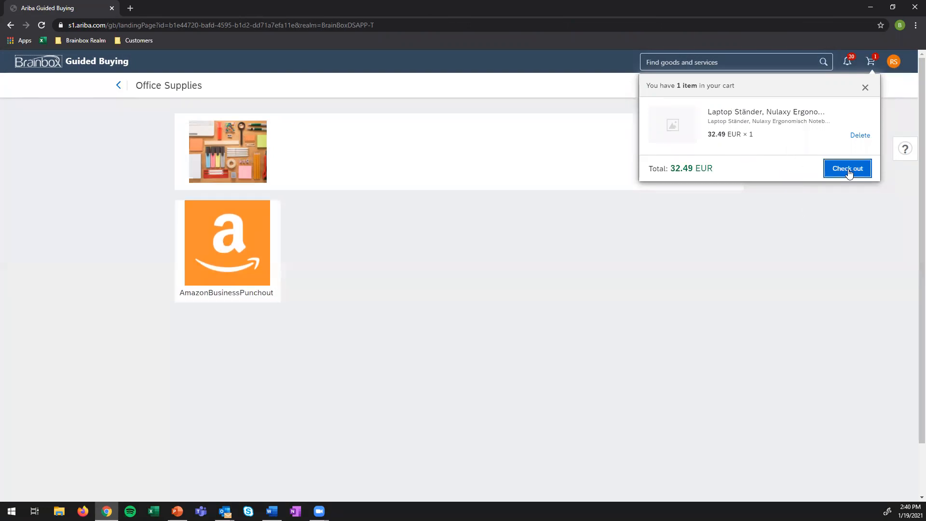
click(848, 169)
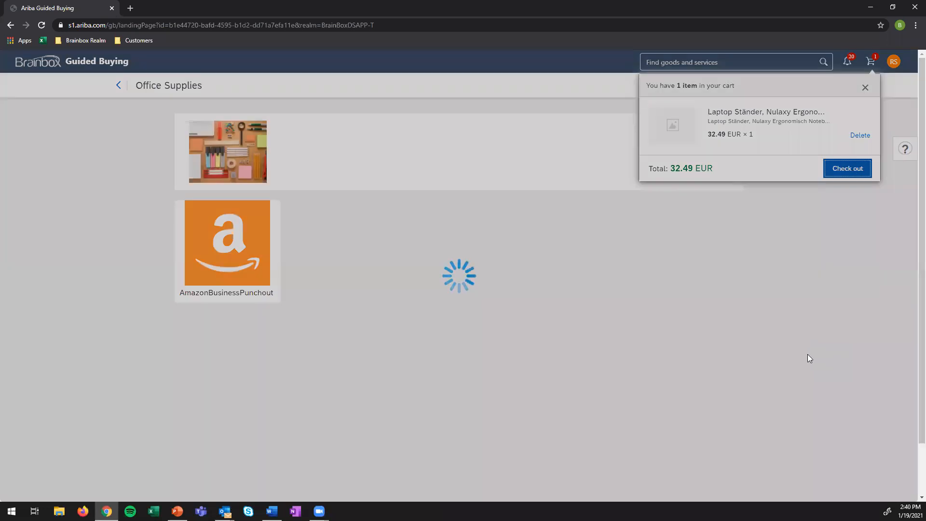
click(848, 168)
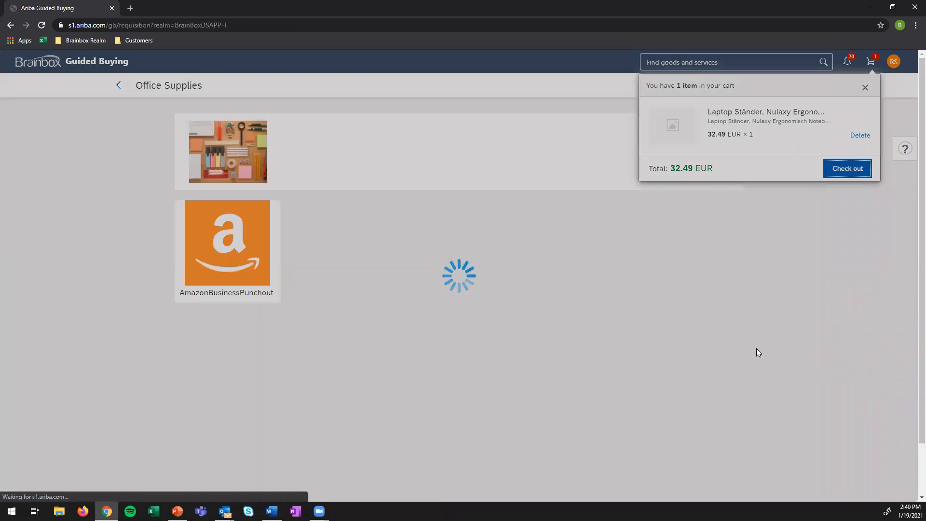
click(847, 169)
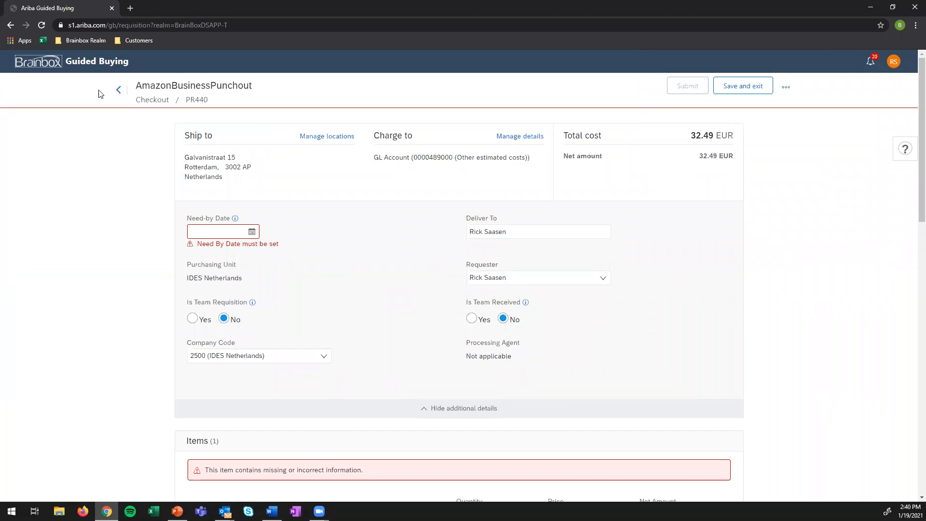
mouse_move(119, 91)
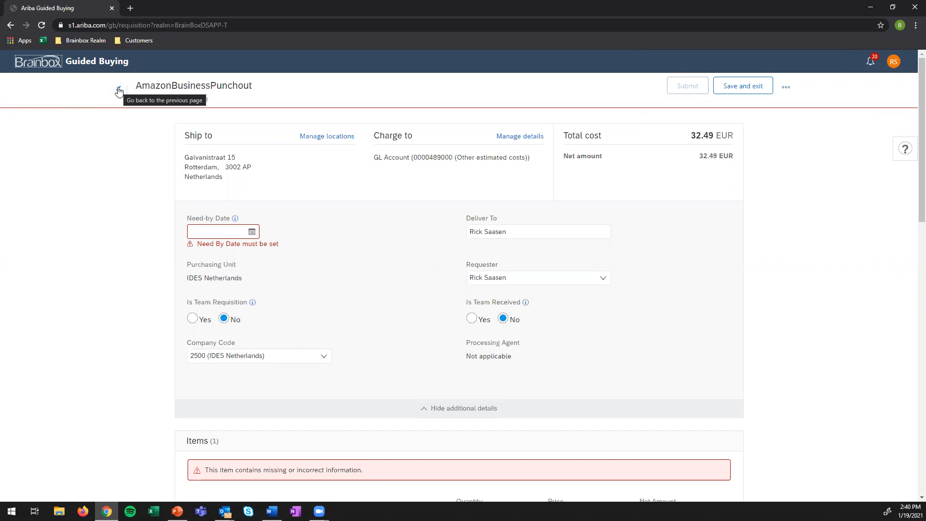
Go back from checkout PR440 through Office Supplies to the Guided Buying home page.
click(119, 88)
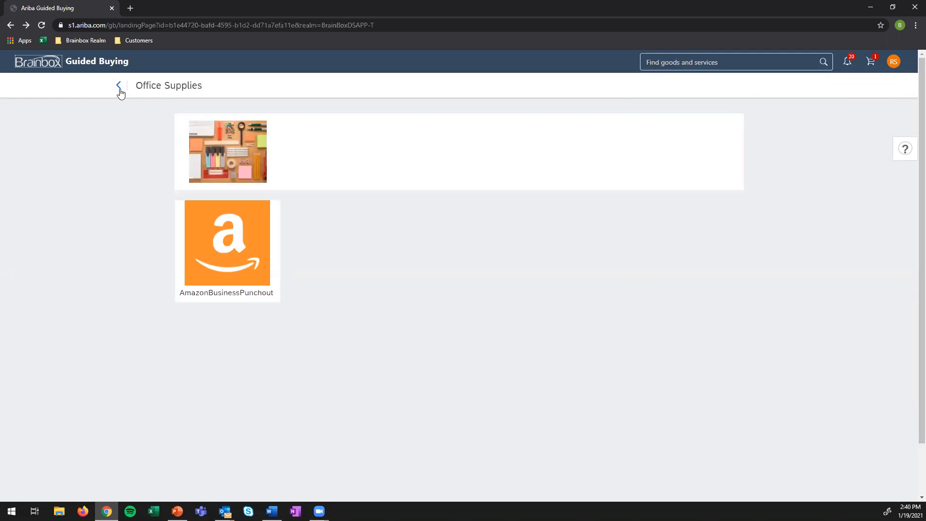
mouse_move(149, 179)
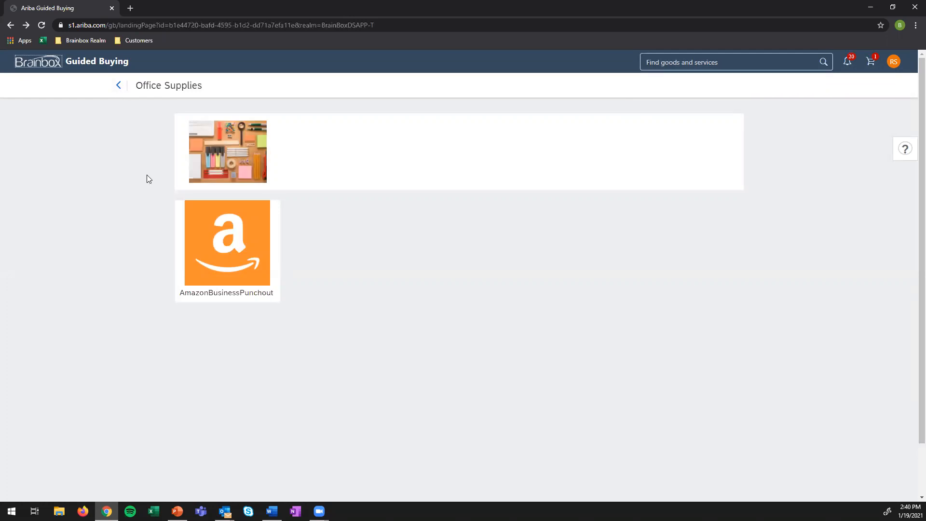
mouse_move(140, 235)
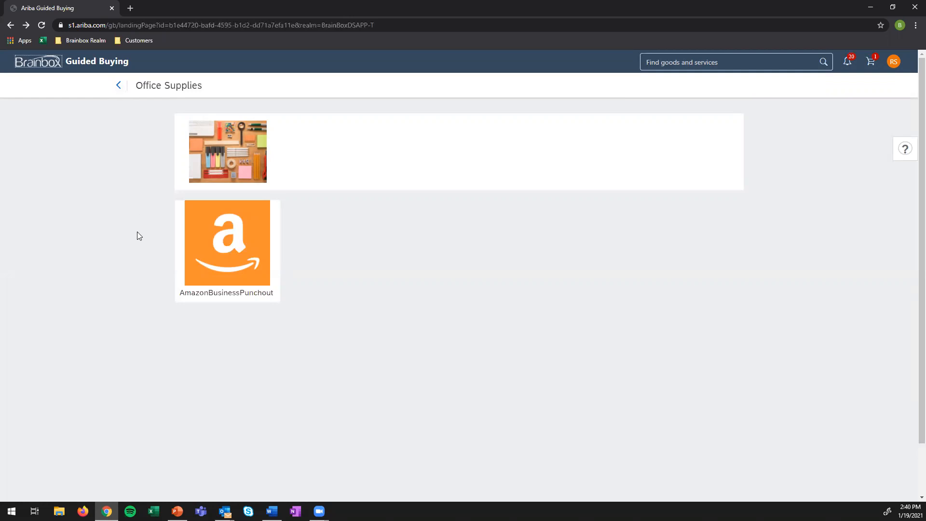
mouse_move(227, 90)
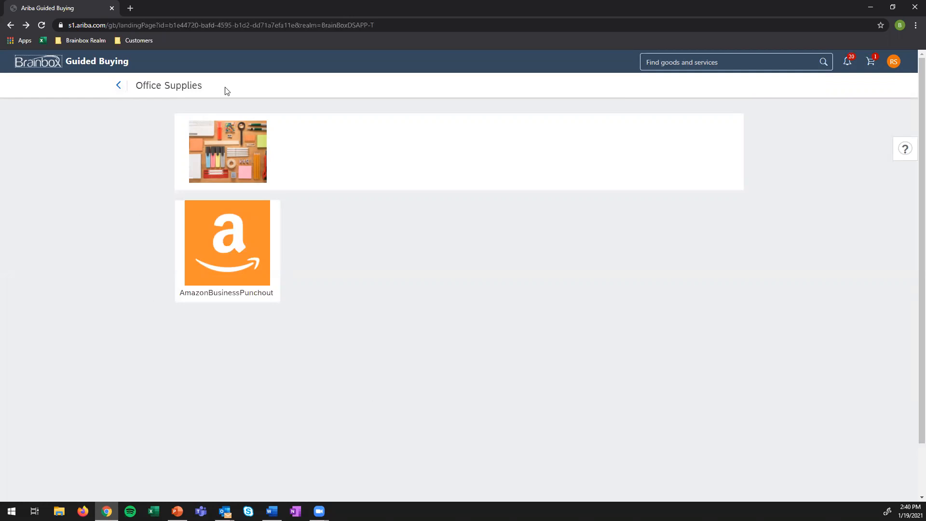
click(118, 85)
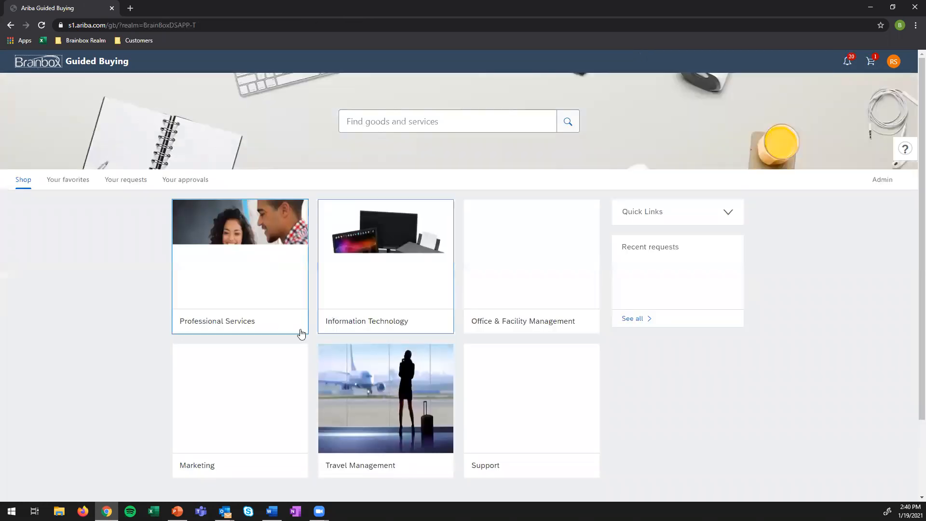